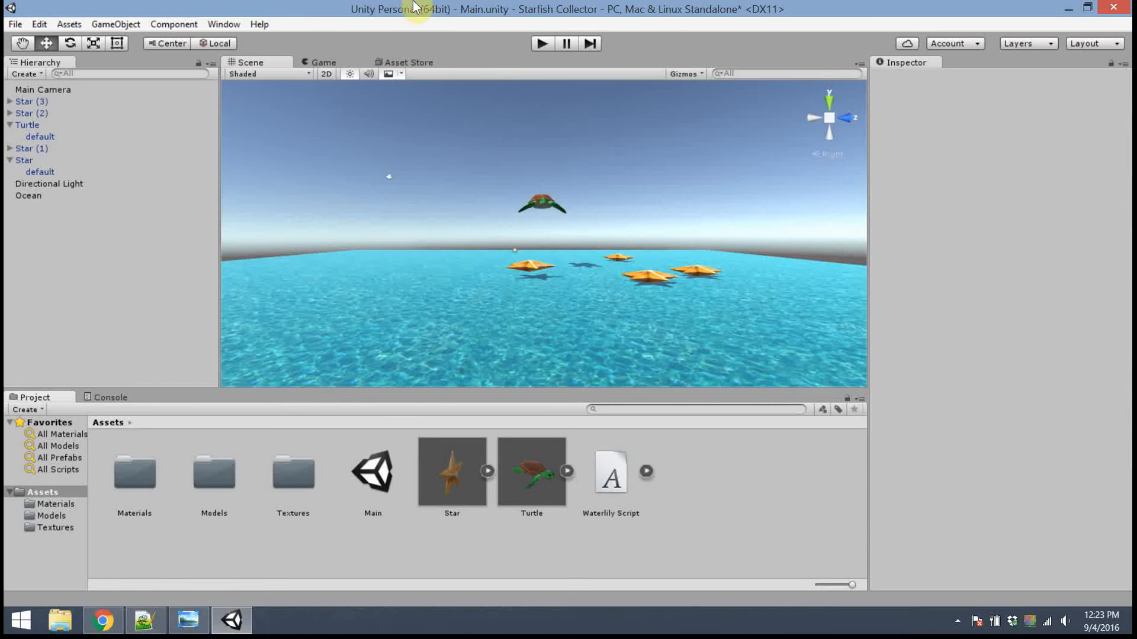
{"action": "mouse_move", "coordinate": [792, 505]}
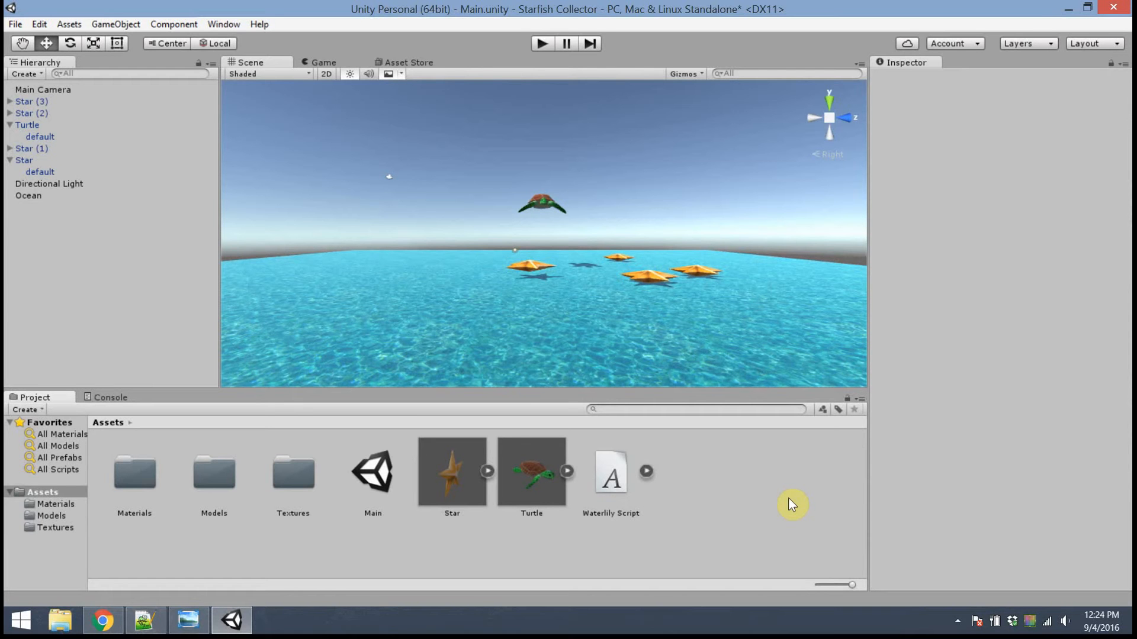
{"action": "mouse_move", "coordinate": [748, 479]}
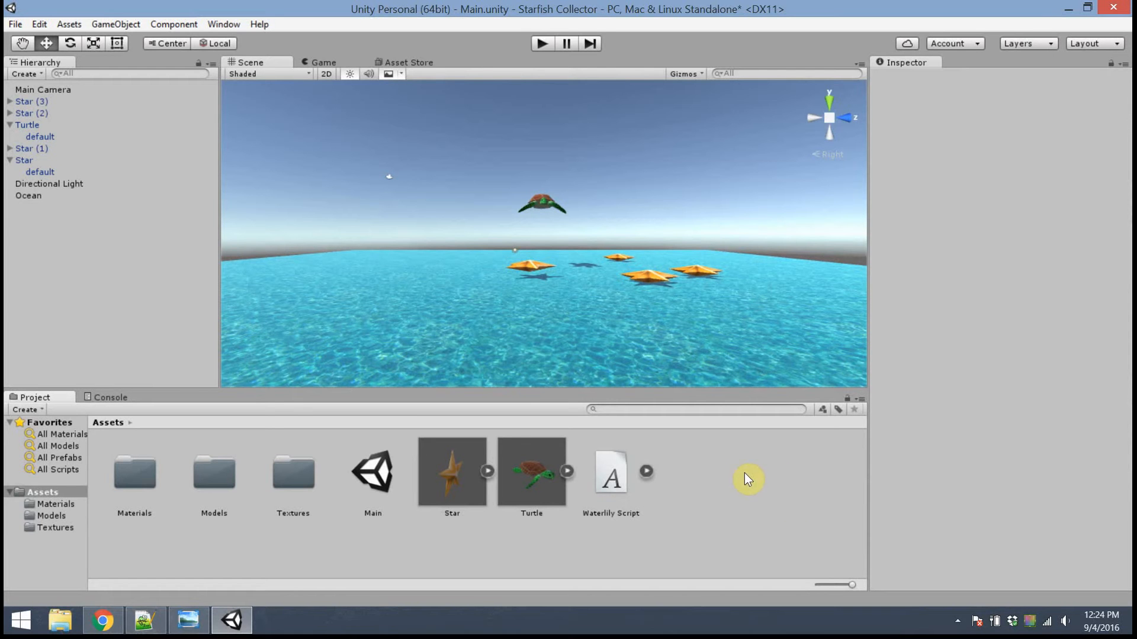
Create a new C# script asset in the Assets folder and name it TurtleController.
{"action": "right_click", "coordinate": [747, 479]}
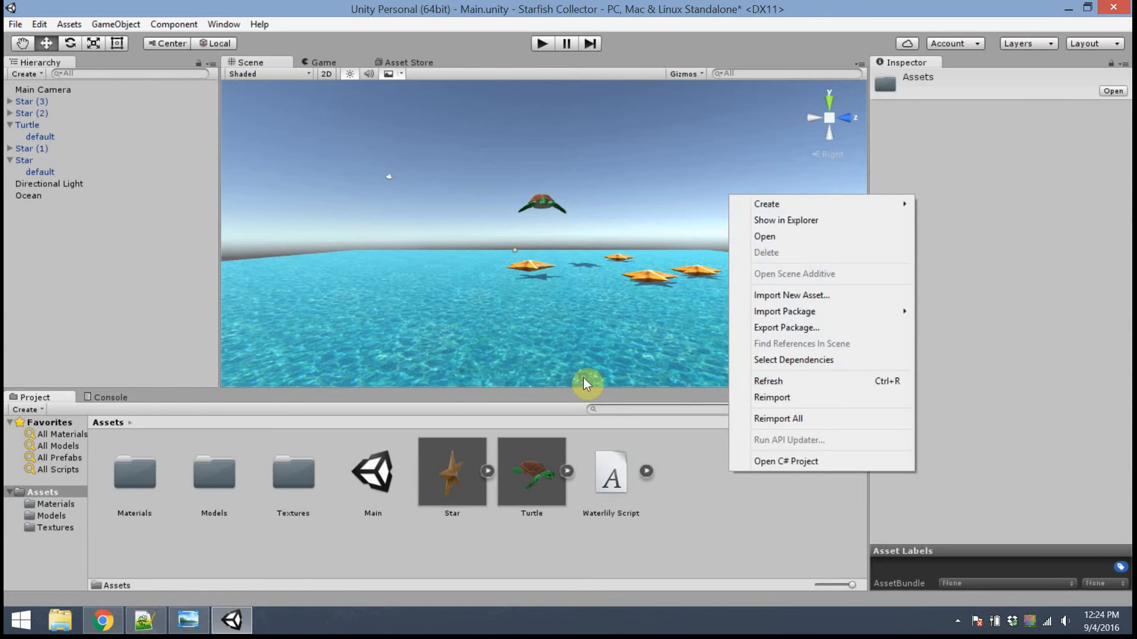
{"action": "mouse_move", "coordinate": [778, 418]}
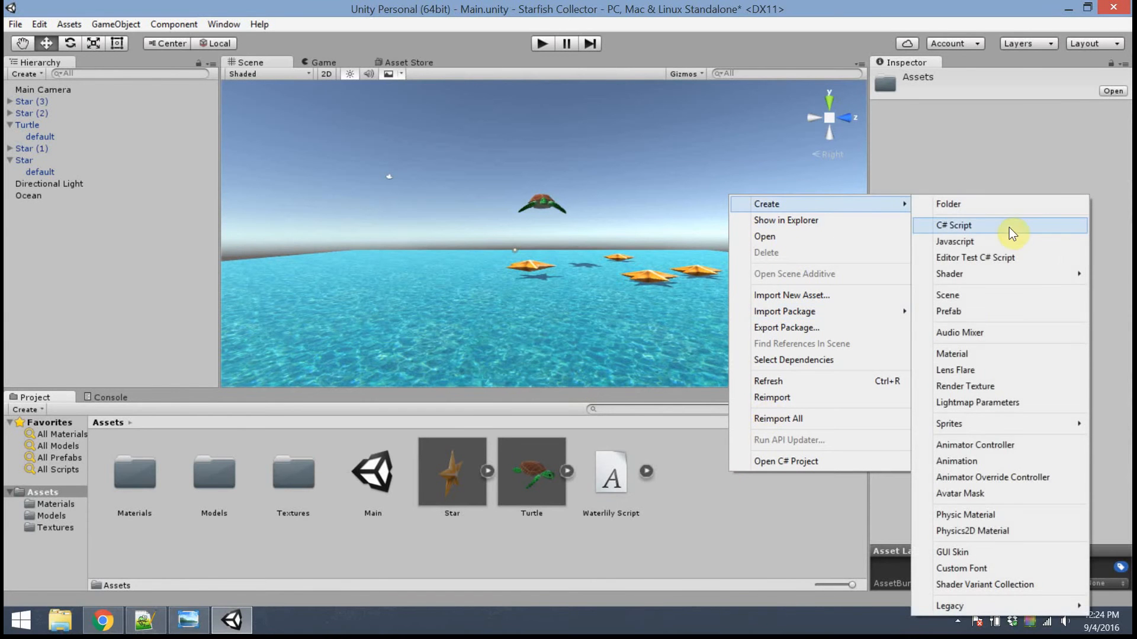
{"action": "left_click", "coordinate": [954, 225]}
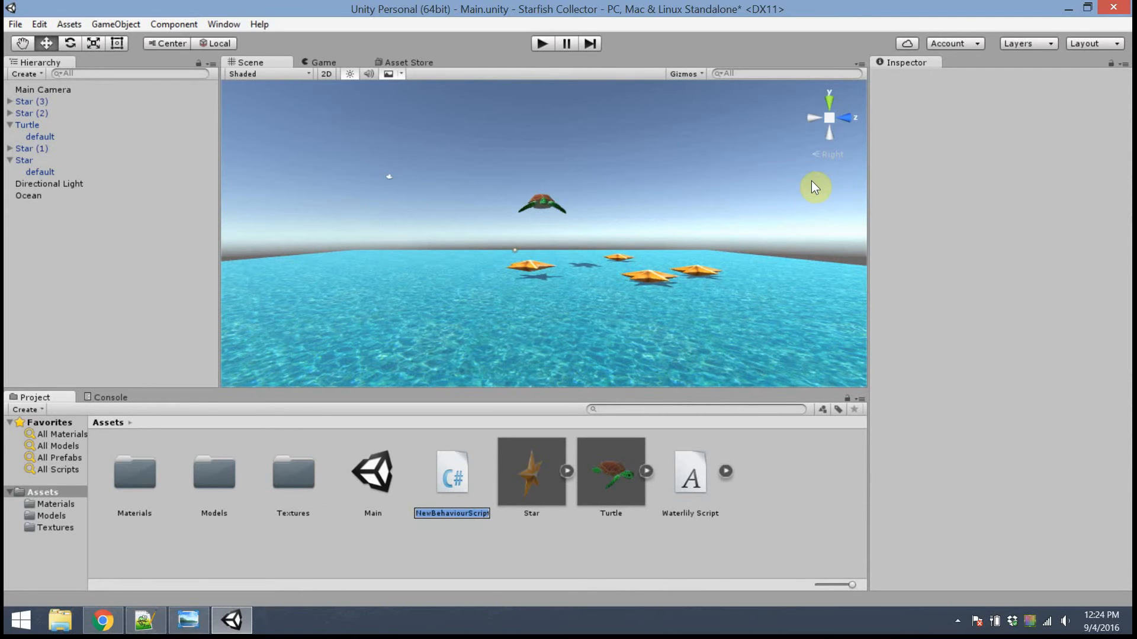
{"action": "type", "text": "TurtleController"}
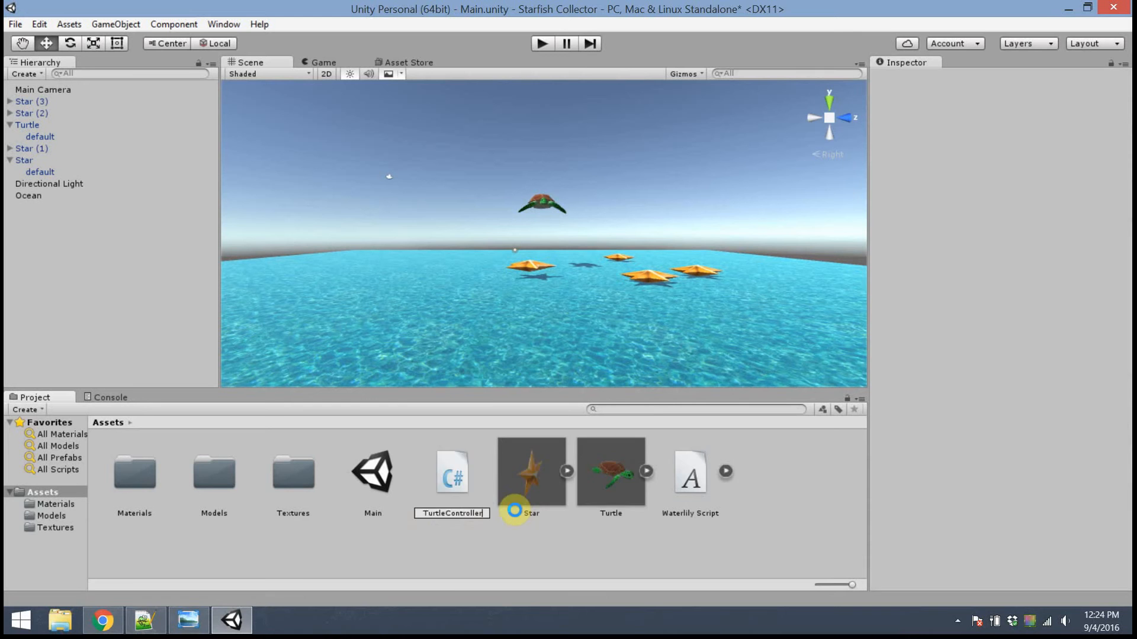
{"action": "left_click", "coordinate": [451, 472]}
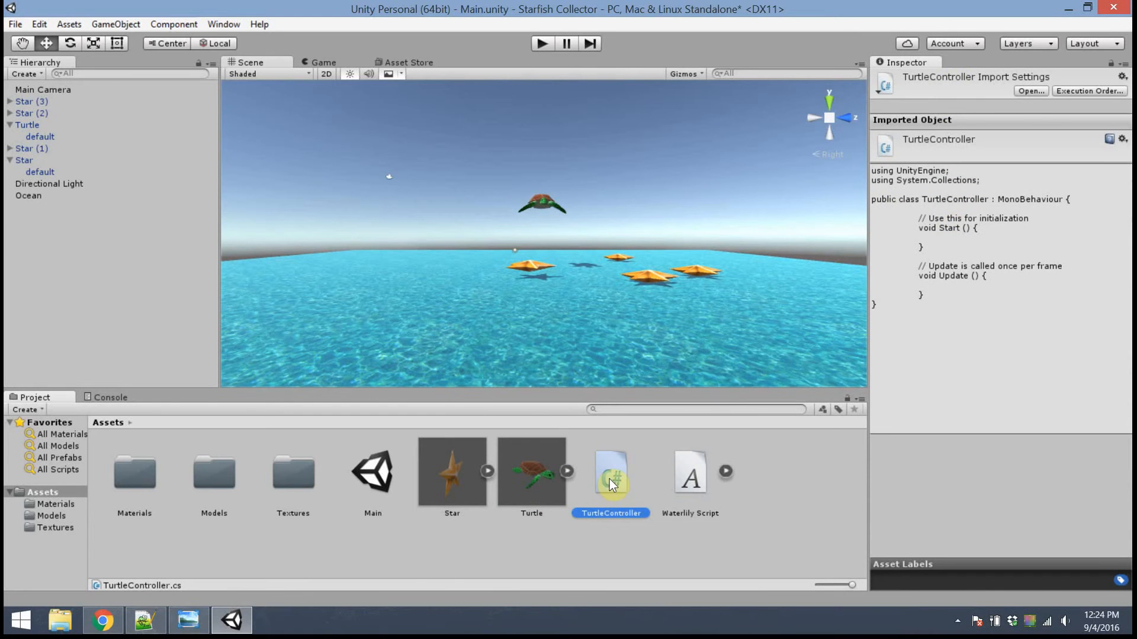
{"action": "mouse_move", "coordinate": [967, 289]}
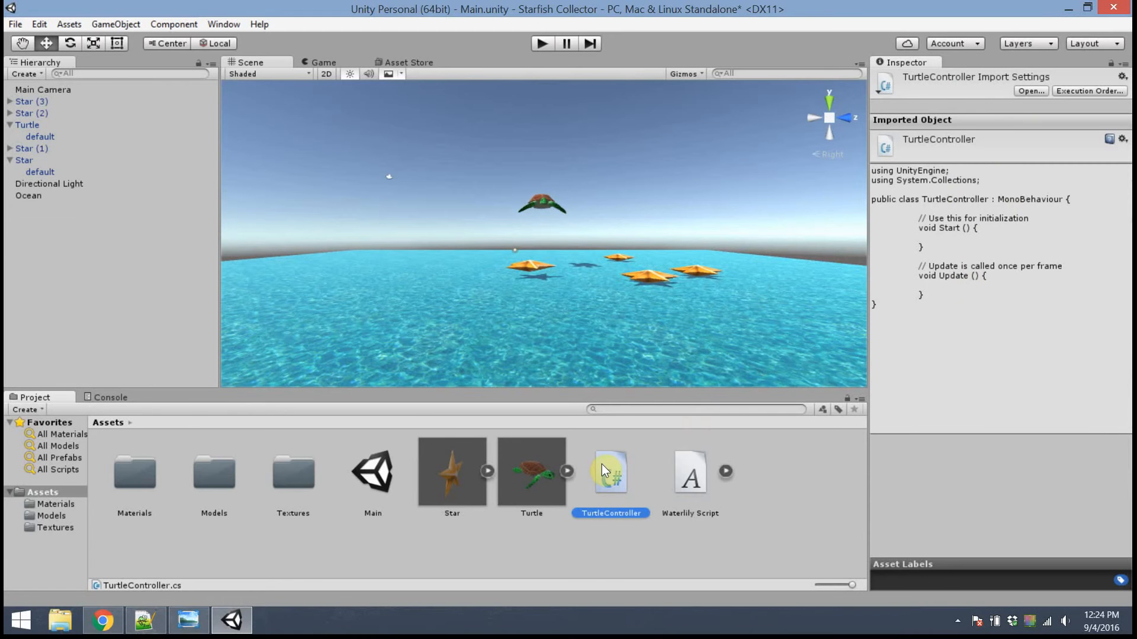
Open the TurtleController script in Visual Studio for editing.
{"action": "double_click", "coordinate": [611, 473]}
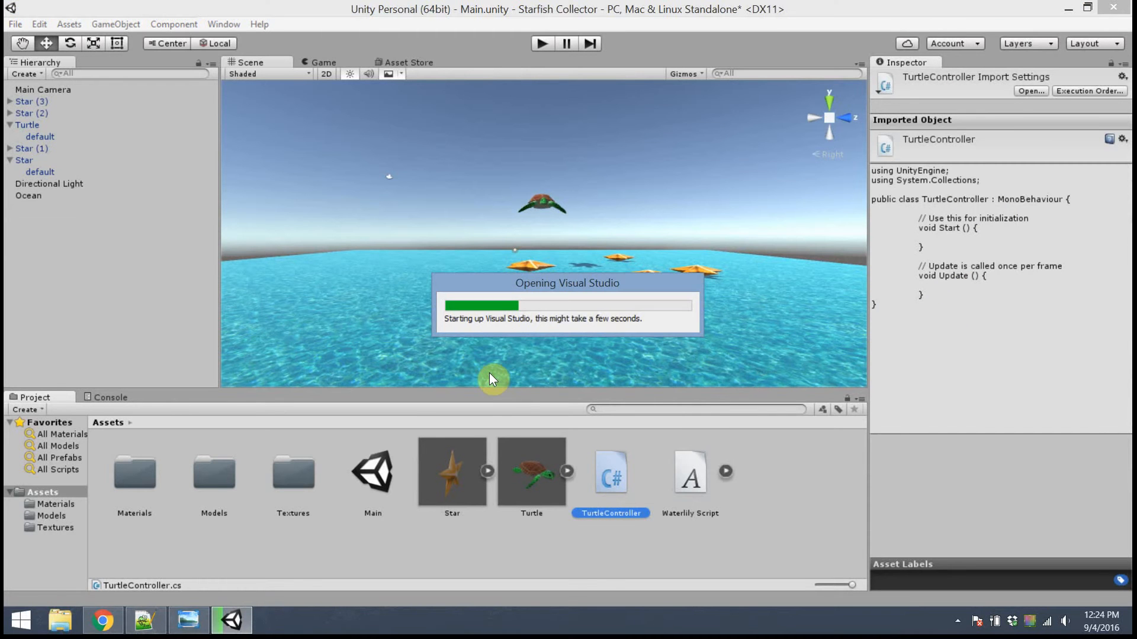
{"action": "mouse_move", "coordinate": [628, 301]}
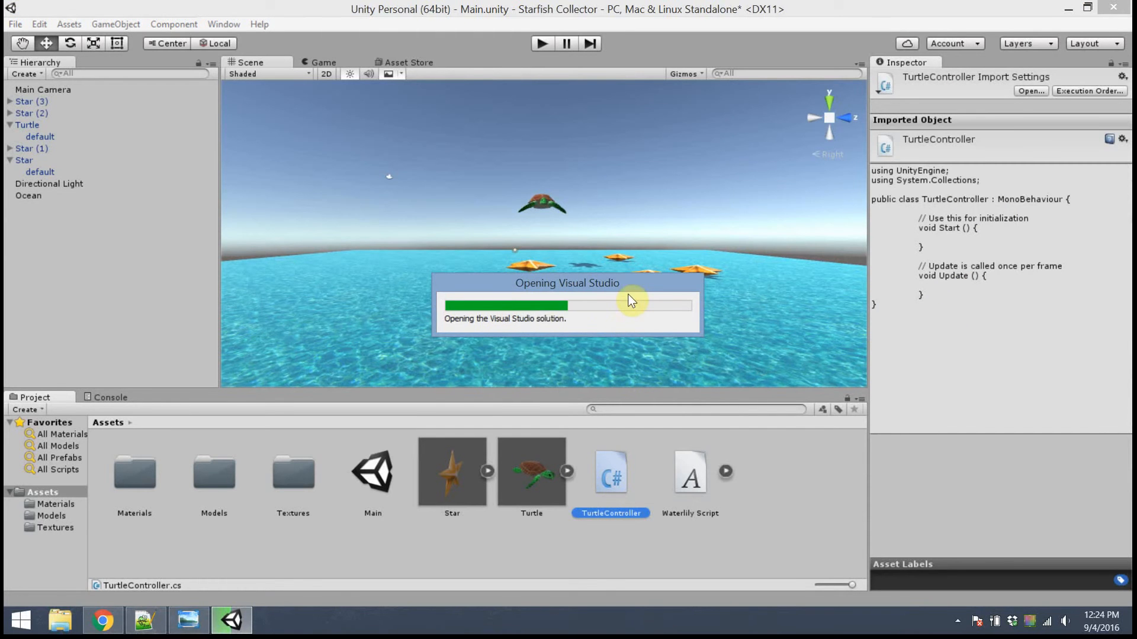
{"action": "mouse_move", "coordinate": [615, 485]}
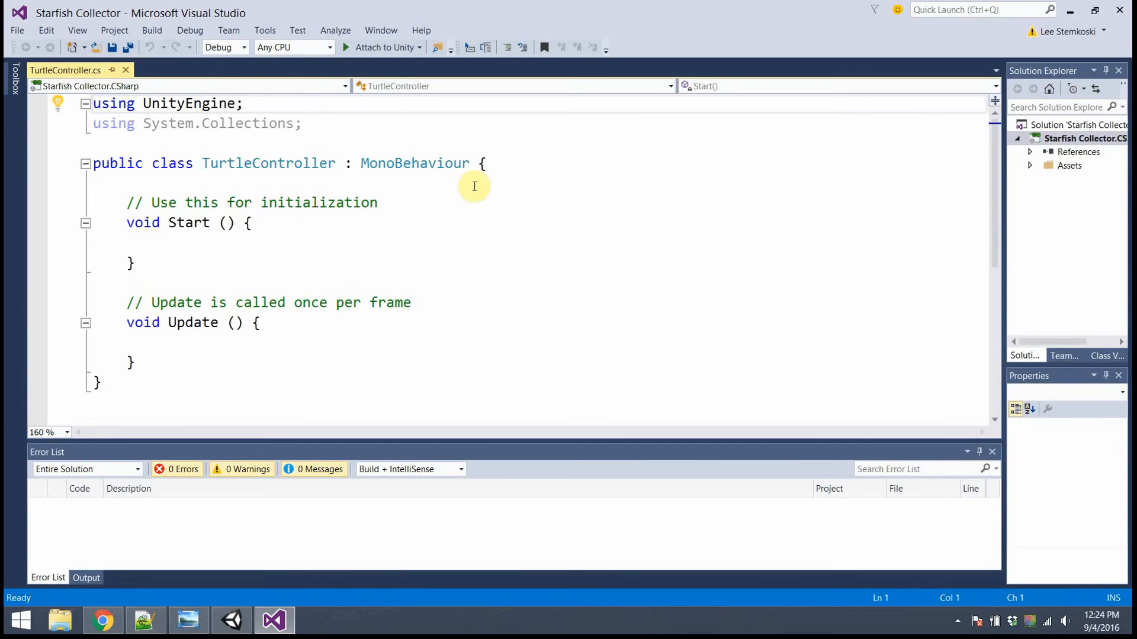
Reformat TurtleController so class, Start and Update braces sit on their own lines.
{"action": "double_click", "coordinate": [268, 162]}
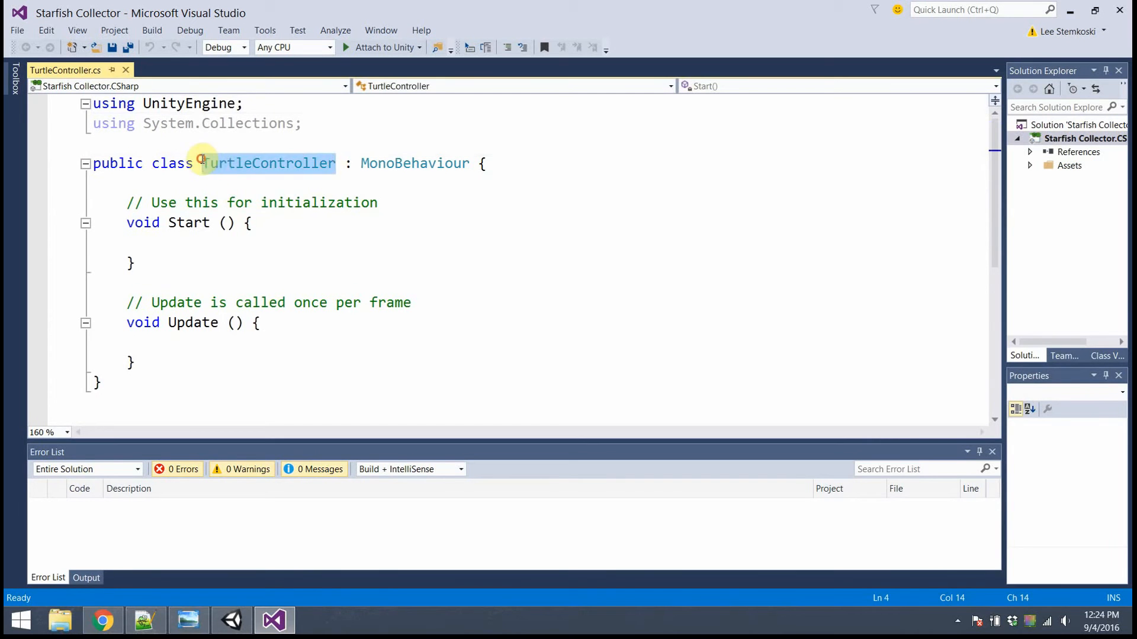
{"action": "mouse_move", "coordinate": [268, 162]}
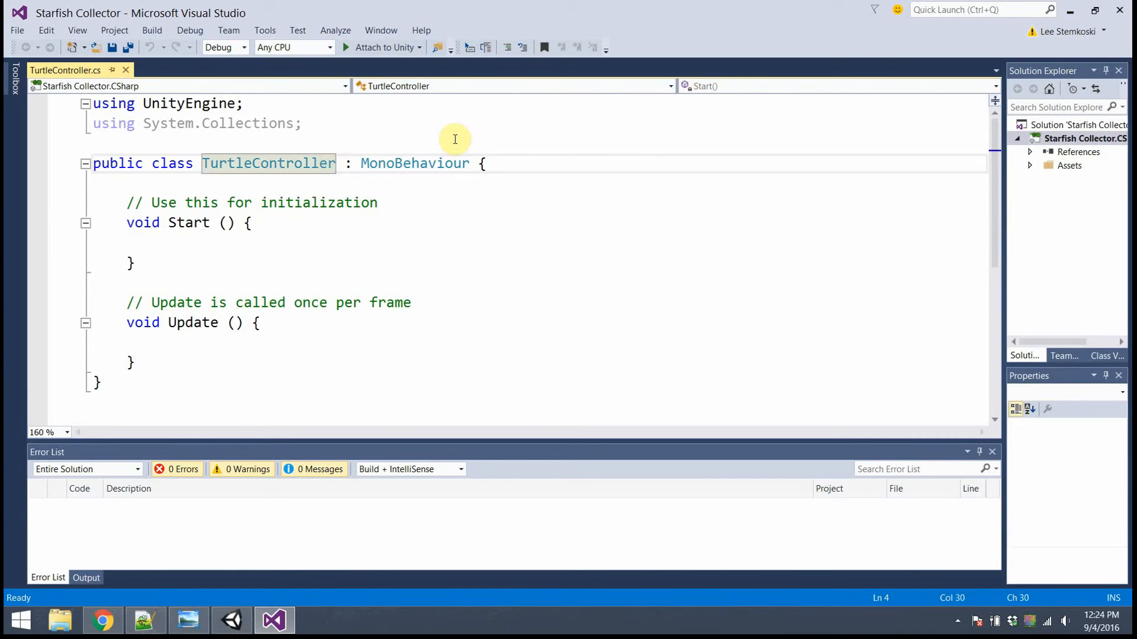
{"action": "mouse_move", "coordinate": [307, 163]}
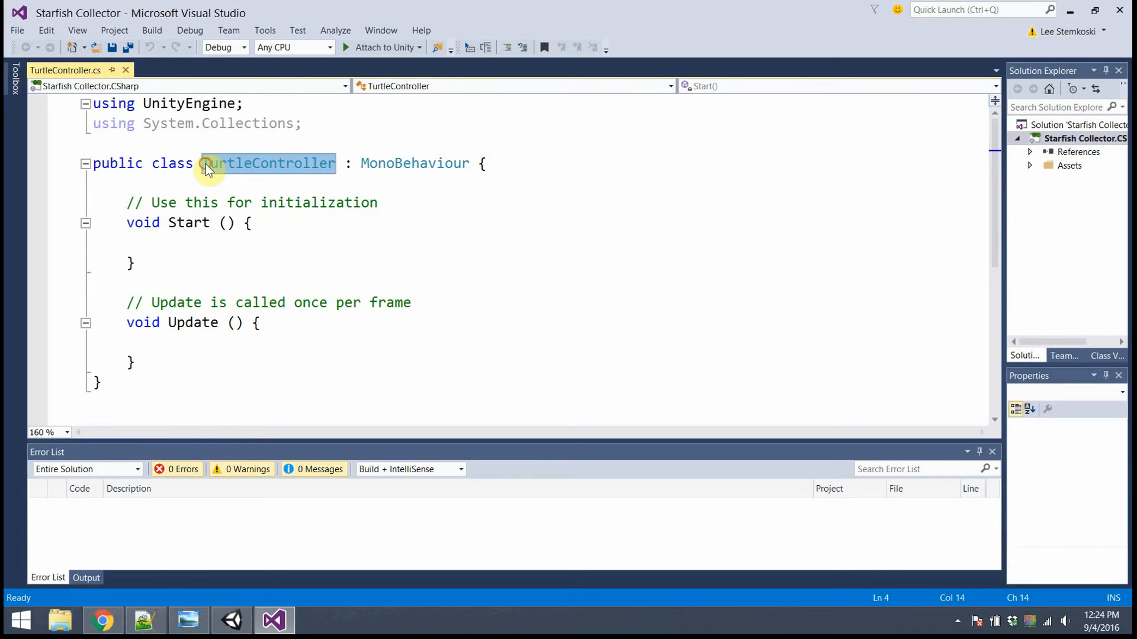
{"action": "mouse_move", "coordinate": [339, 159]}
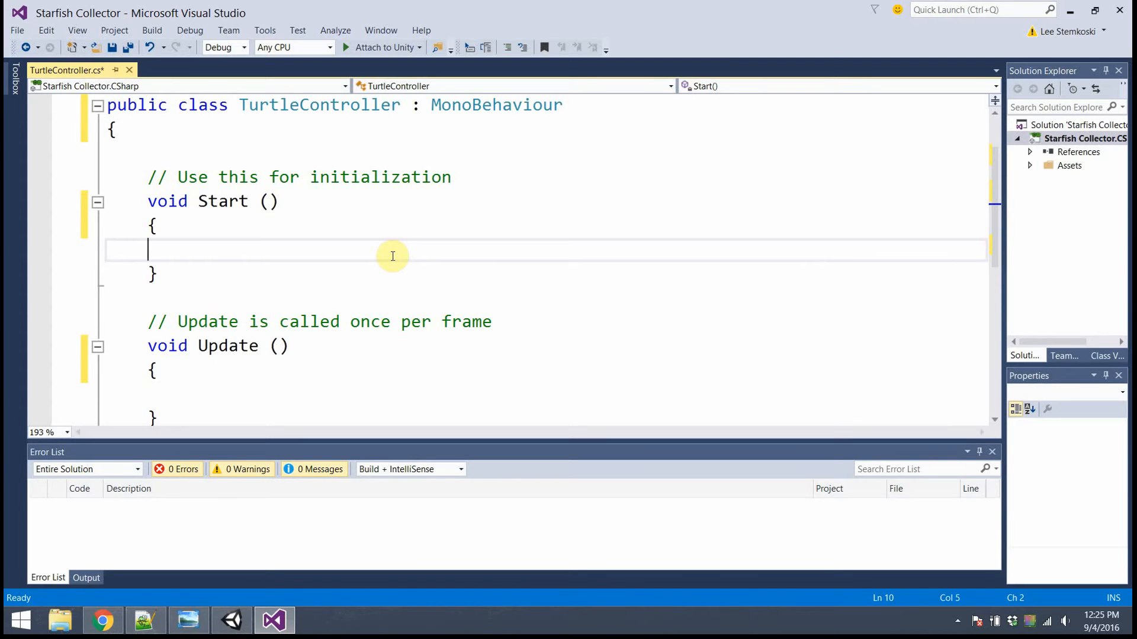
{"action": "mouse_move", "coordinate": [250, 222]}
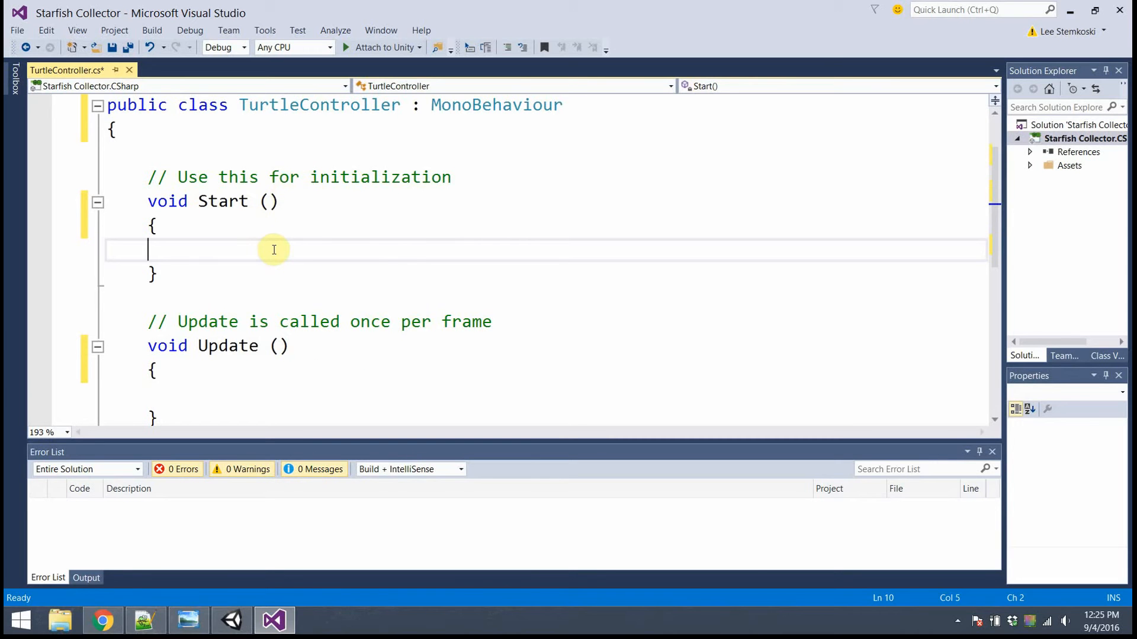
{"action": "mouse_move", "coordinate": [312, 213]}
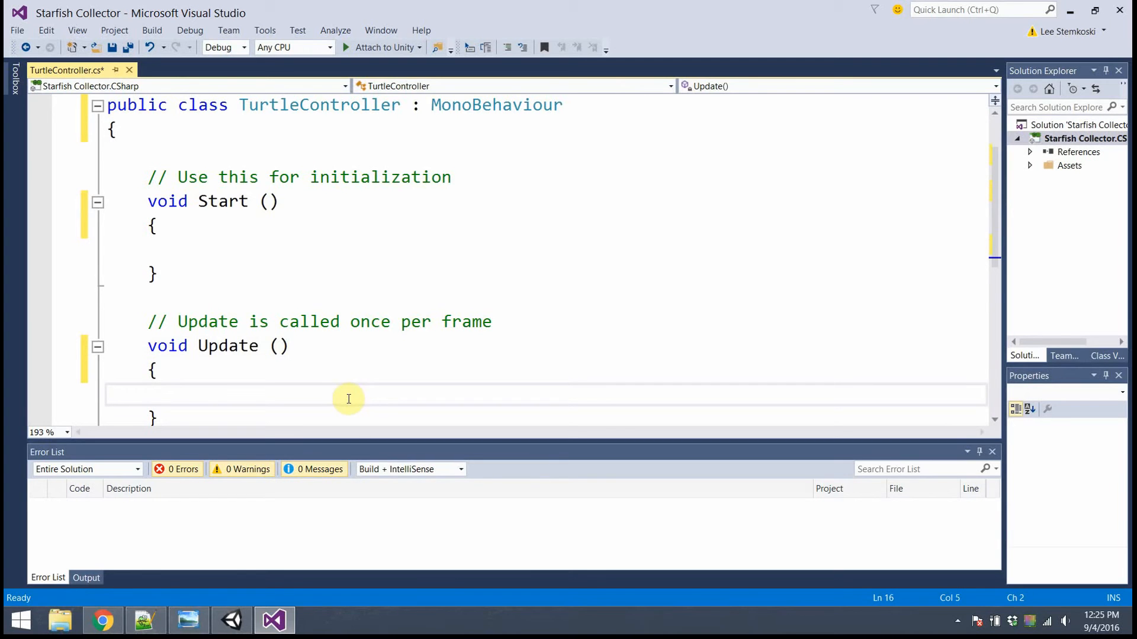
{"action": "mouse_move", "coordinate": [355, 344]}
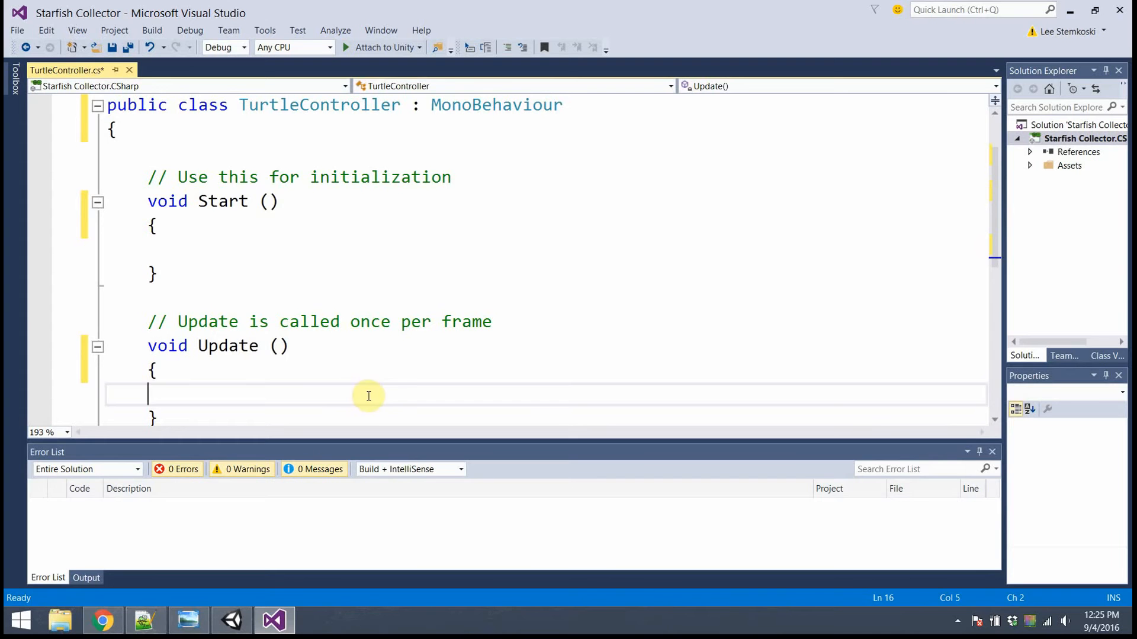
{"action": "left_click", "coordinate": [308, 250]}
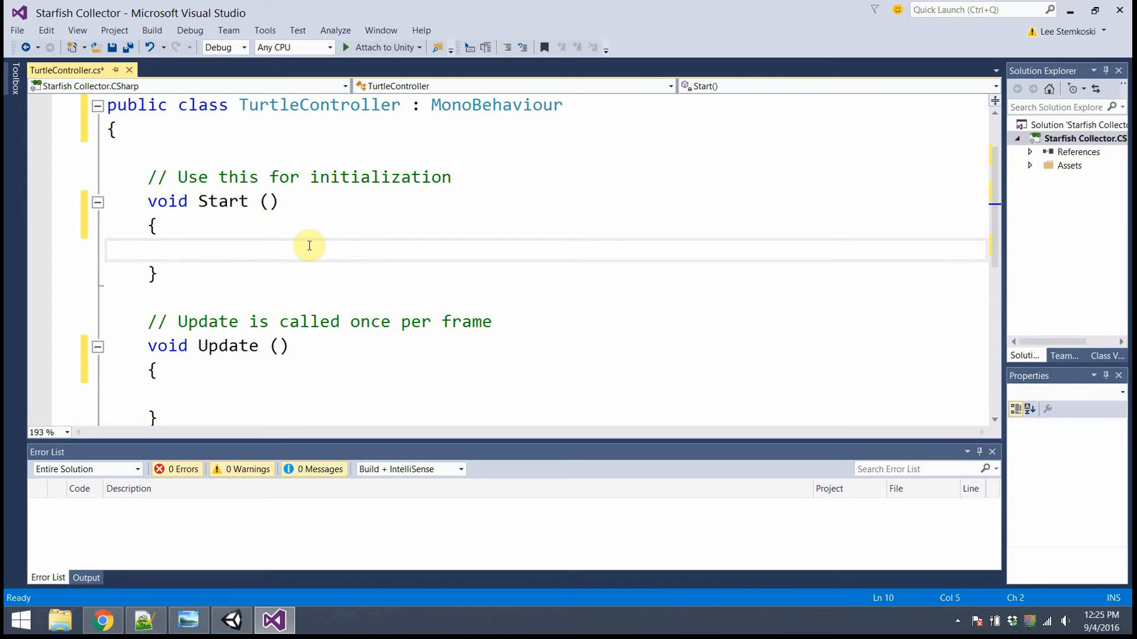
Add print("Hello, world!"); inside Start and save the script.
{"action": "key", "text": "Tab"}
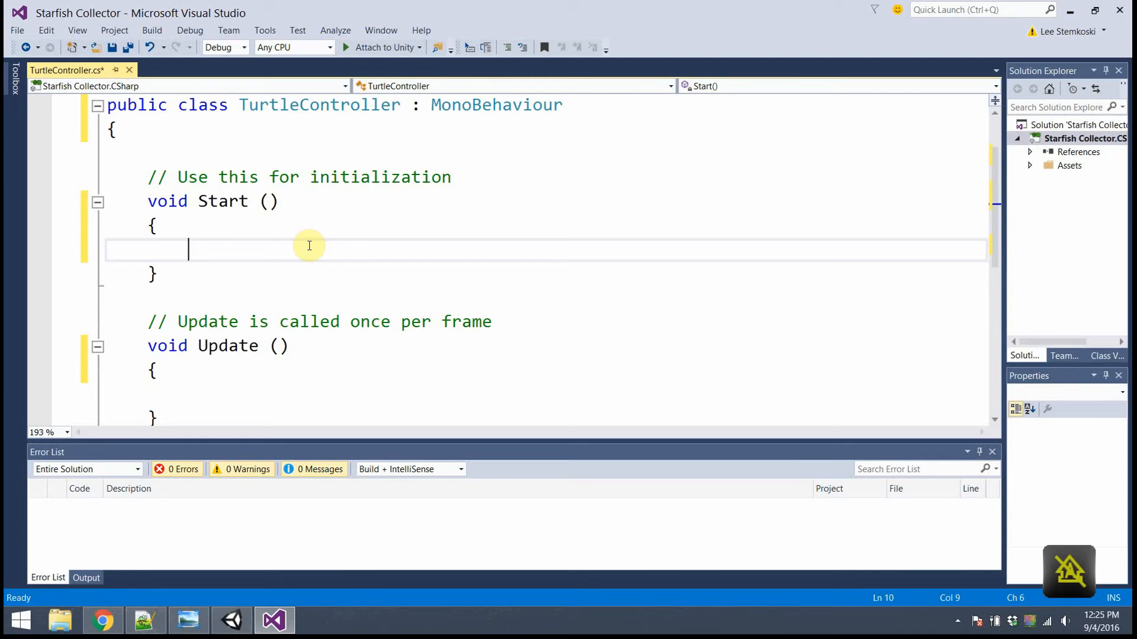
{"action": "type", "text": "print"}
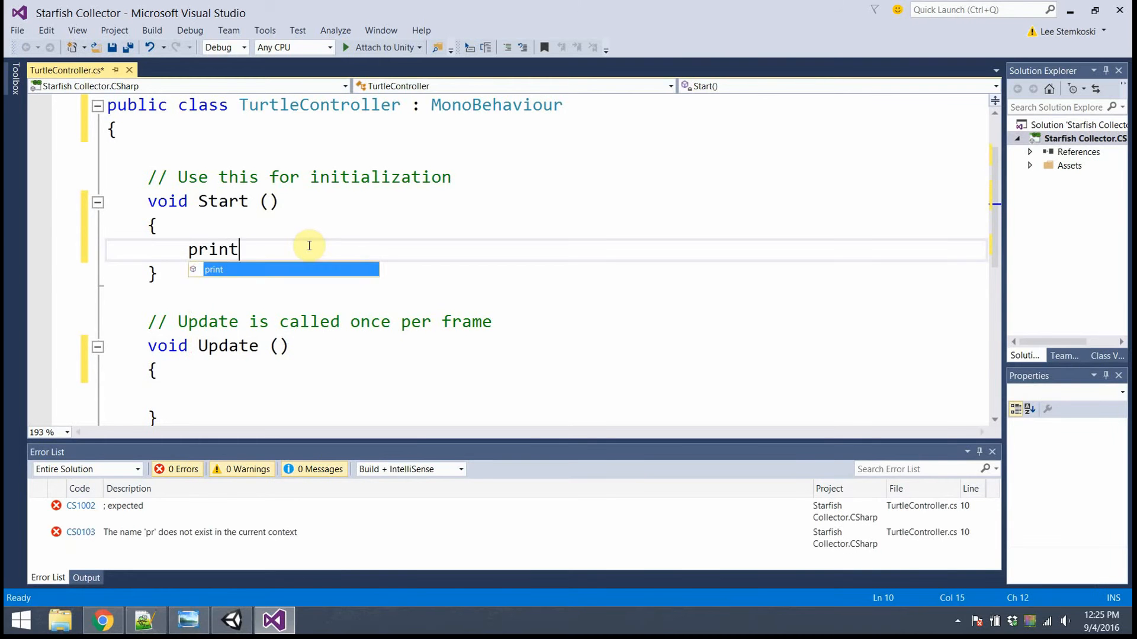
{"action": "type", "text": "(\"H\""}
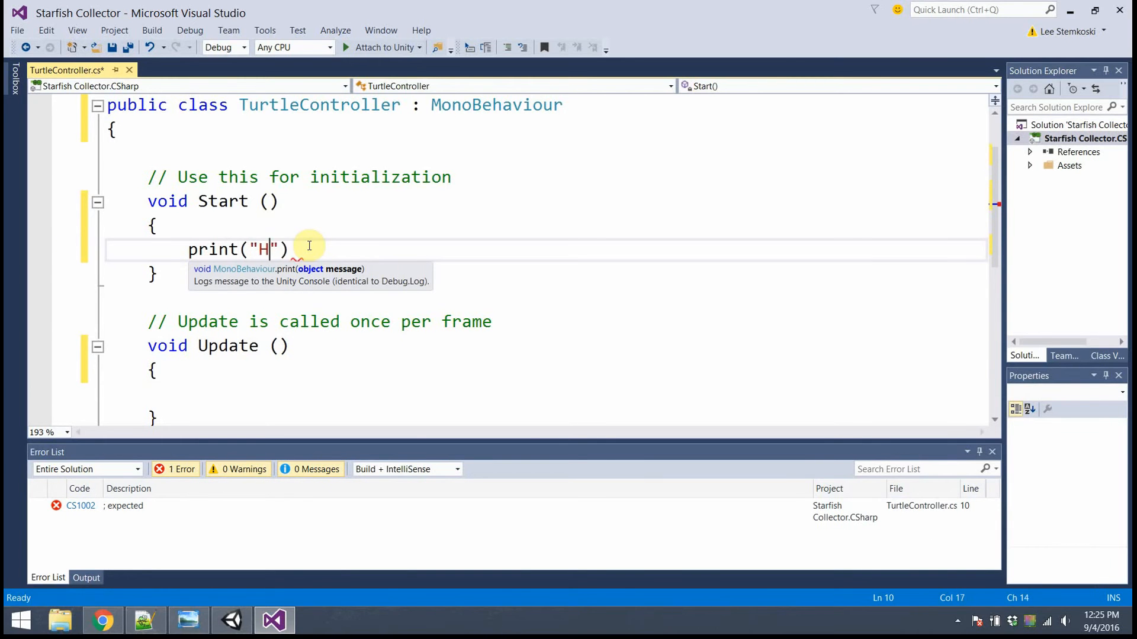
{"action": "type", "text": "ello, world!"}
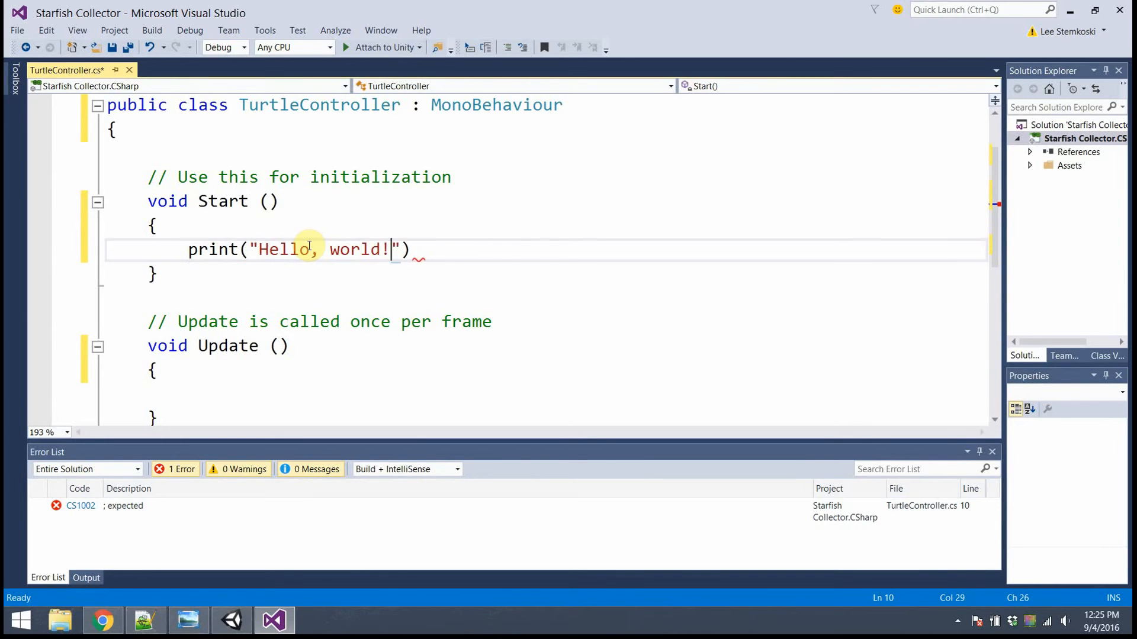
{"action": "type", "text": ";"}
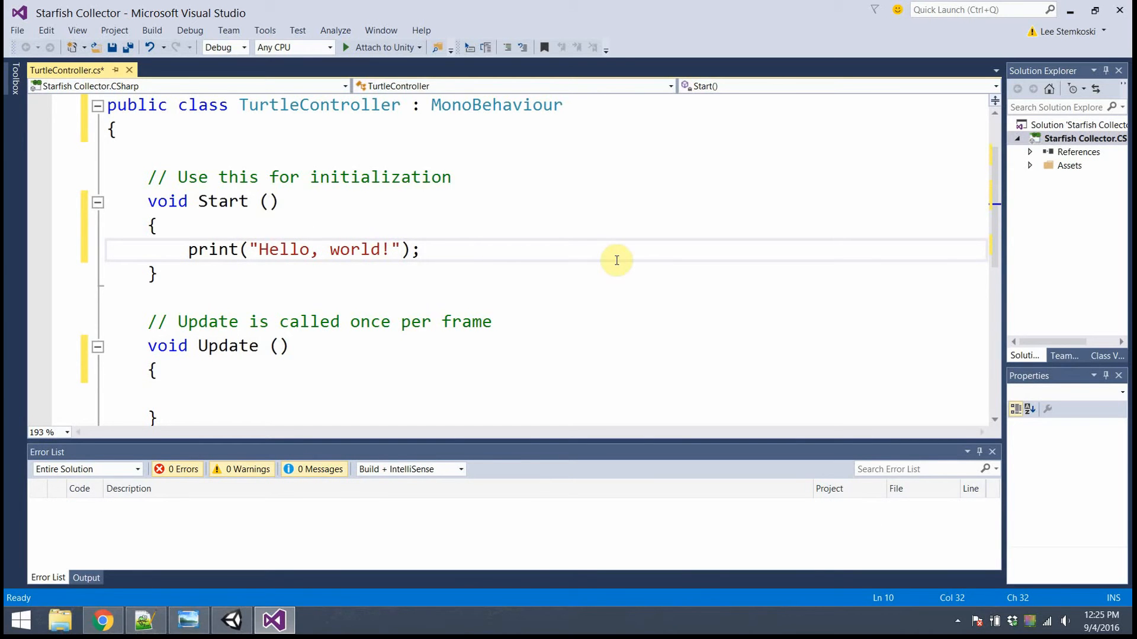
{"action": "key", "text": "ctrl+s"}
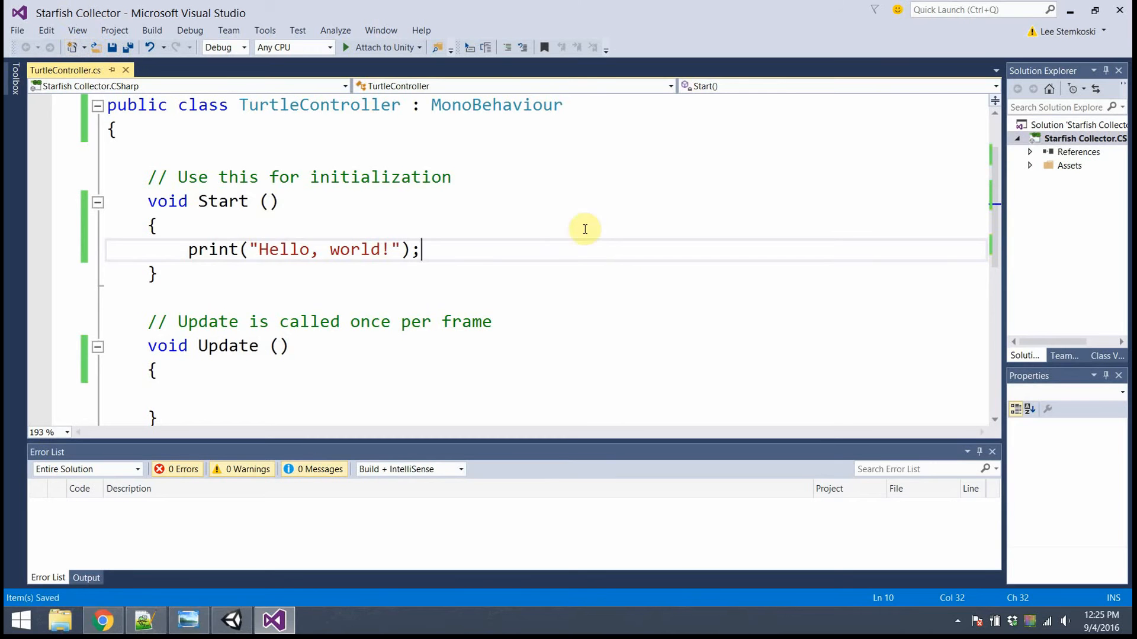
{"action": "mouse_move", "coordinate": [549, 248]}
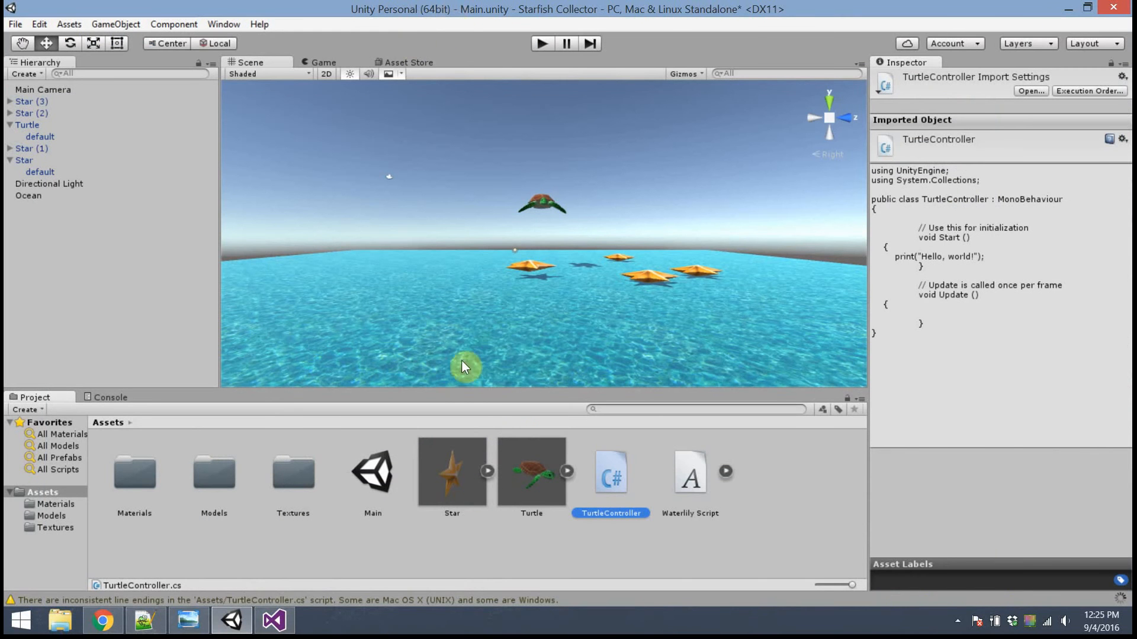
{"action": "mouse_move", "coordinate": [605, 471]}
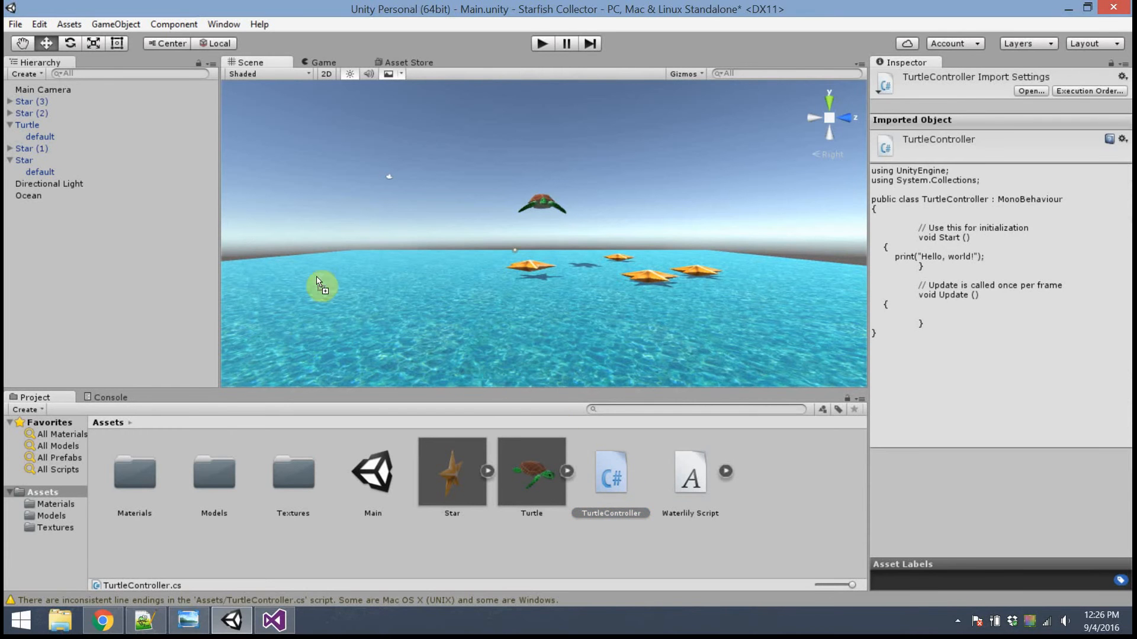
Attach the recompiled TurtleController script to the Turtle object in the scene.
{"action": "left_click", "coordinate": [27, 124]}
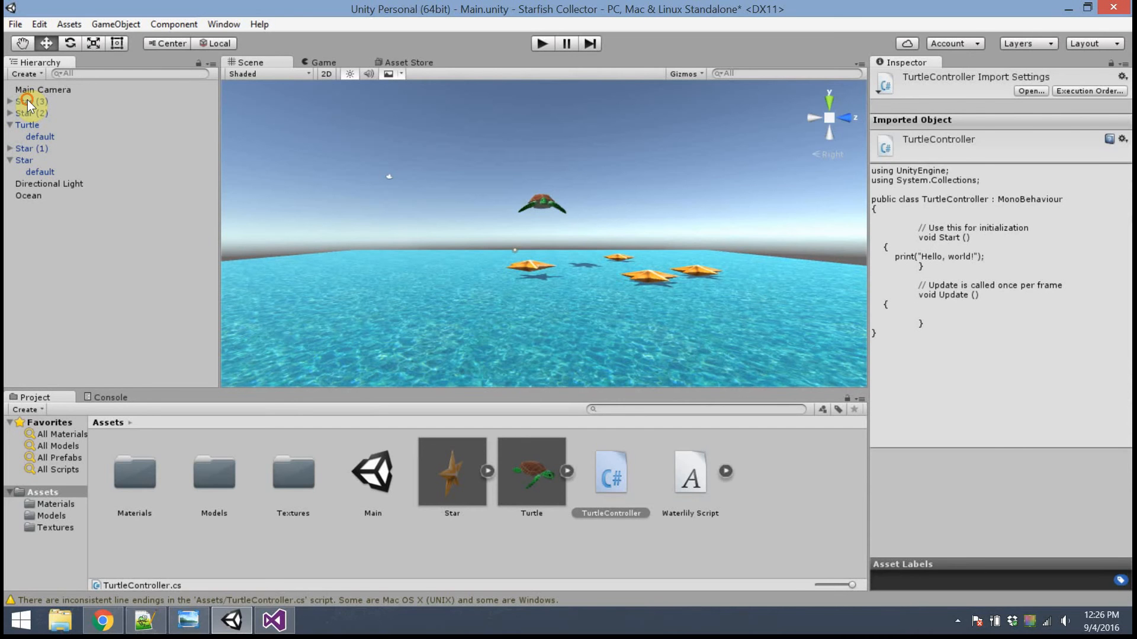
{"action": "left_click", "coordinate": [27, 124]}
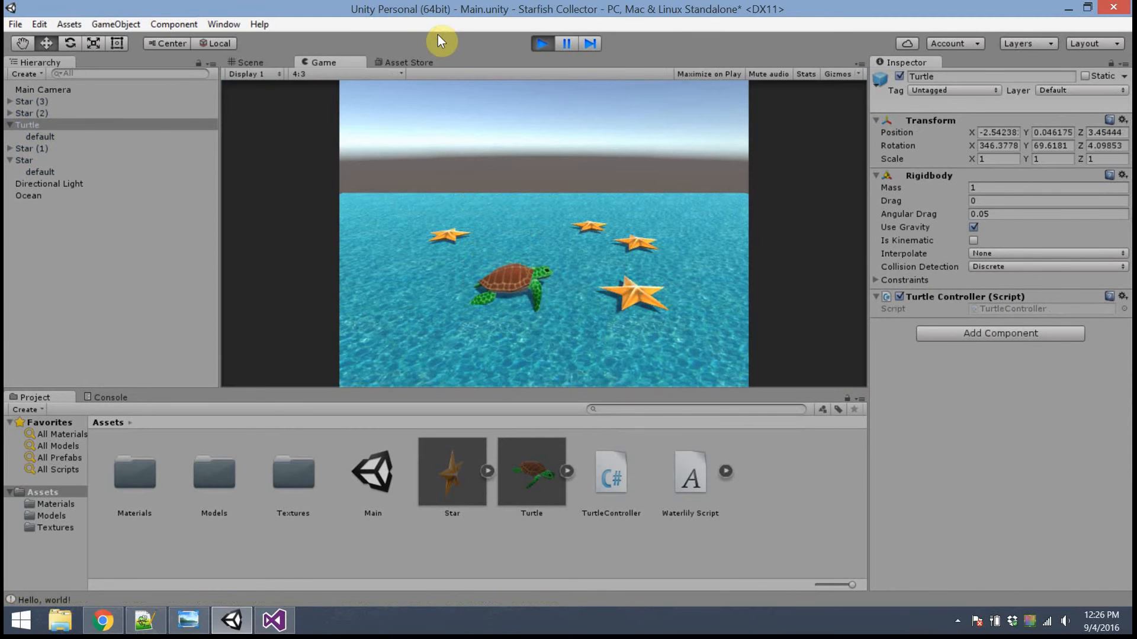
{"action": "mouse_move", "coordinate": [686, 263]}
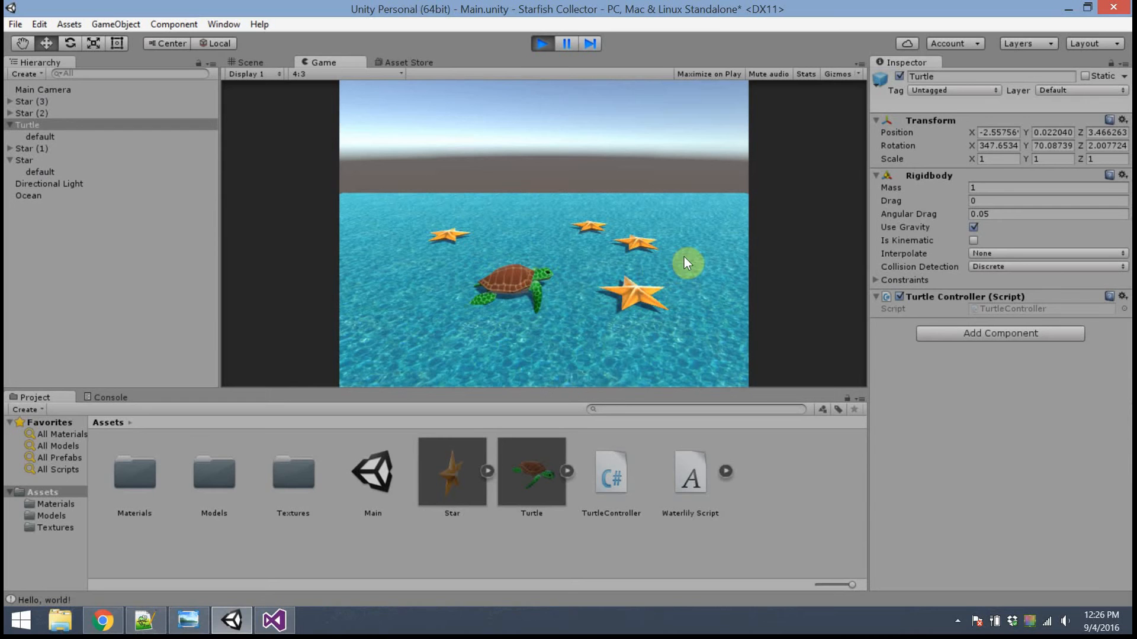
{"action": "mouse_move", "coordinate": [784, 232]}
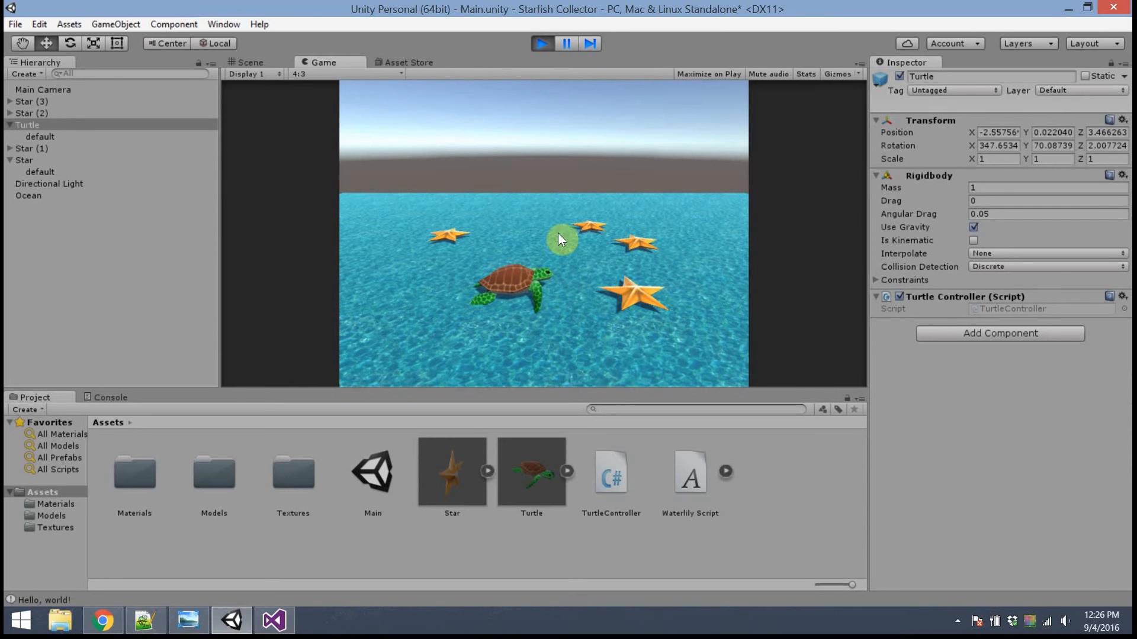
{"action": "mouse_move", "coordinate": [187, 446]}
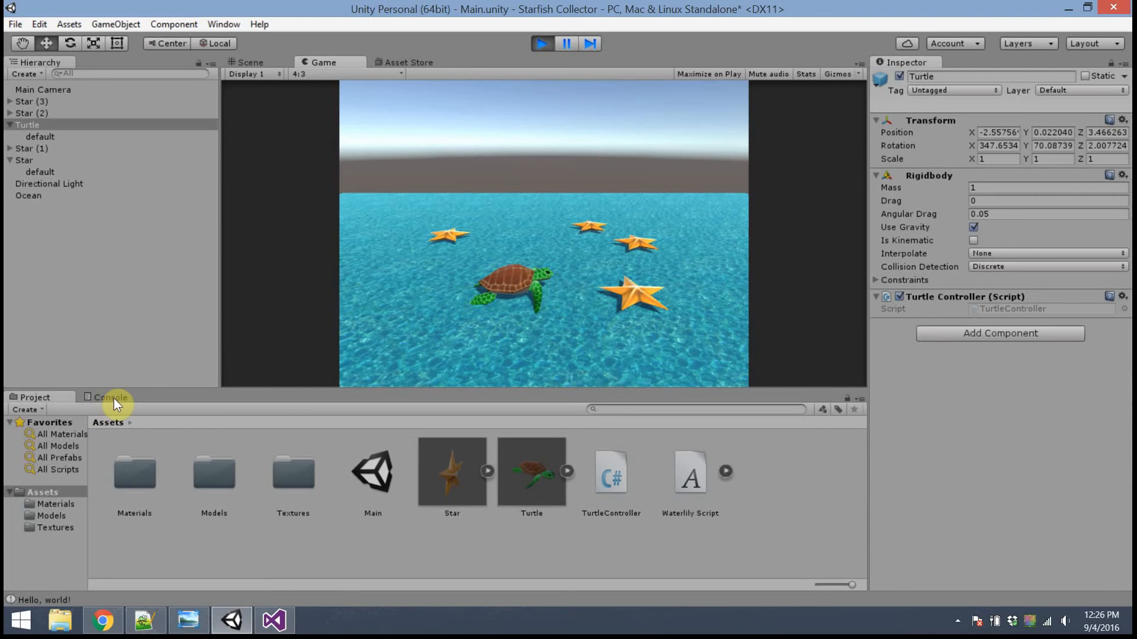
{"action": "left_click", "coordinate": [110, 398]}
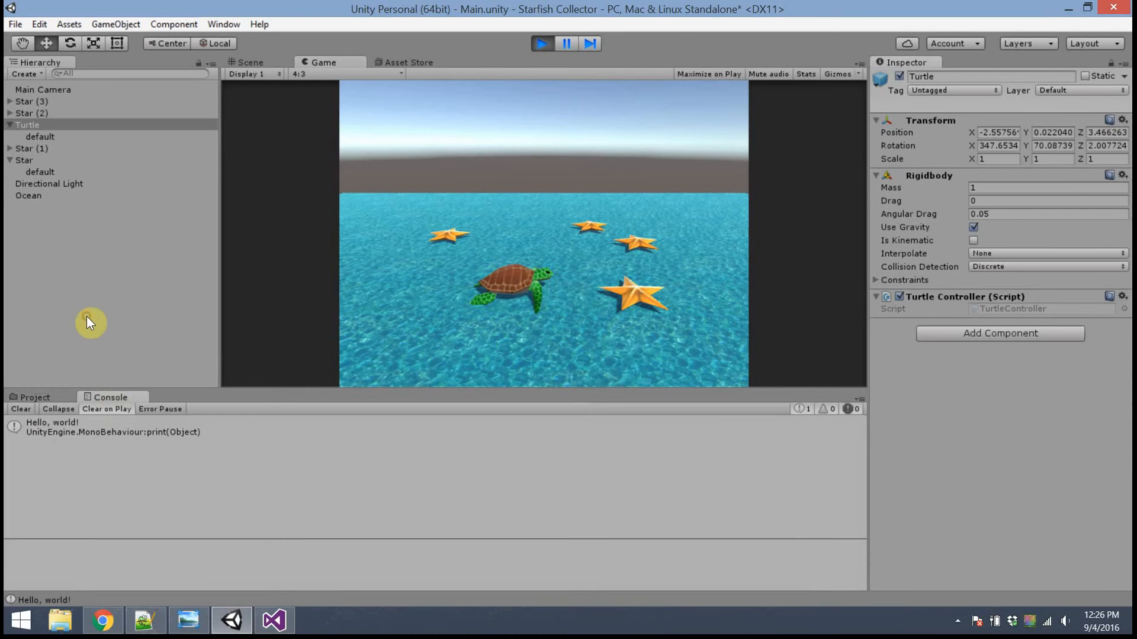
{"action": "left_click", "coordinate": [109, 427]}
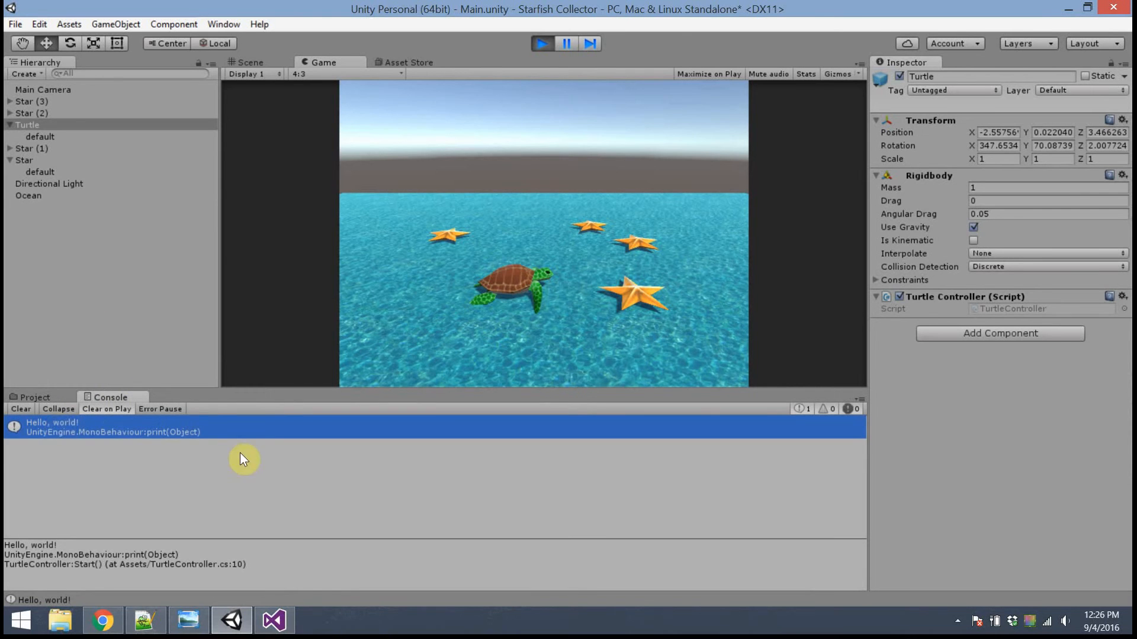
{"action": "mouse_move", "coordinate": [163, 441]}
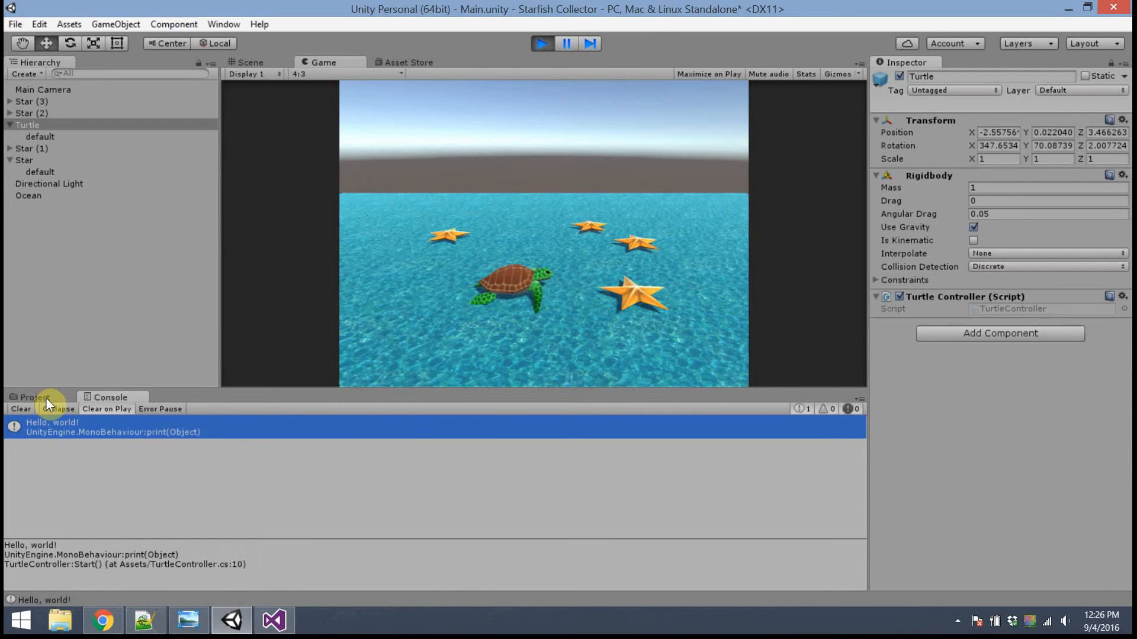
{"action": "left_click", "coordinate": [33, 398]}
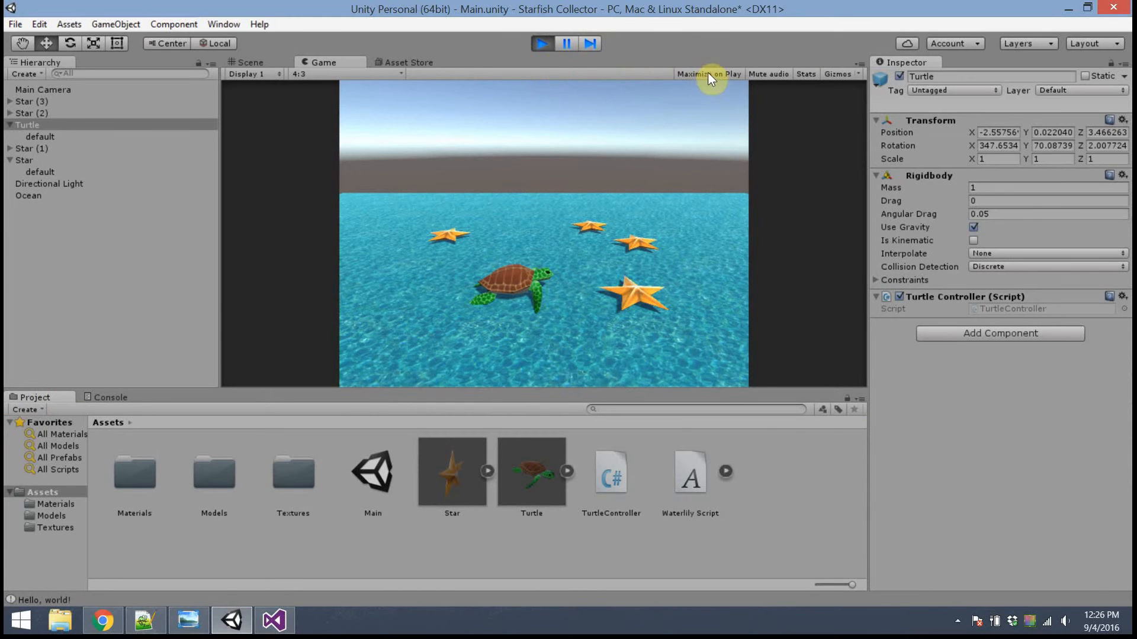
{"action": "mouse_move", "coordinate": [630, 90]}
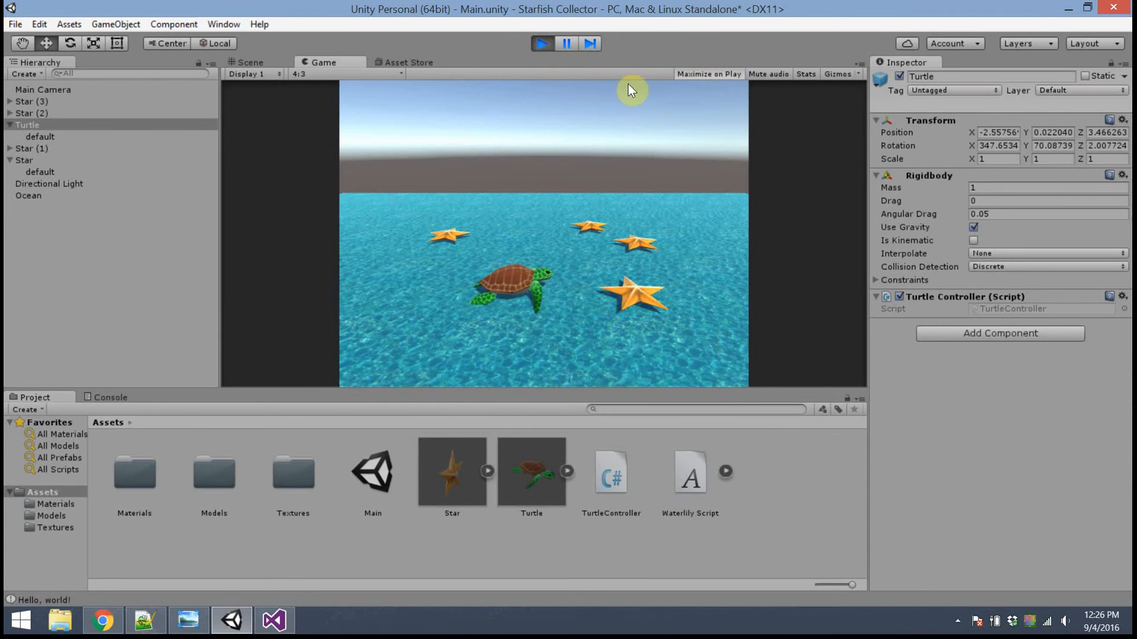
Stop the running game and enable Maximize on Play for the Game view.
{"action": "left_click", "coordinate": [250, 63]}
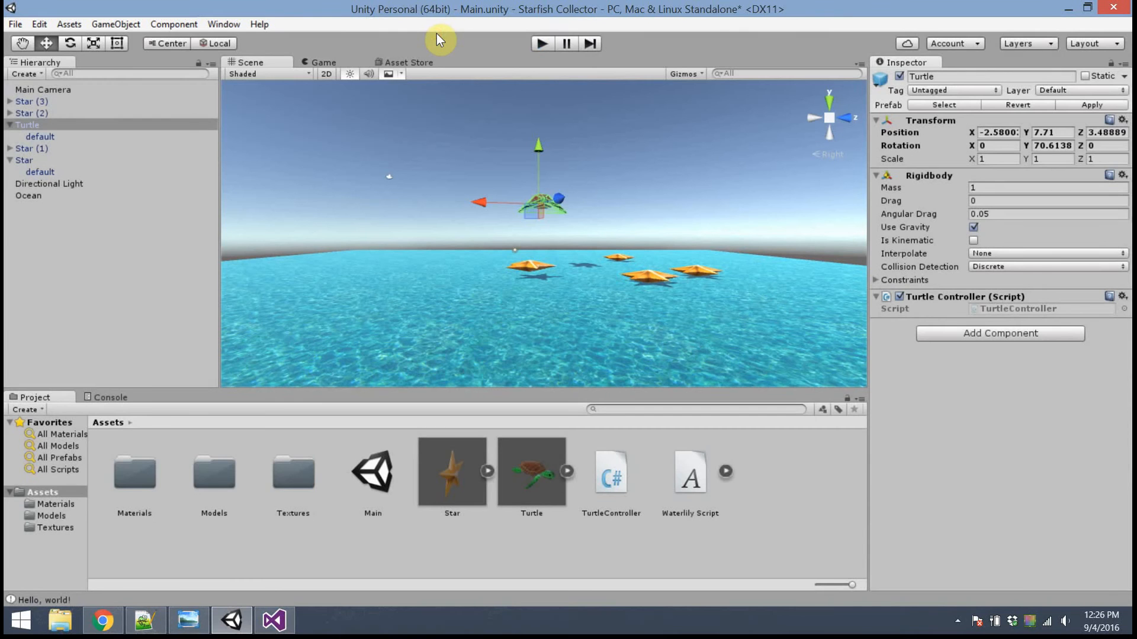
{"action": "left_click", "coordinate": [541, 44]}
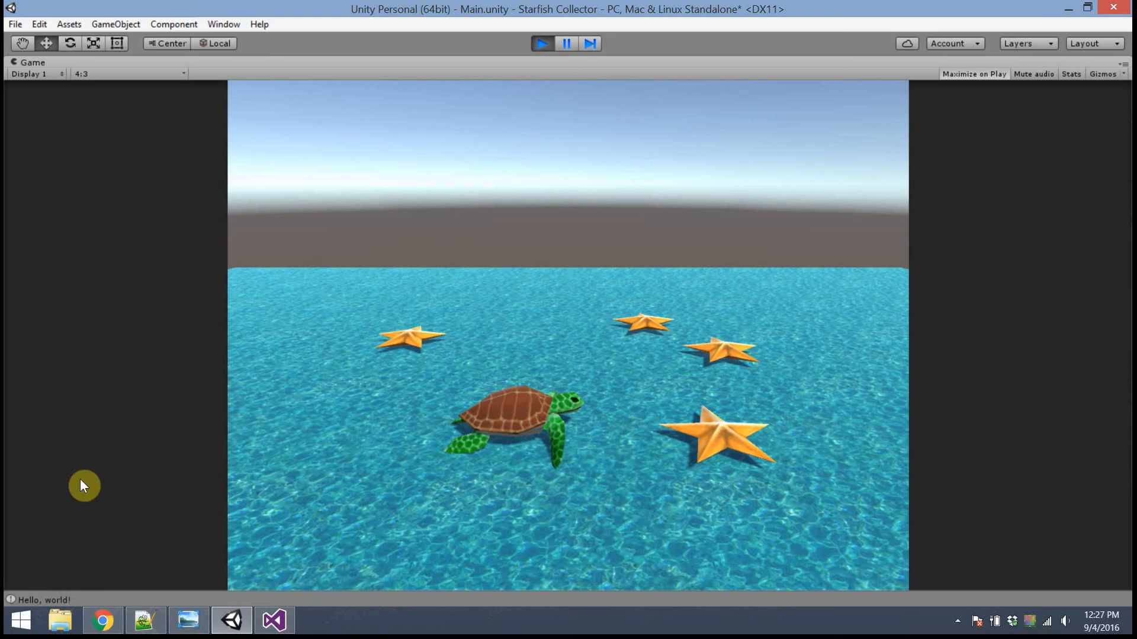
{"action": "mouse_move", "coordinate": [79, 607]}
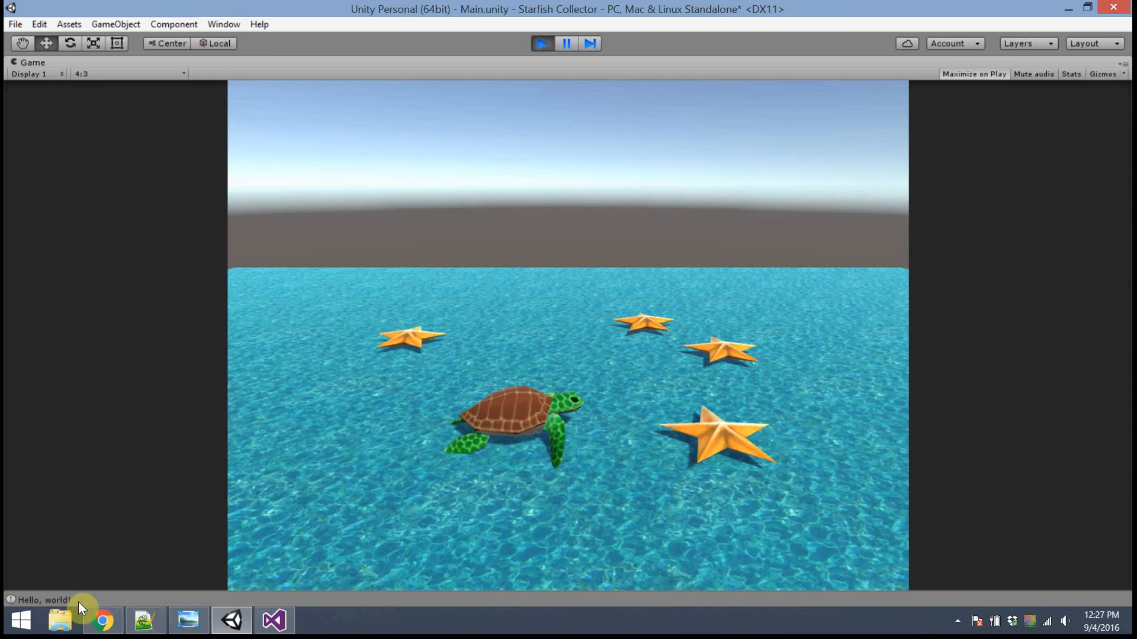
{"action": "mouse_move", "coordinate": [592, 27]}
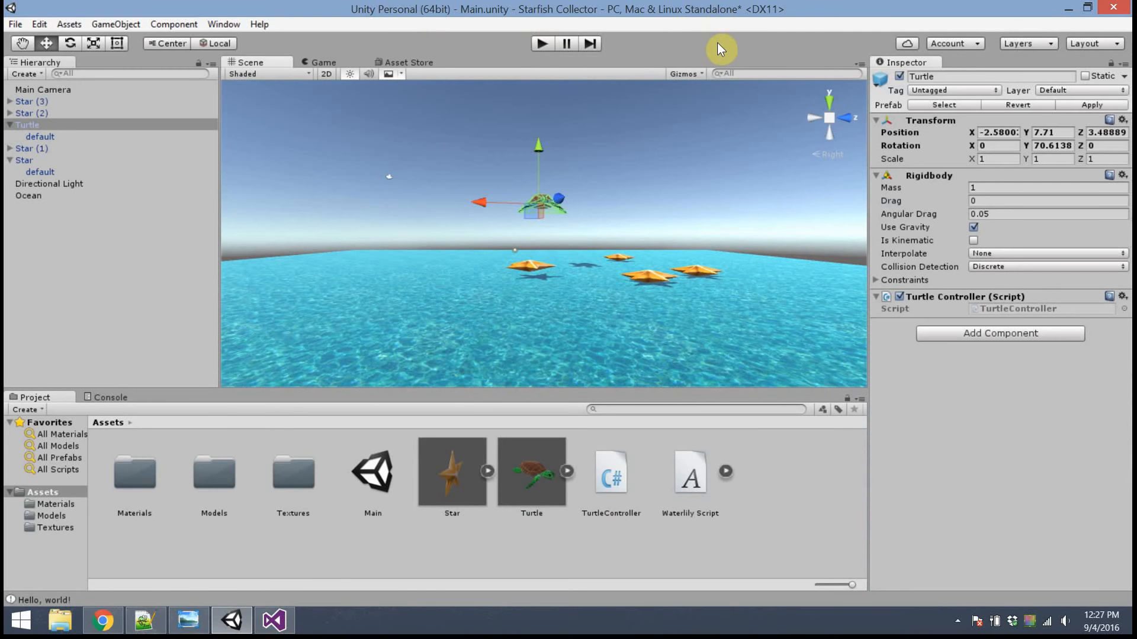
{"action": "mouse_move", "coordinate": [769, 304]}
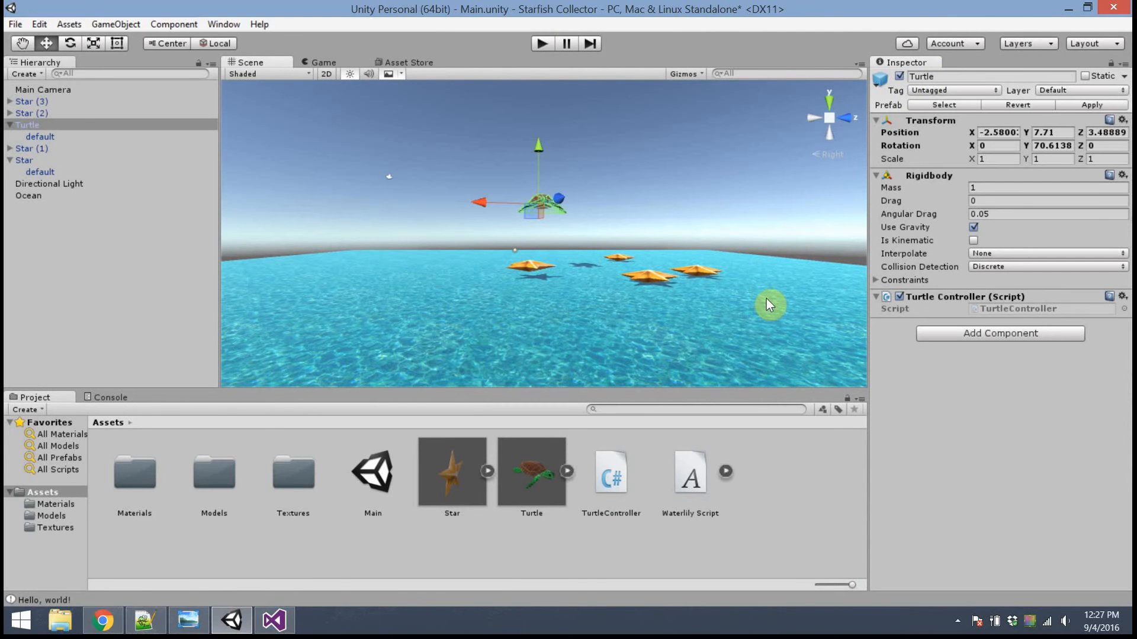
{"action": "mouse_move", "coordinate": [677, 259]}
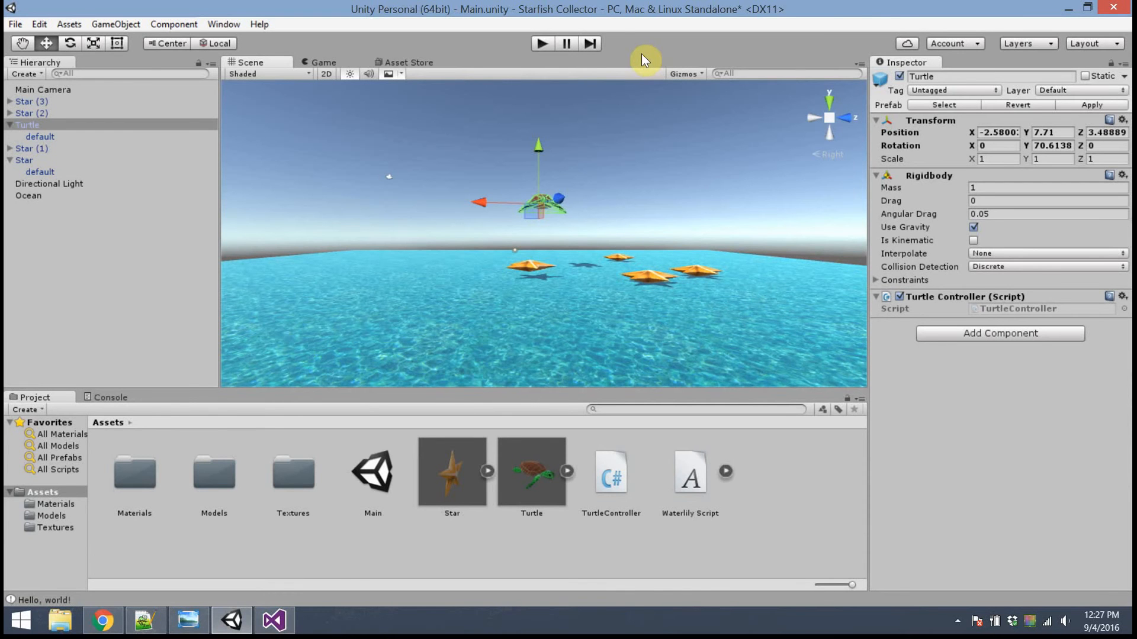
{"action": "mouse_move", "coordinate": [626, 90]}
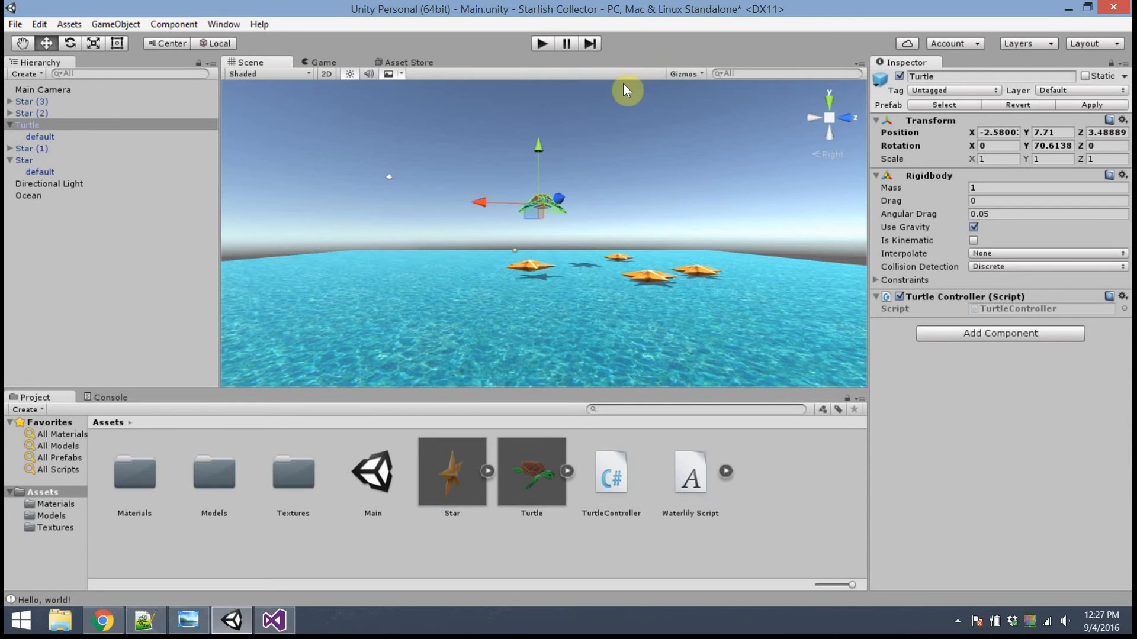
{"action": "mouse_move", "coordinate": [520, 47]}
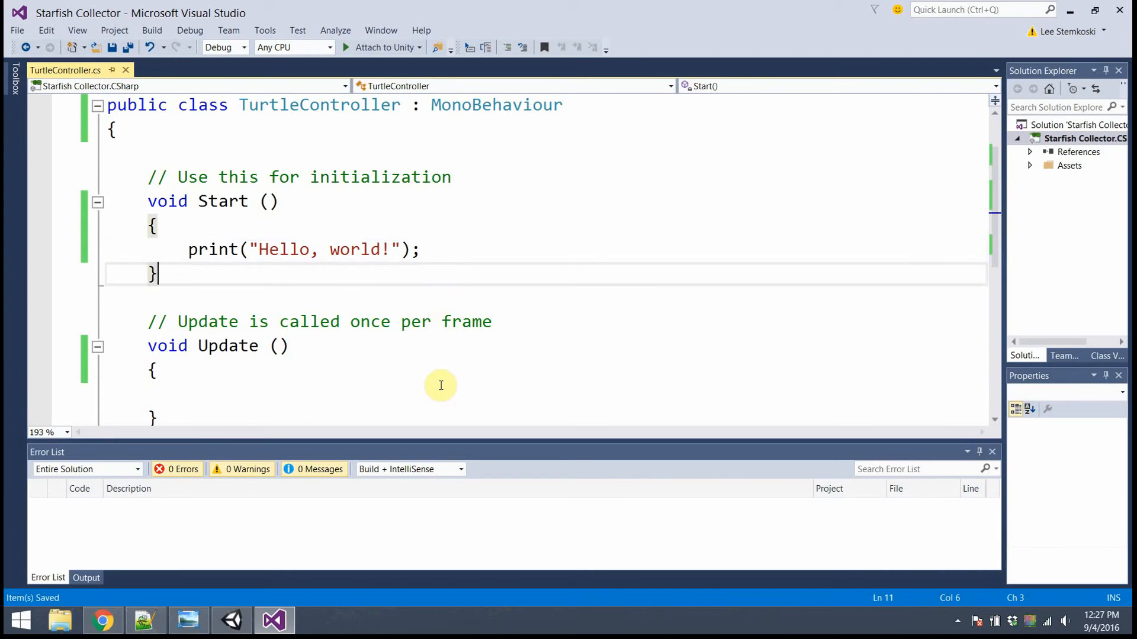
{"action": "mouse_move", "coordinate": [322, 104]}
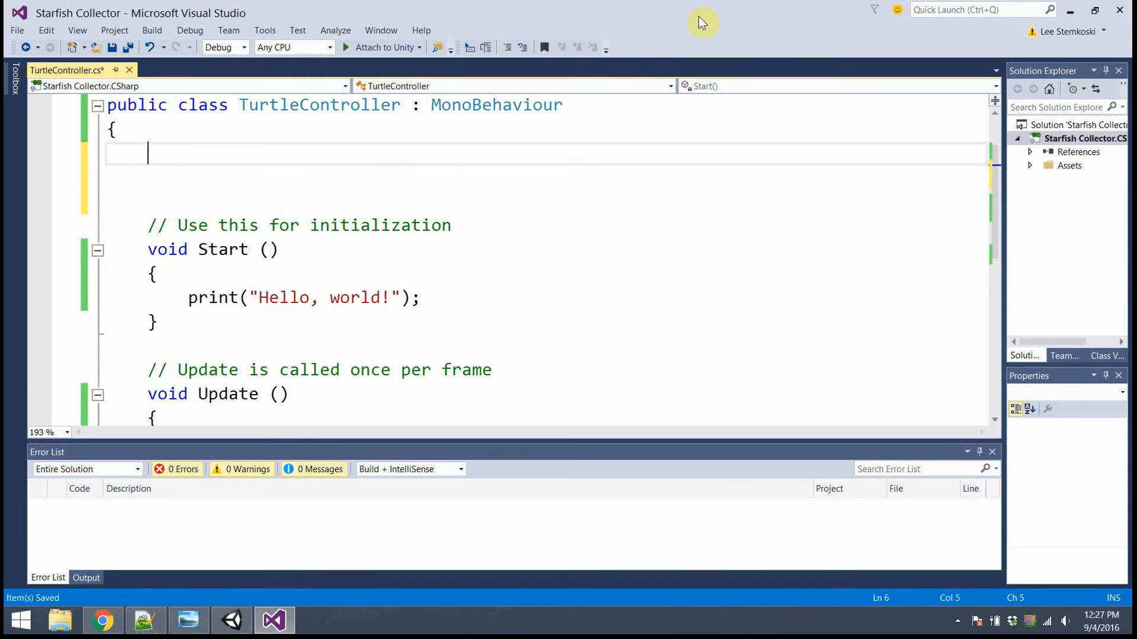
{"action": "mouse_move", "coordinate": [709, 8]}
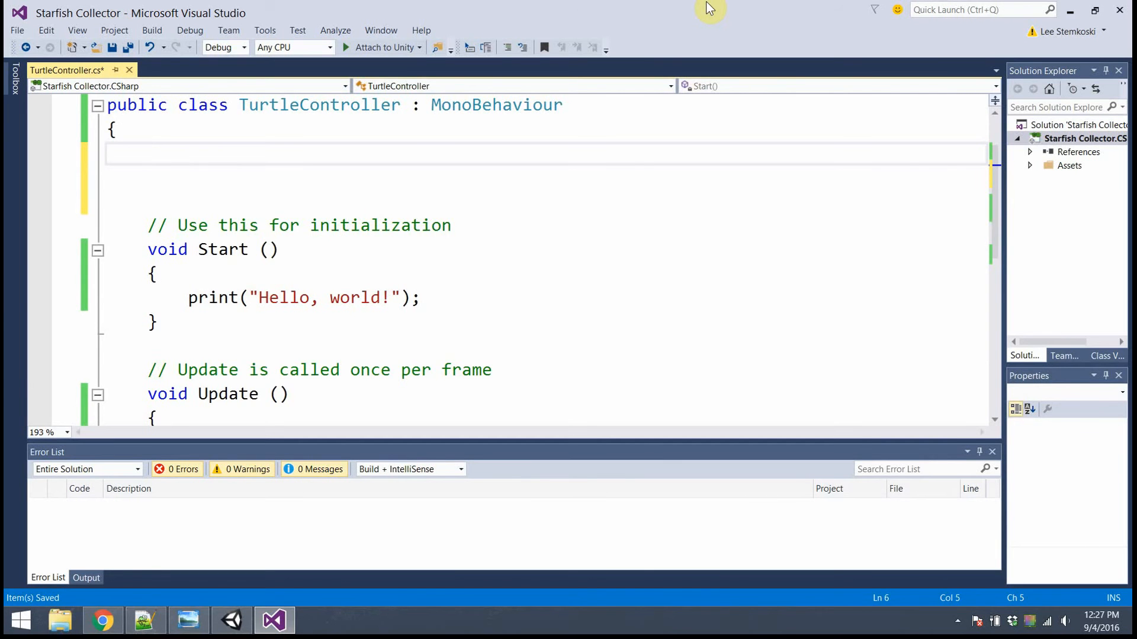
Declare public float fields moveSpeed = 1.0f and turnSpeed = 1.0f at the top of the class.
{"action": "type", "text": "public"}
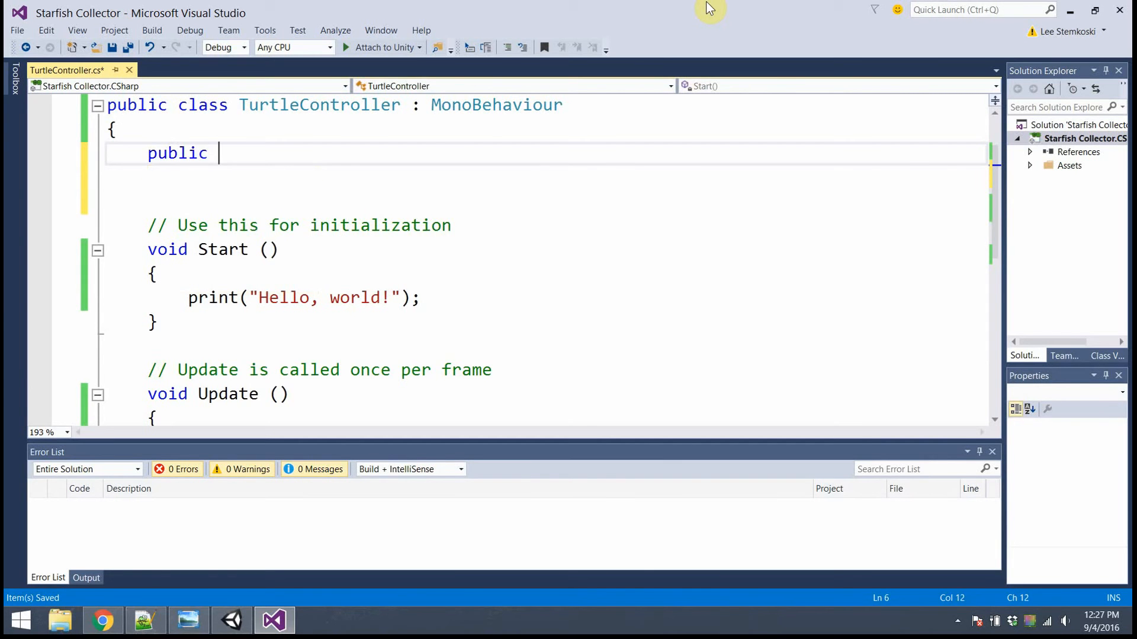
{"action": "type", "text": "float"}
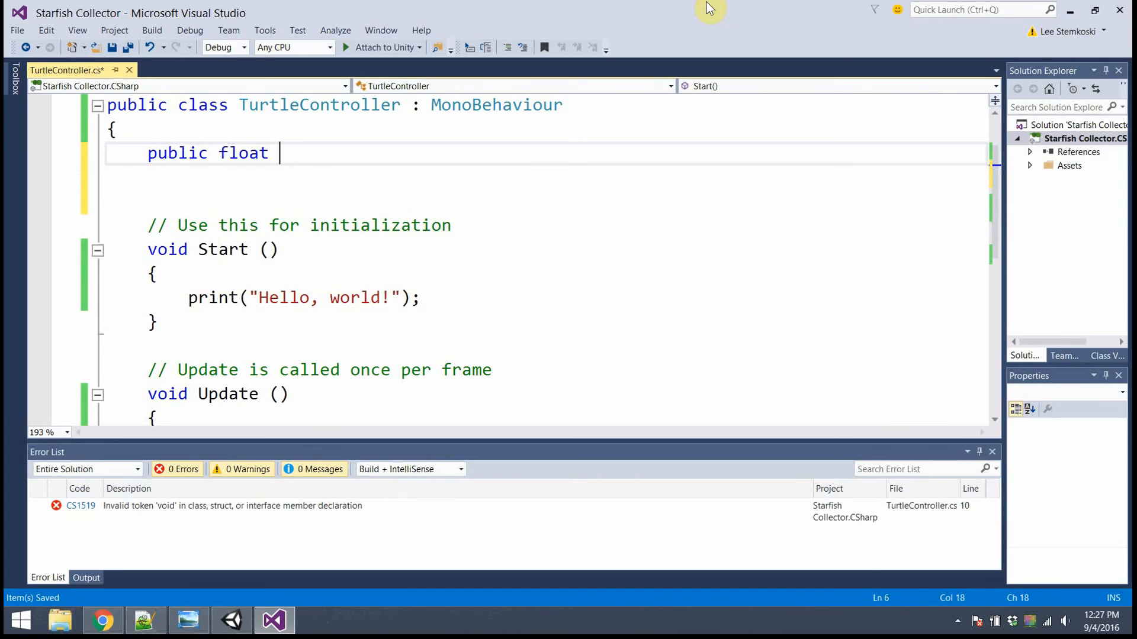
{"action": "type", "text": "moveS"}
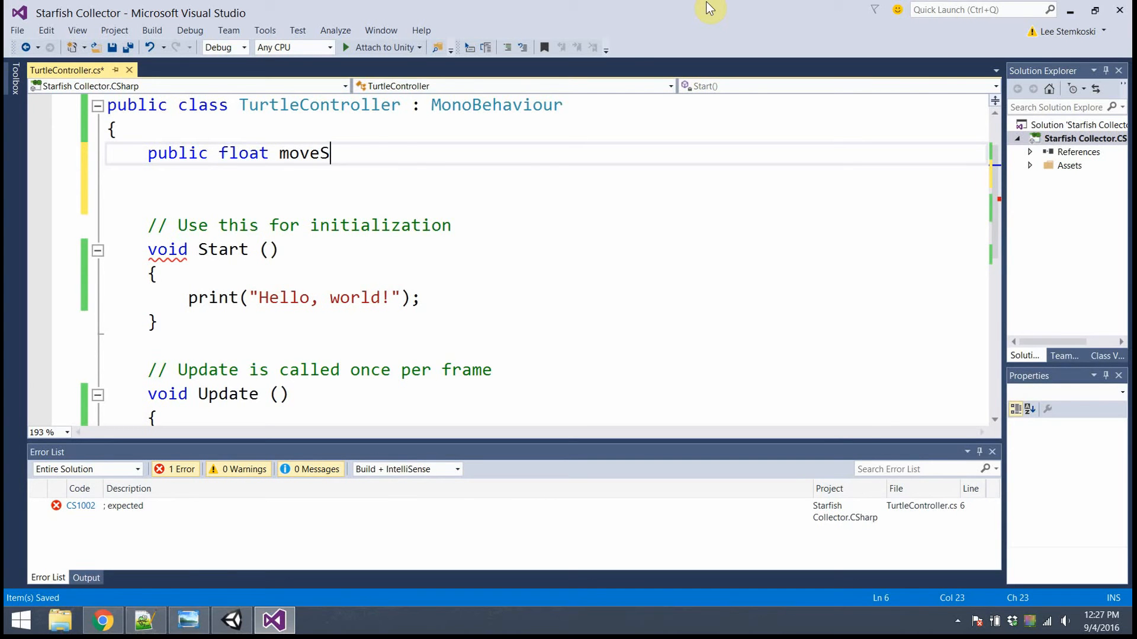
{"action": "type", "text": "peed = 1.0f;"}
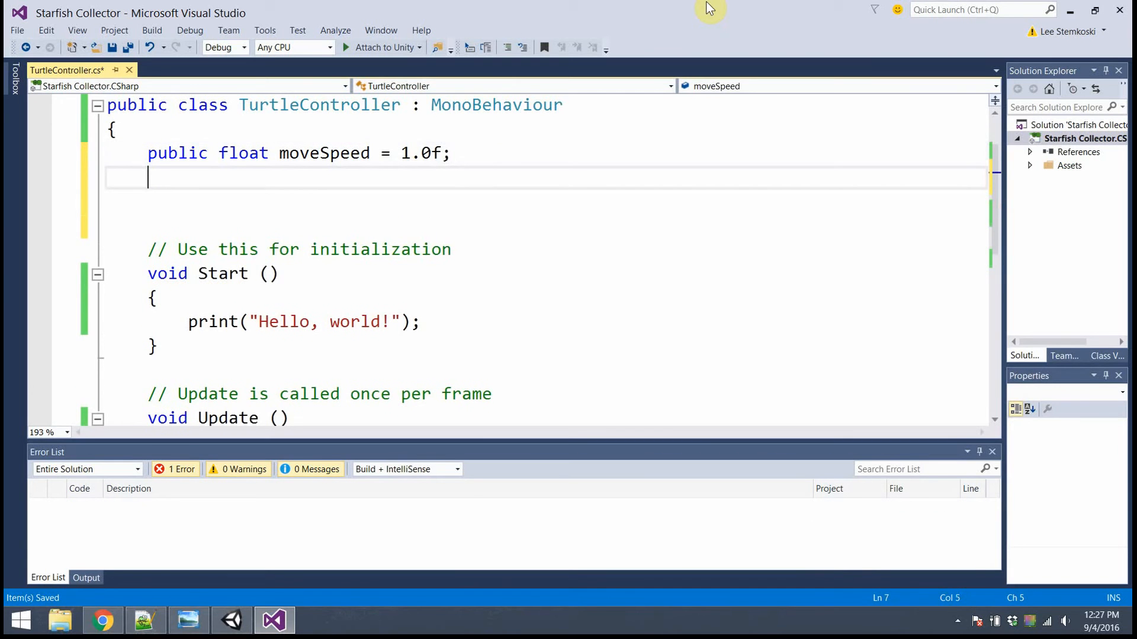
{"action": "type", "text": "public float turnS"}
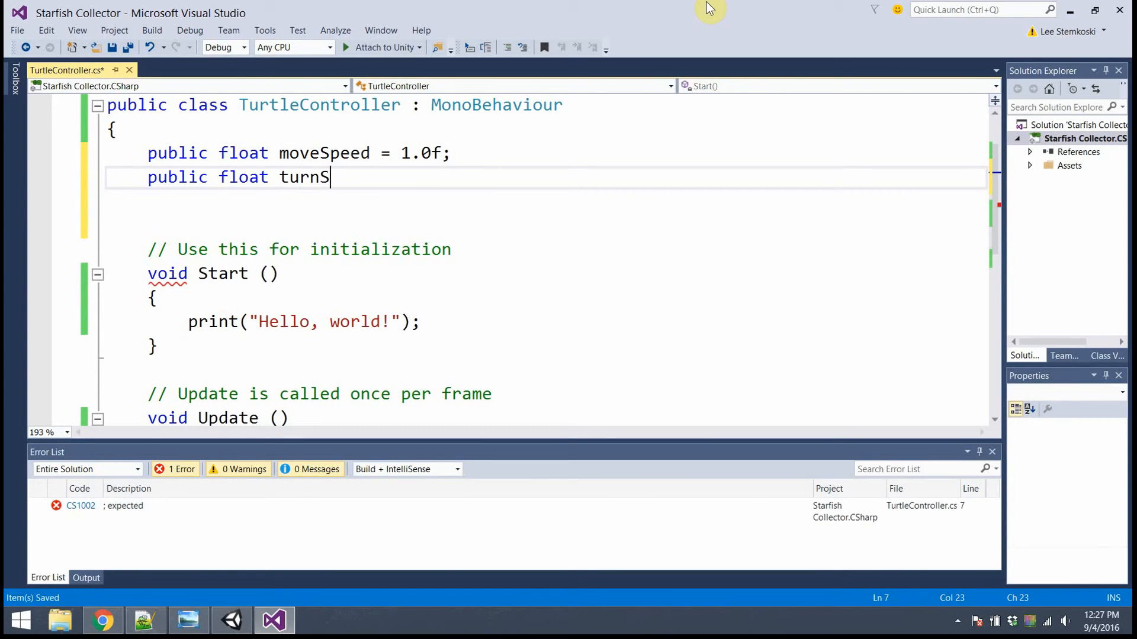
{"action": "type", "text": "peed = 1."}
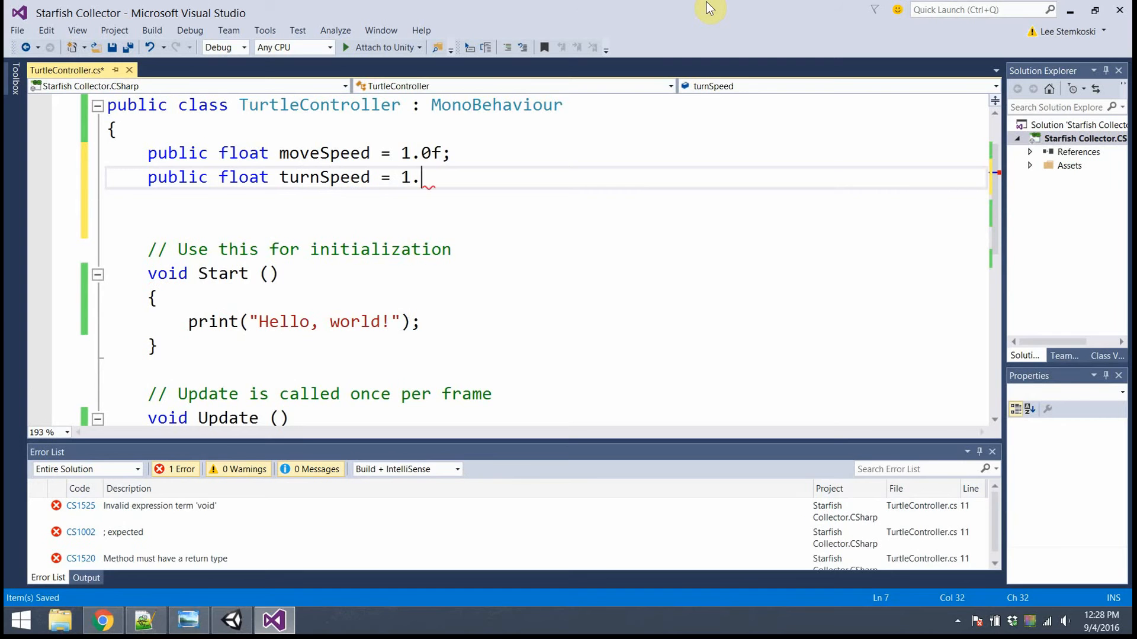
{"action": "type", "text": "0f;"}
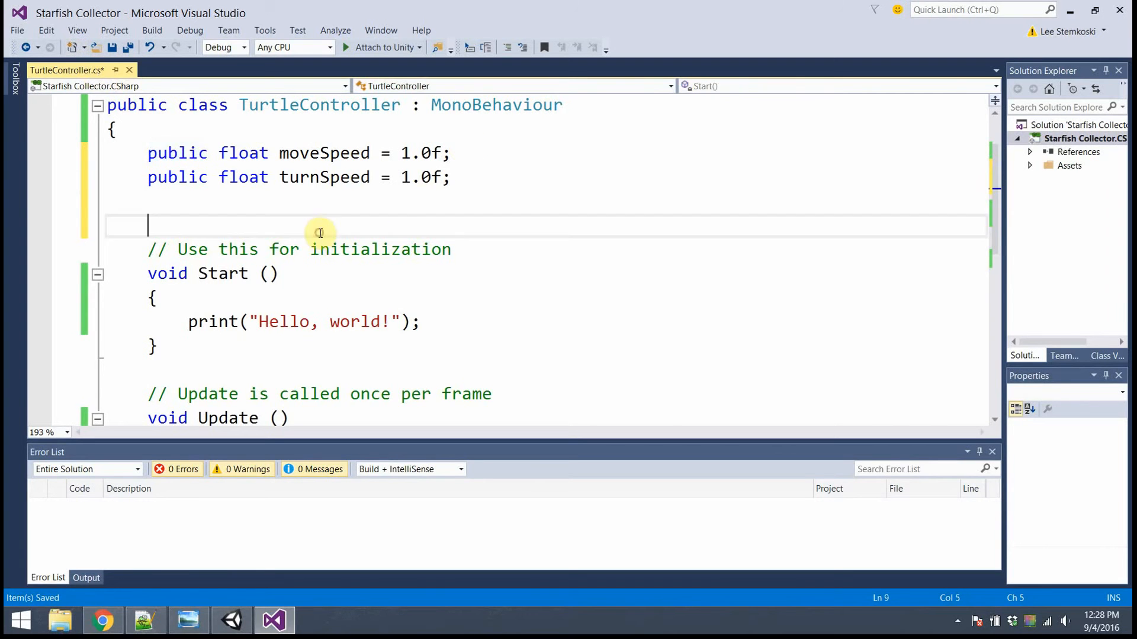
{"action": "mouse_move", "coordinate": [295, 203]}
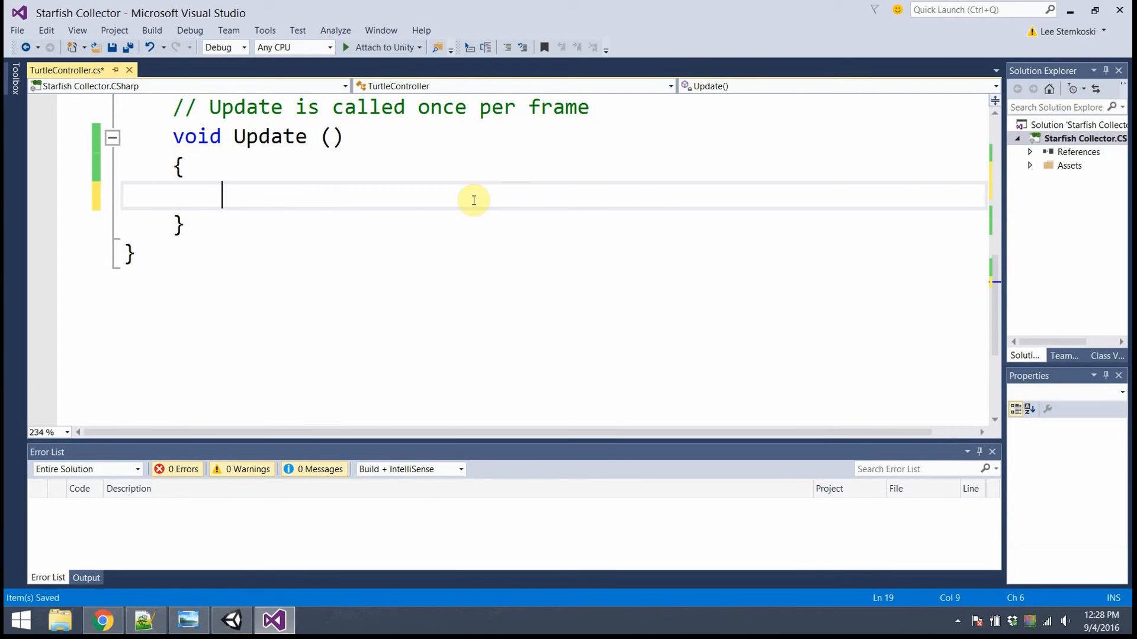
Write an empty if (Input.GetKey(KeyCode.UpArrow)) block inside Update.
{"action": "type", "text": "if ()"}
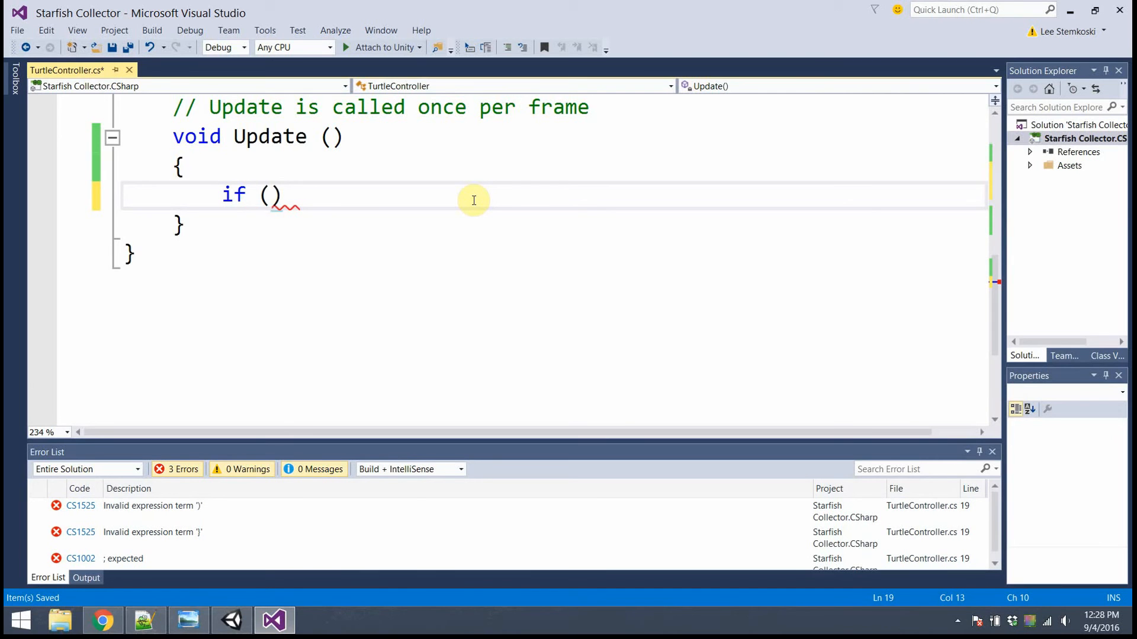
{"action": "type", "text": "I"}
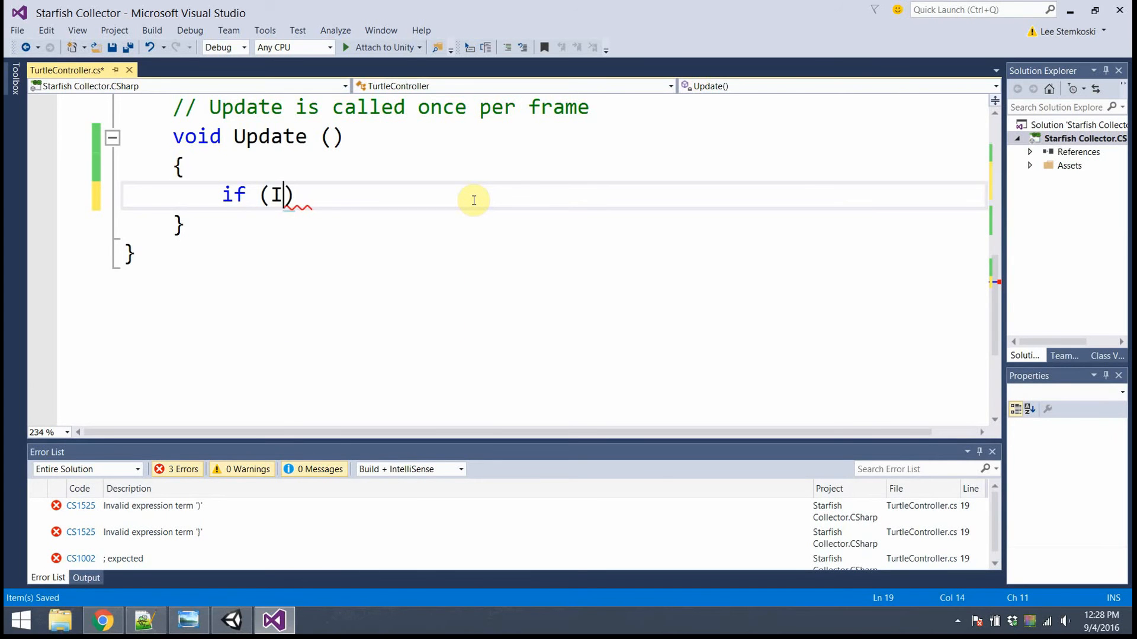
{"action": "type", "text": "nput"}
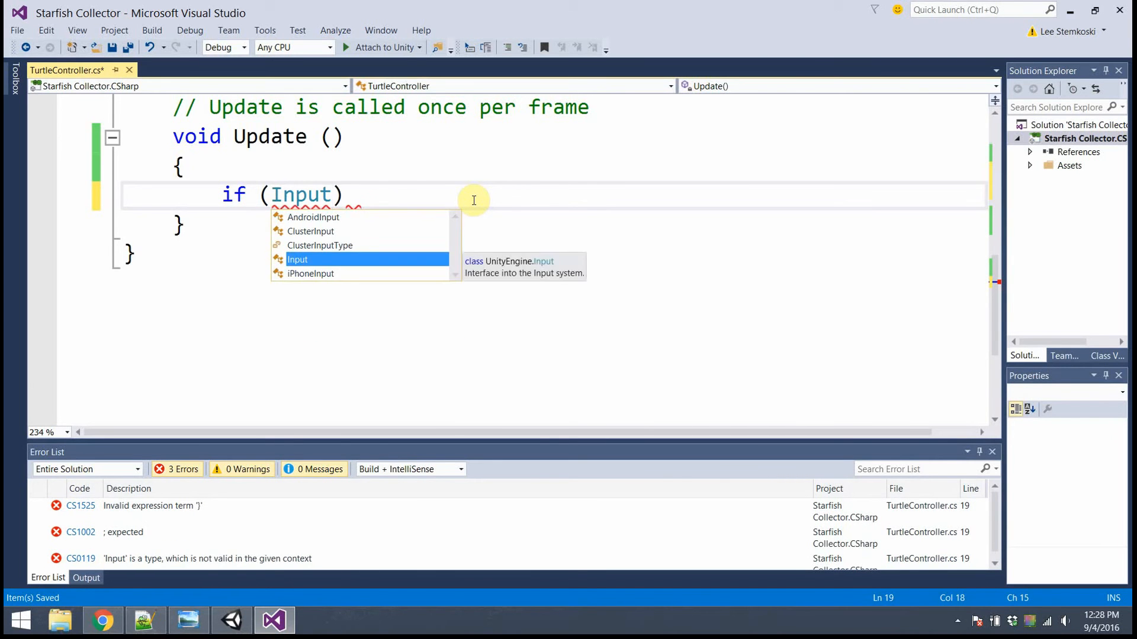
{"action": "type", "text": ".GetKey"}
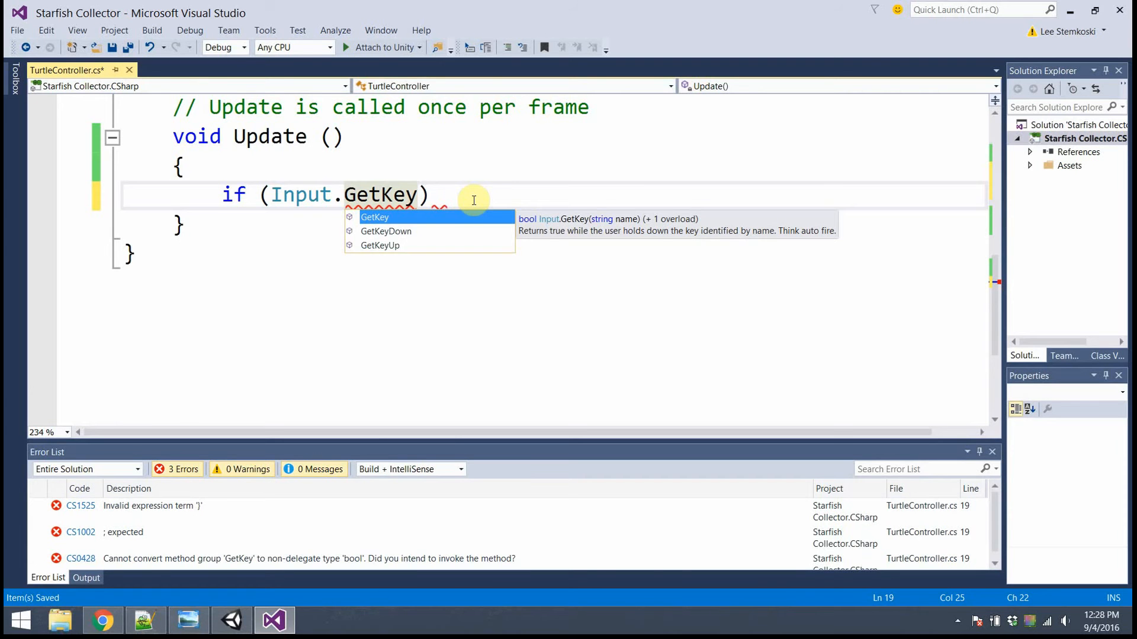
{"action": "type", "text": "("}
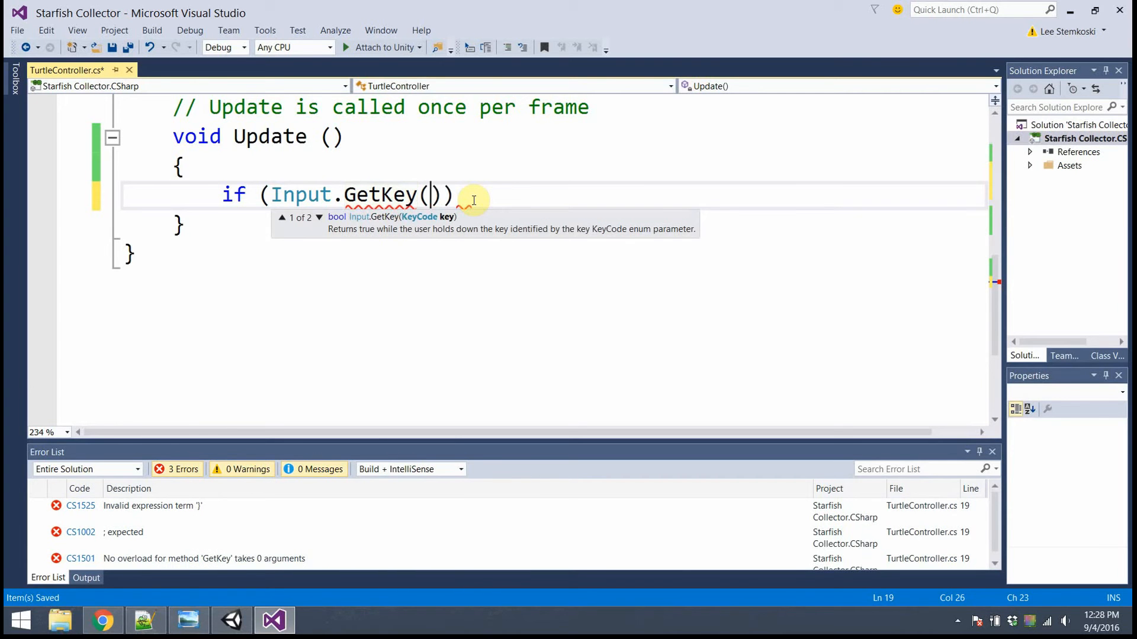
{"action": "type", "text": "KeyCode."}
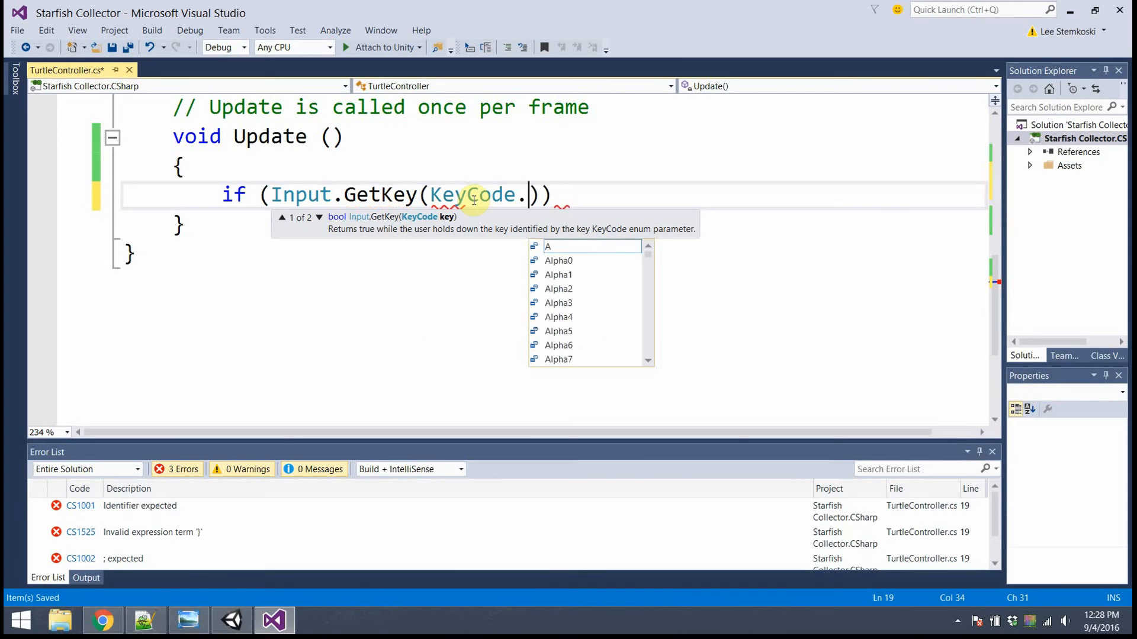
{"action": "type", "text": "UpArrow"}
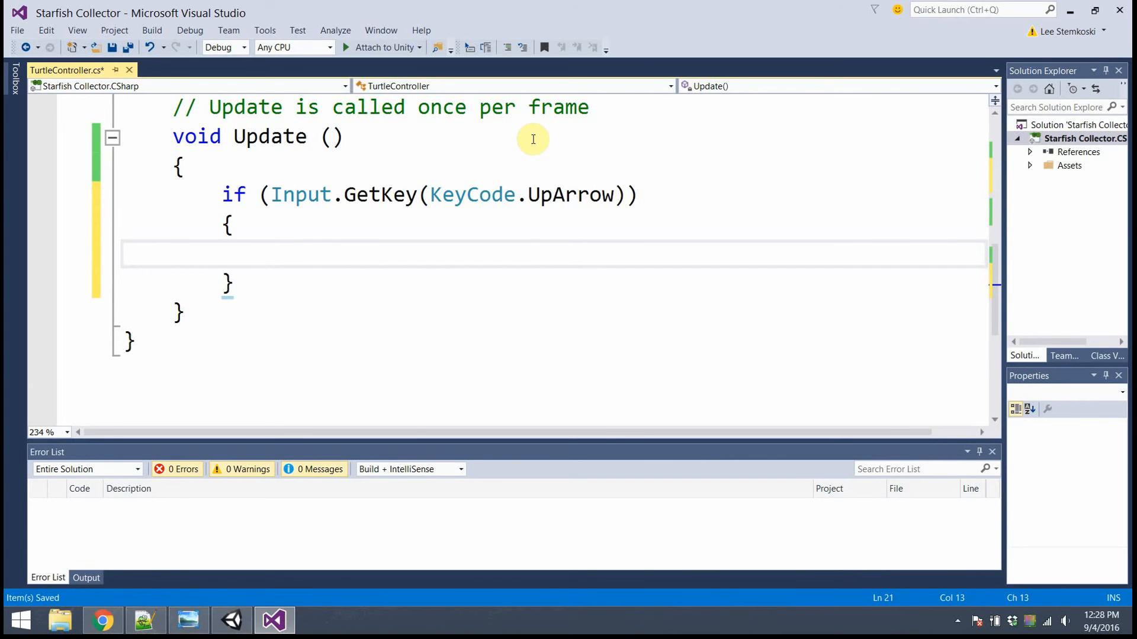
Begin the assignment this.transform.position = inside the UpArrow block.
{"action": "type", "text": "this."}
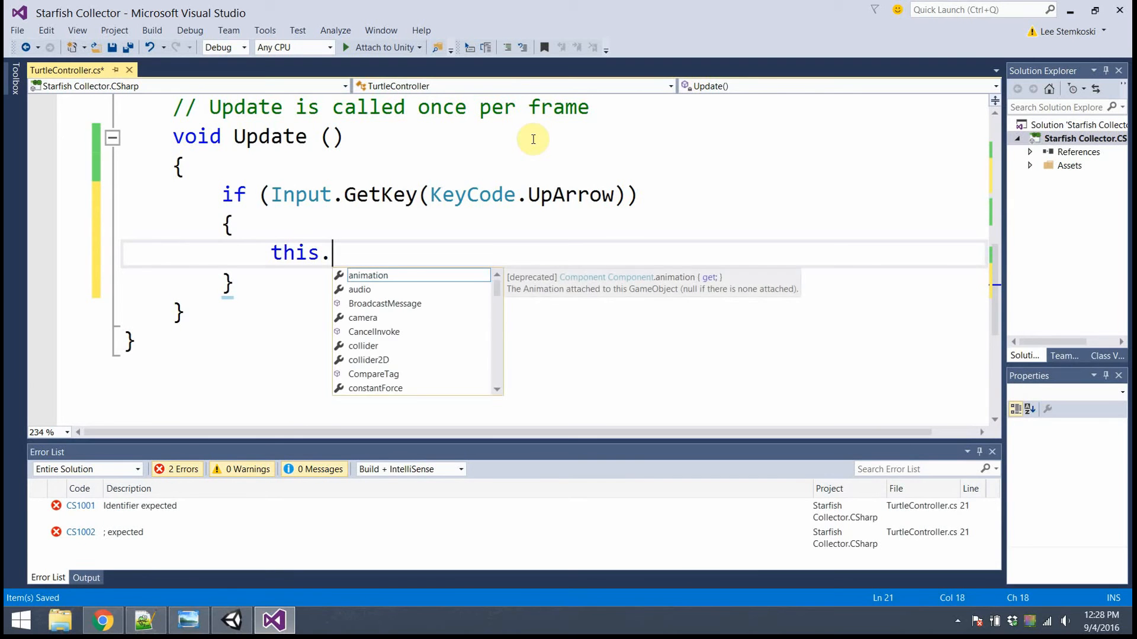
{"action": "type", "text": "tran"}
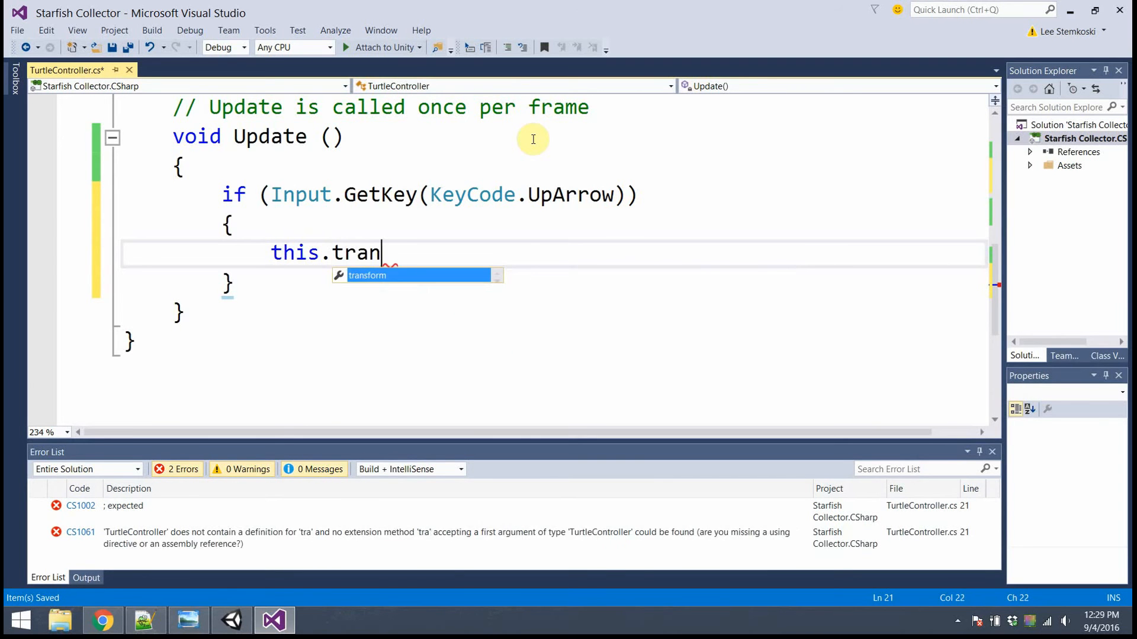
{"action": "type", "text": "sform.positi"}
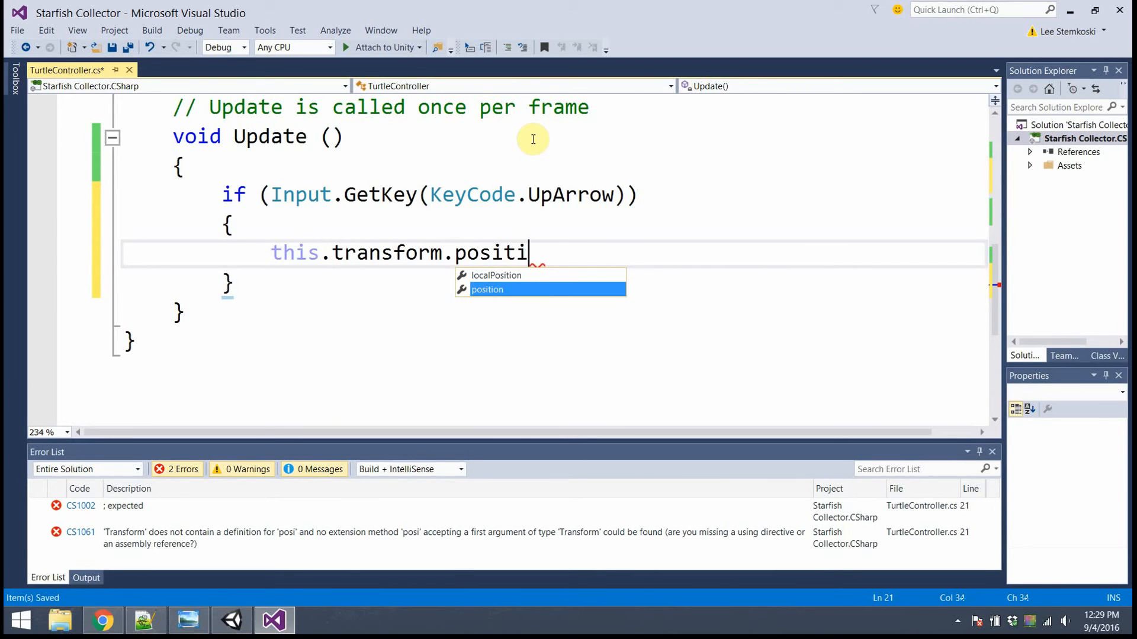
{"action": "type", "text": "on ="}
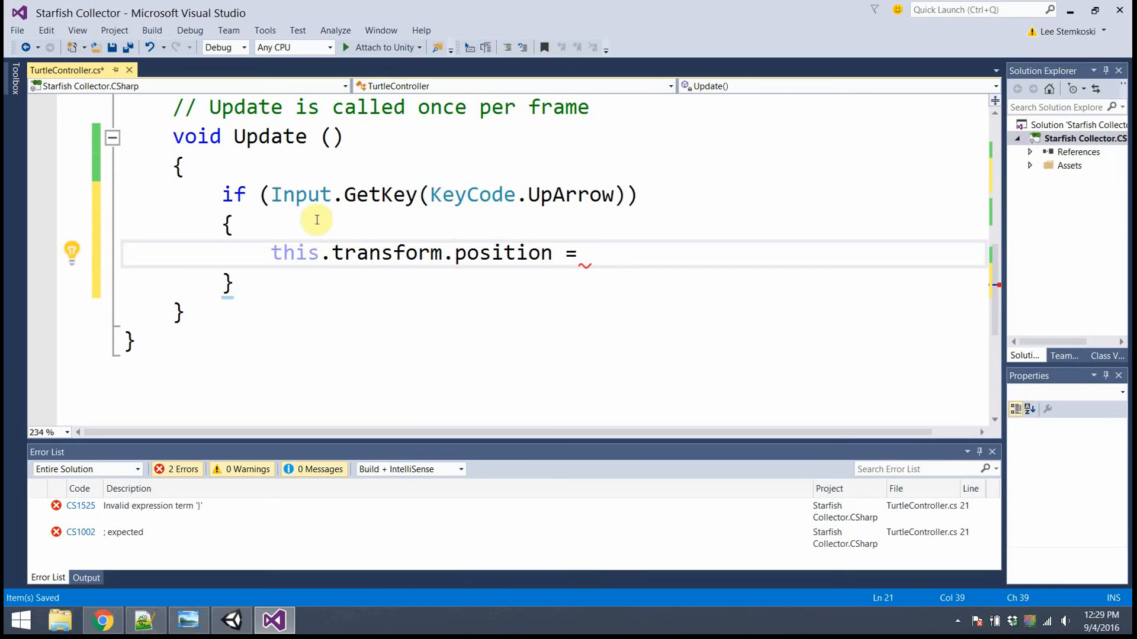
{"action": "double_click", "coordinate": [295, 252]}
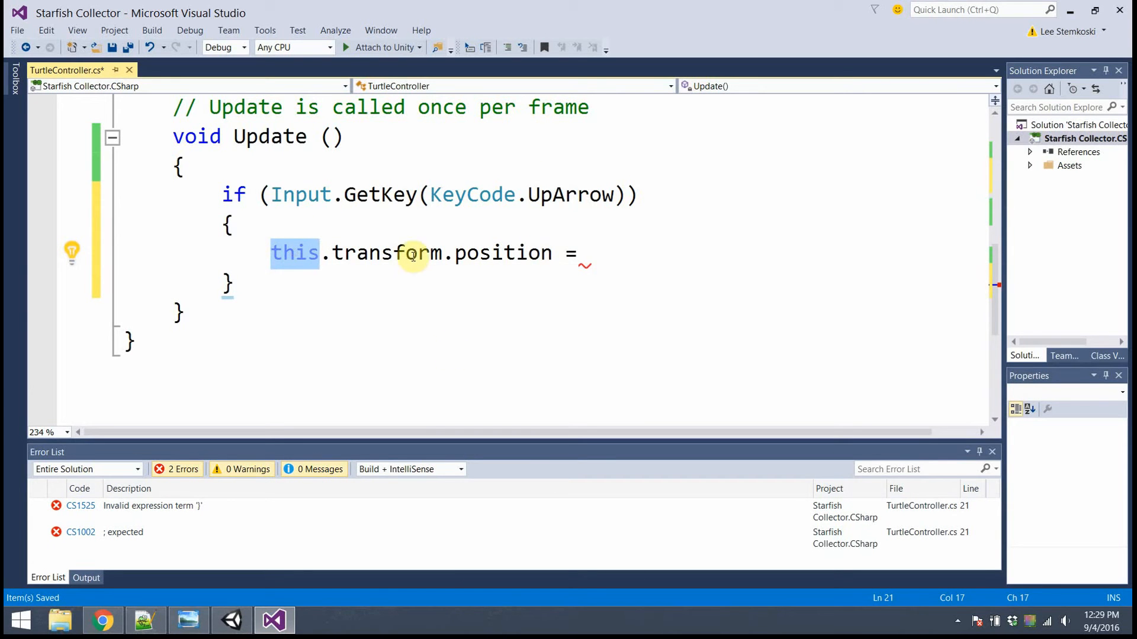
{"action": "double_click", "coordinate": [386, 254]}
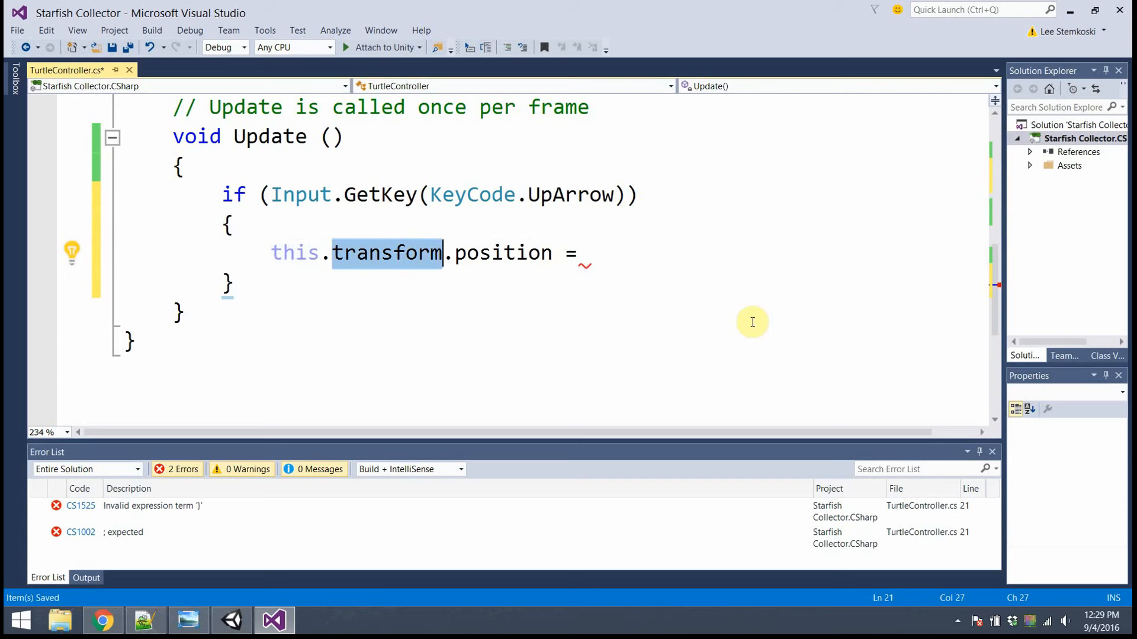
{"action": "mouse_move", "coordinate": [623, 270]}
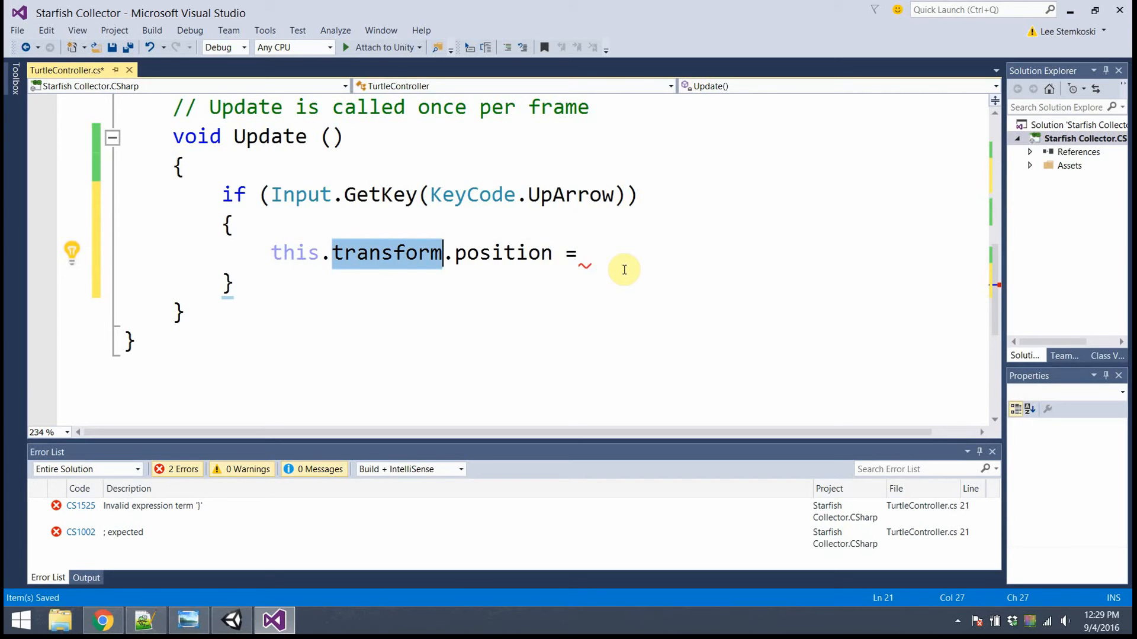
{"action": "mouse_move", "coordinate": [625, 257]}
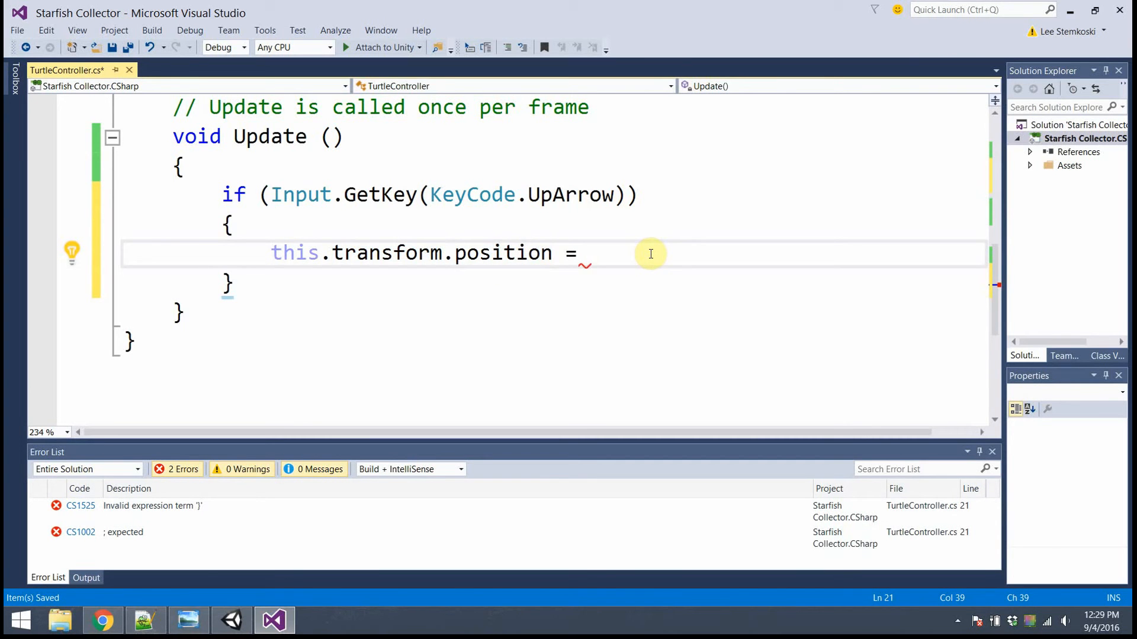
Complete the line as this.transform.position + Vector3.forward * moveSpeed;.
{"action": "key", "text": "enter"}
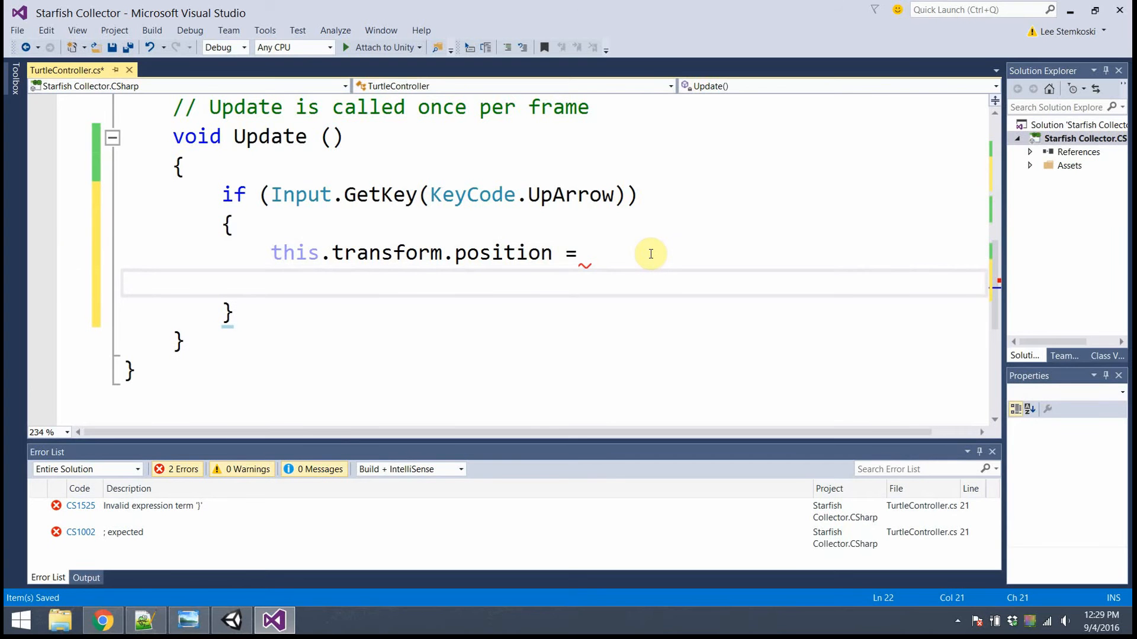
{"action": "type", "text": "this."}
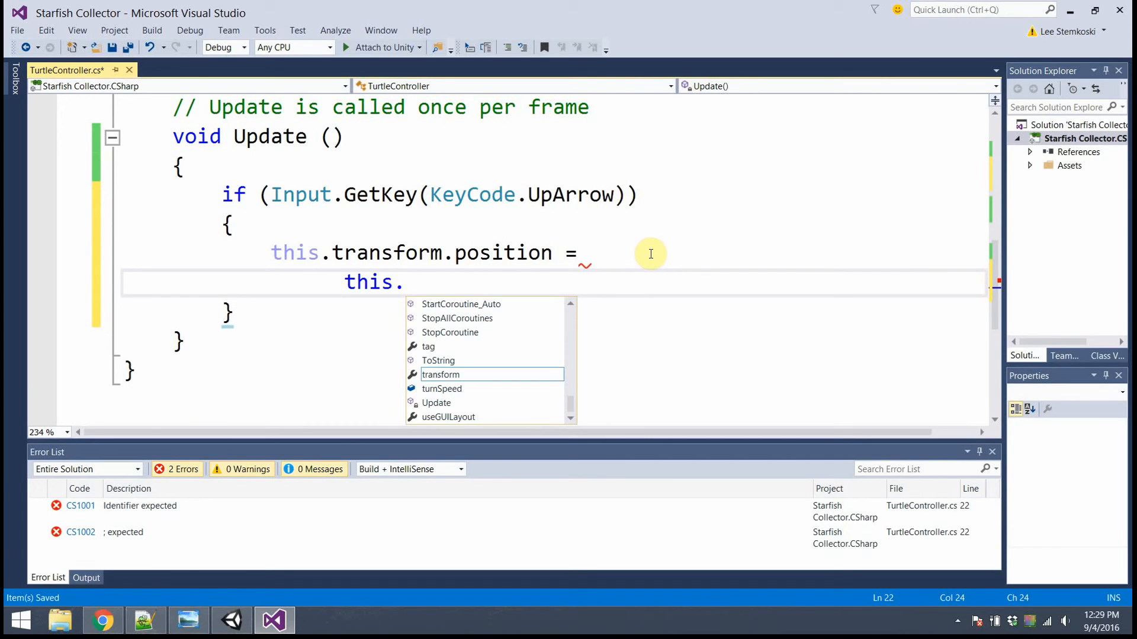
{"action": "type", "text": "transform"}
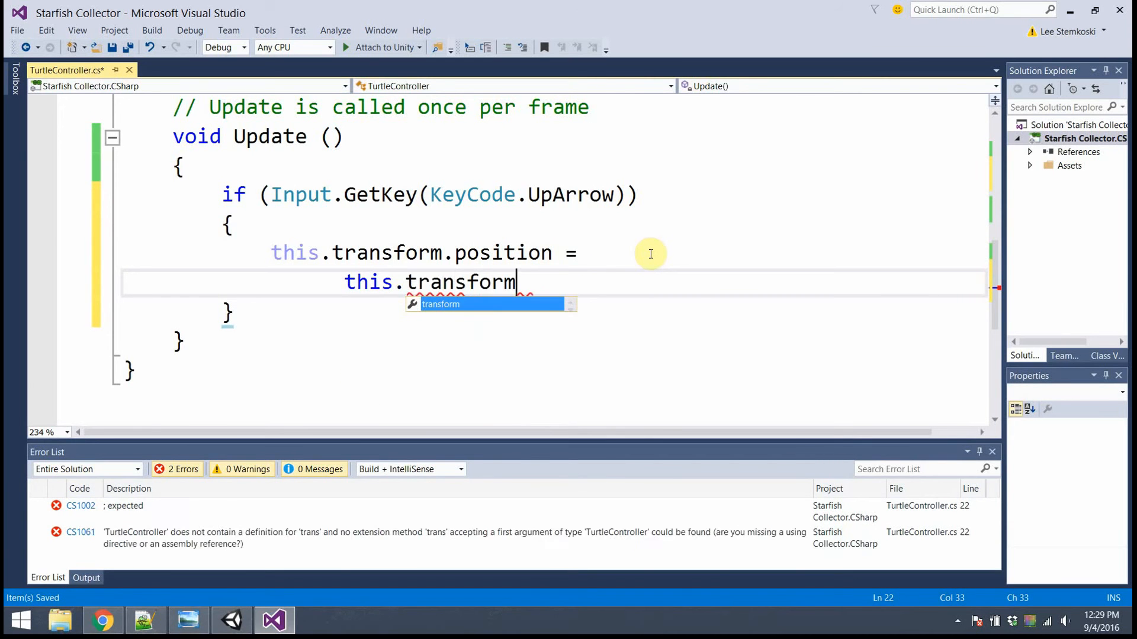
{"action": "type", "text": ".position +"}
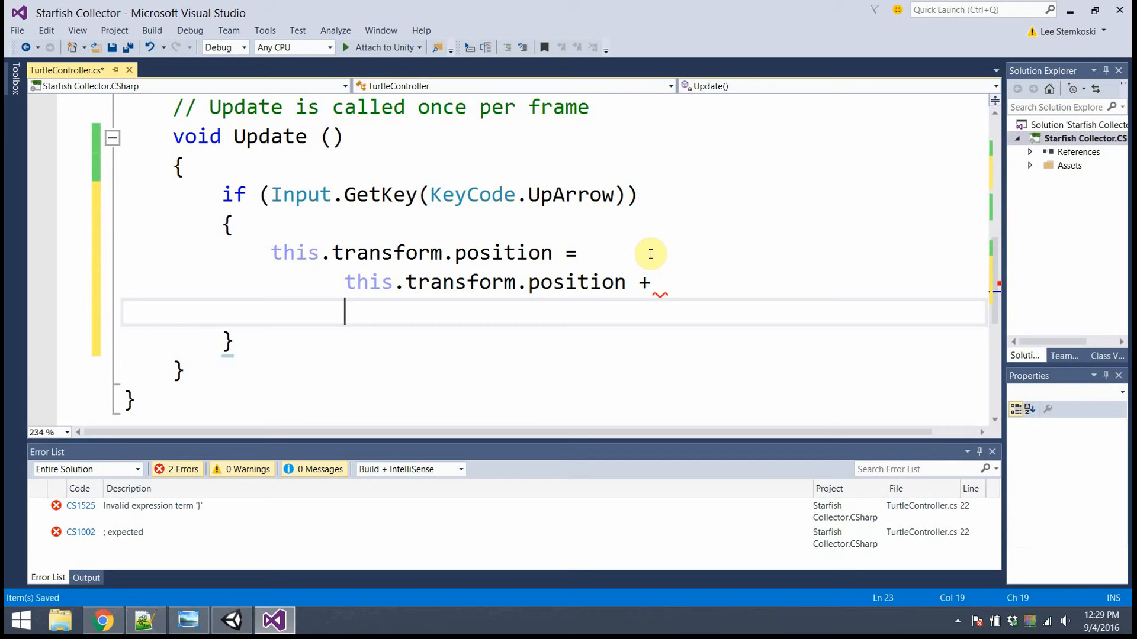
{"action": "type", "text": "Vector3"}
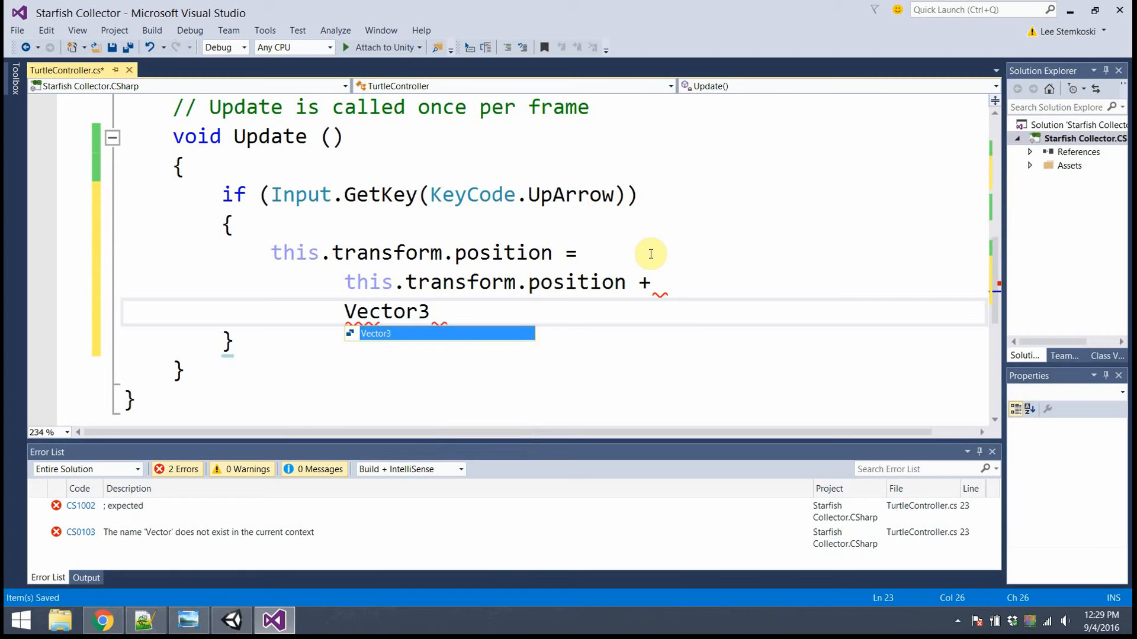
{"action": "type", "text": ".forward *"}
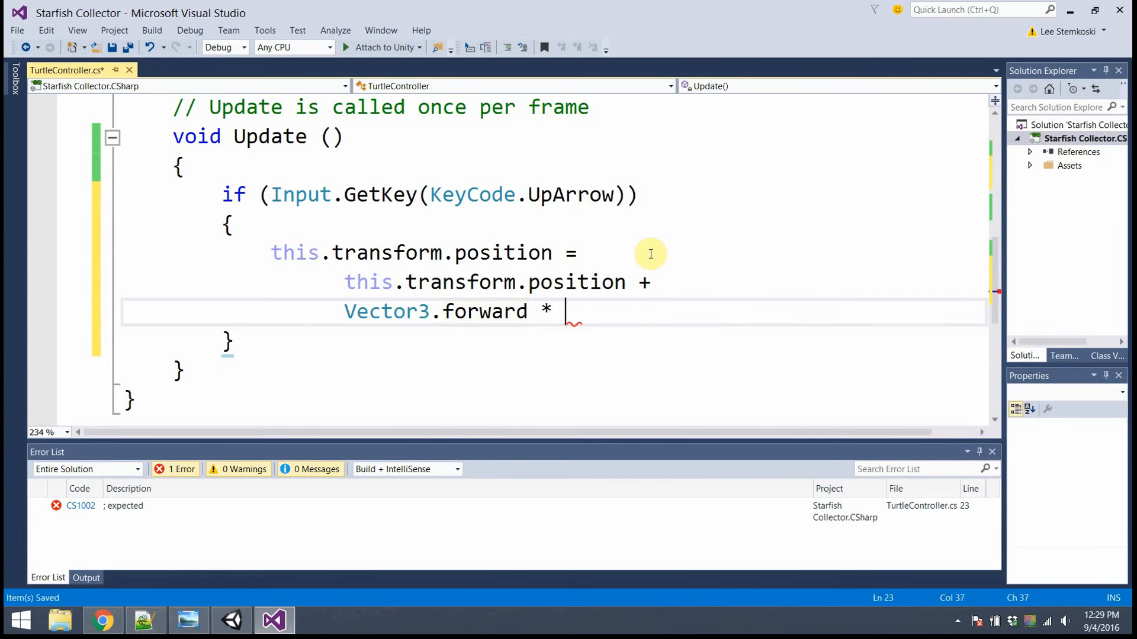
{"action": "type", "text": "moveSpeed"}
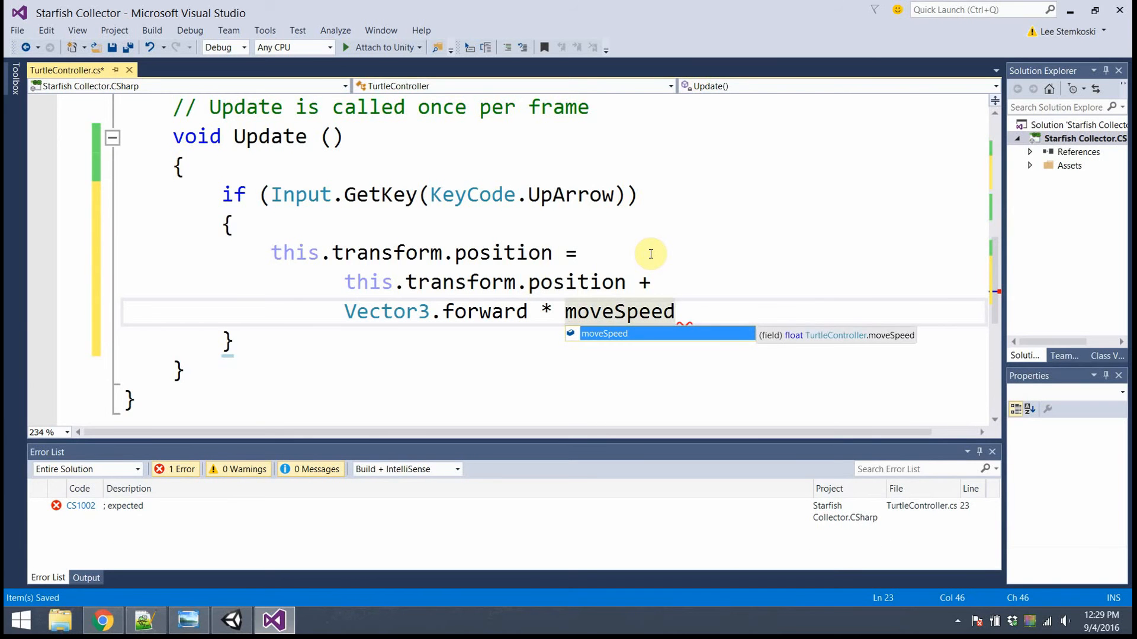
{"action": "type", "text": ";"}
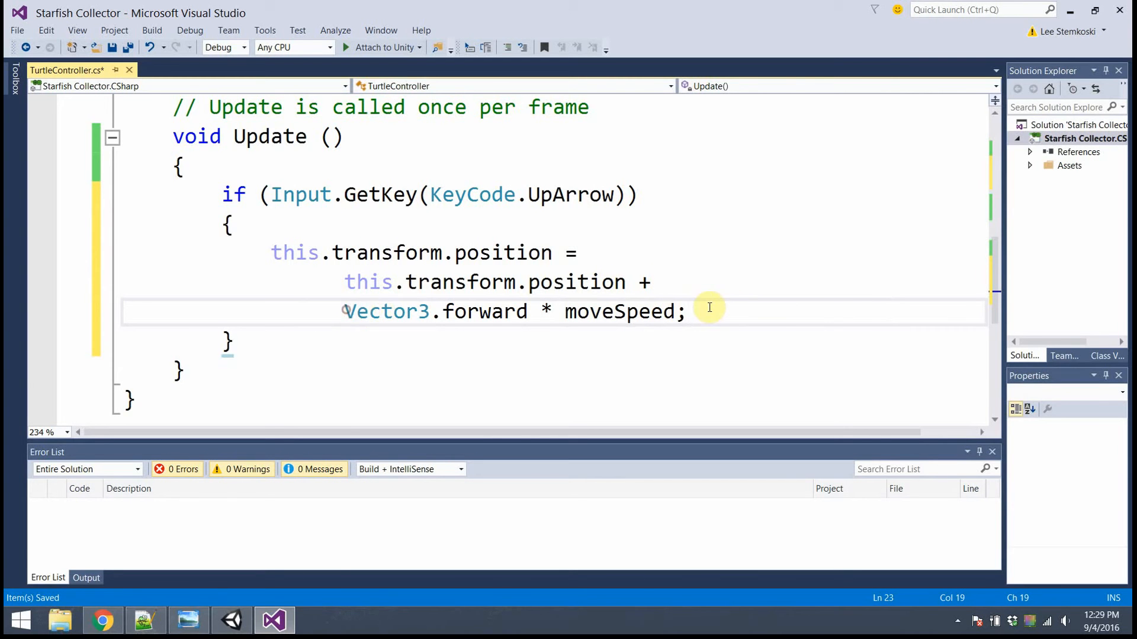
{"action": "double_click", "coordinate": [386, 311]}
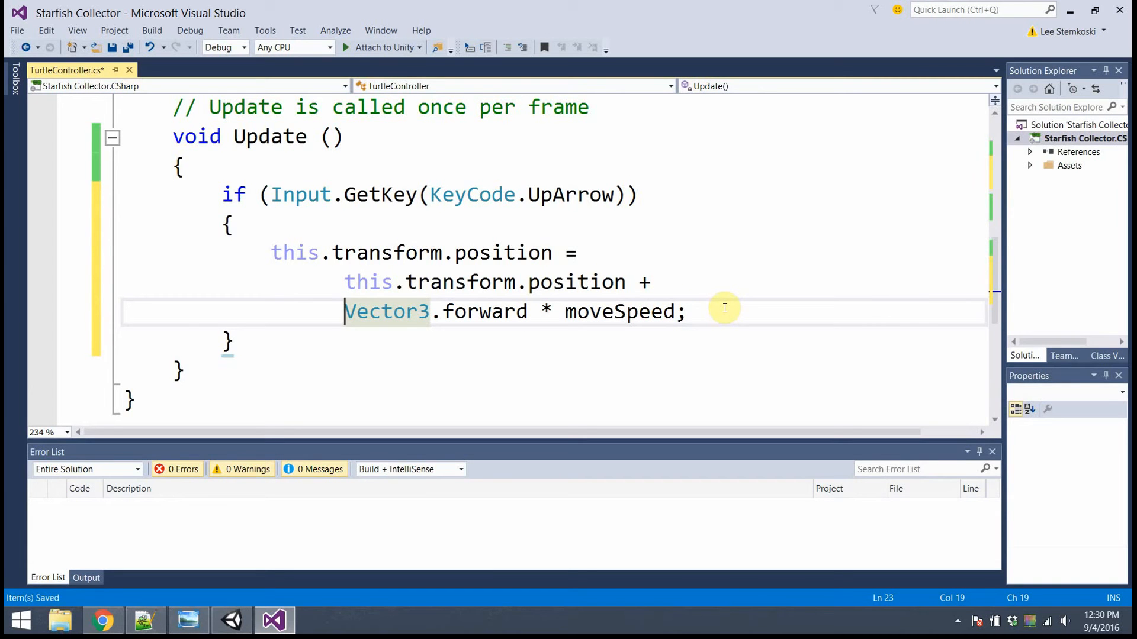
{"action": "mouse_move", "coordinate": [536, 317]}
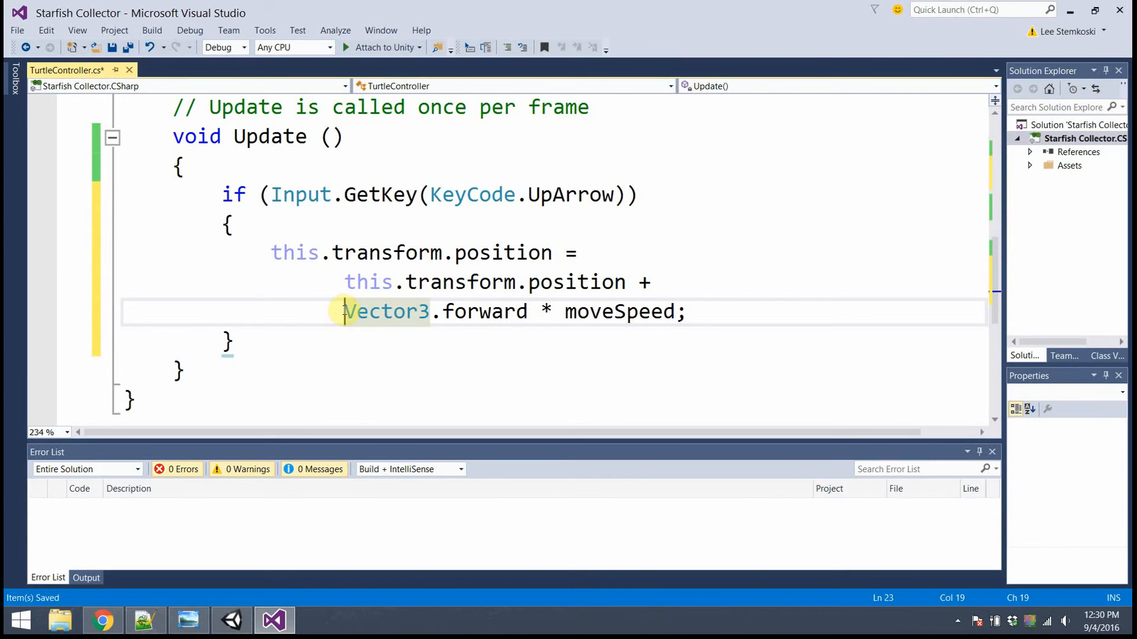
Insert this.transform.localRotation * before Vector3.forward and save the error-free script.
{"action": "double_click", "coordinate": [384, 312]}
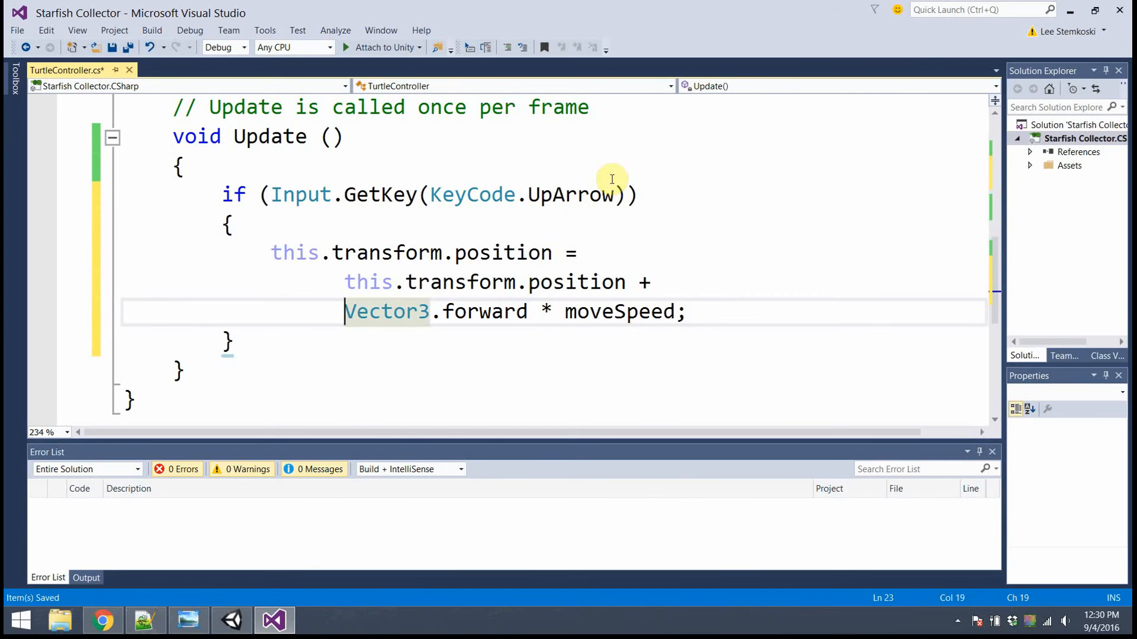
{"action": "type", "text": "this"}
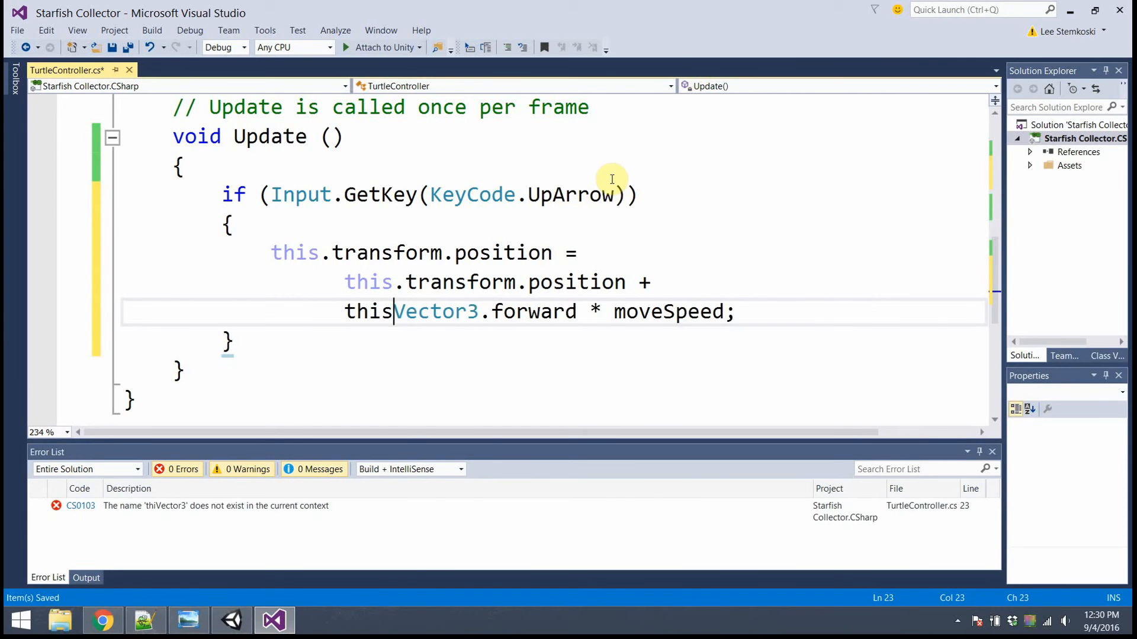
{"action": "type", "text": ".transform.localRotation *"}
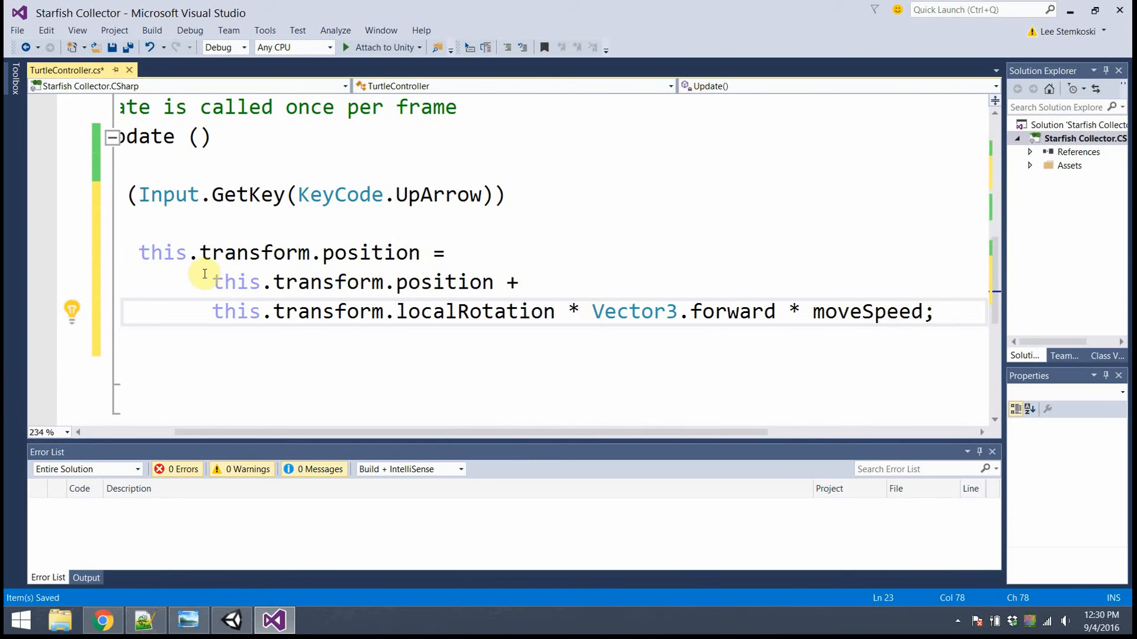
{"action": "left_click", "coordinate": [935, 311]}
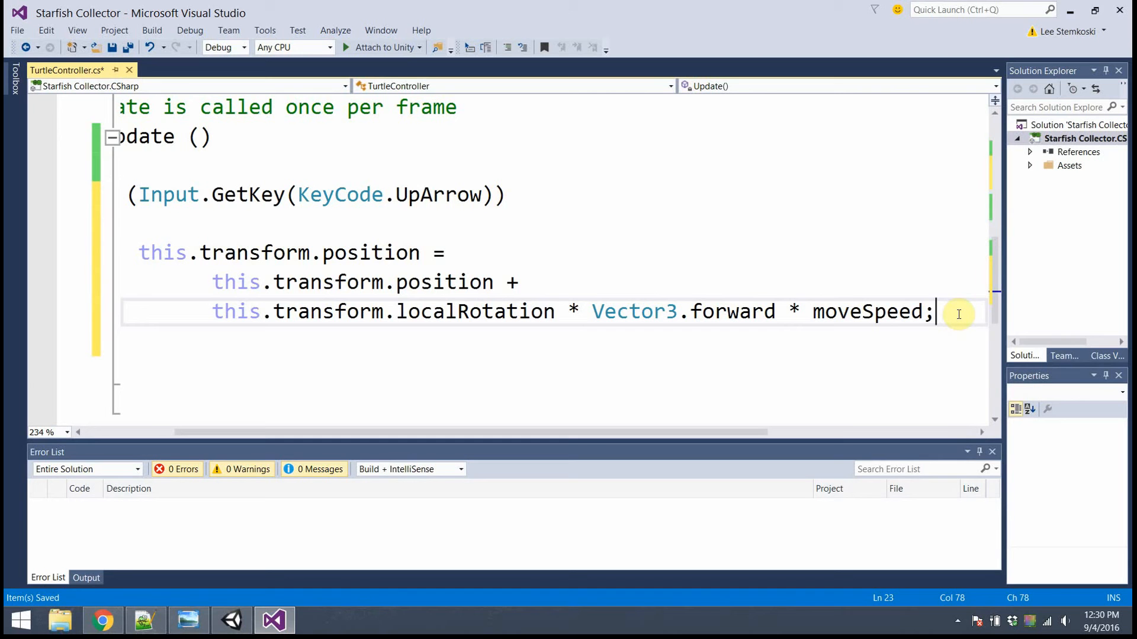
{"action": "left_click", "coordinate": [246, 282]}
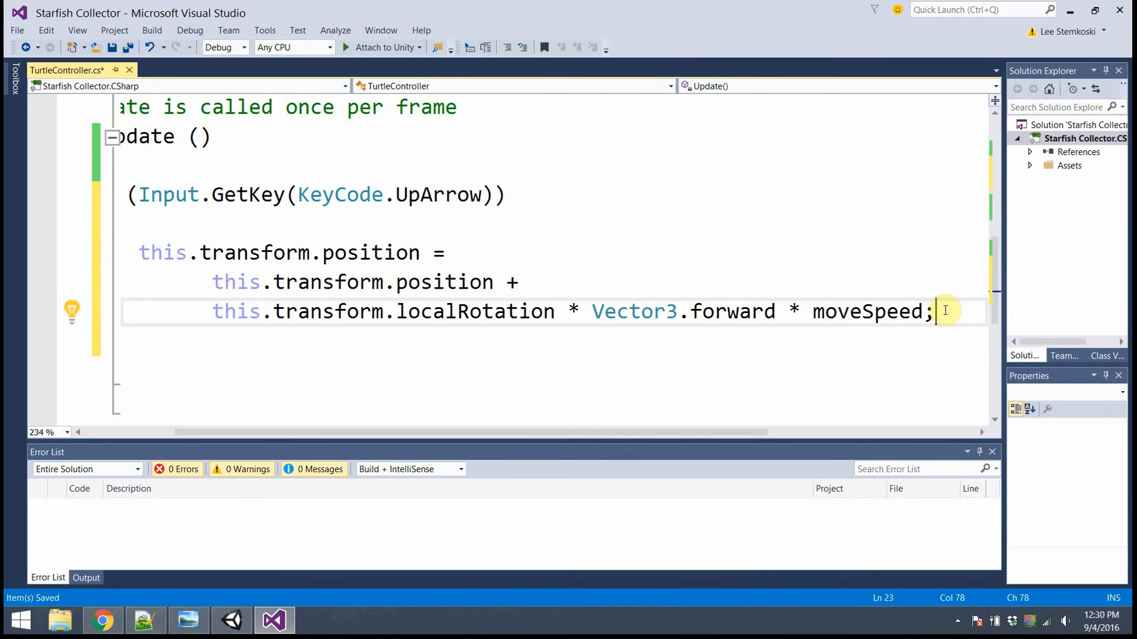
{"action": "mouse_move", "coordinate": [867, 311]}
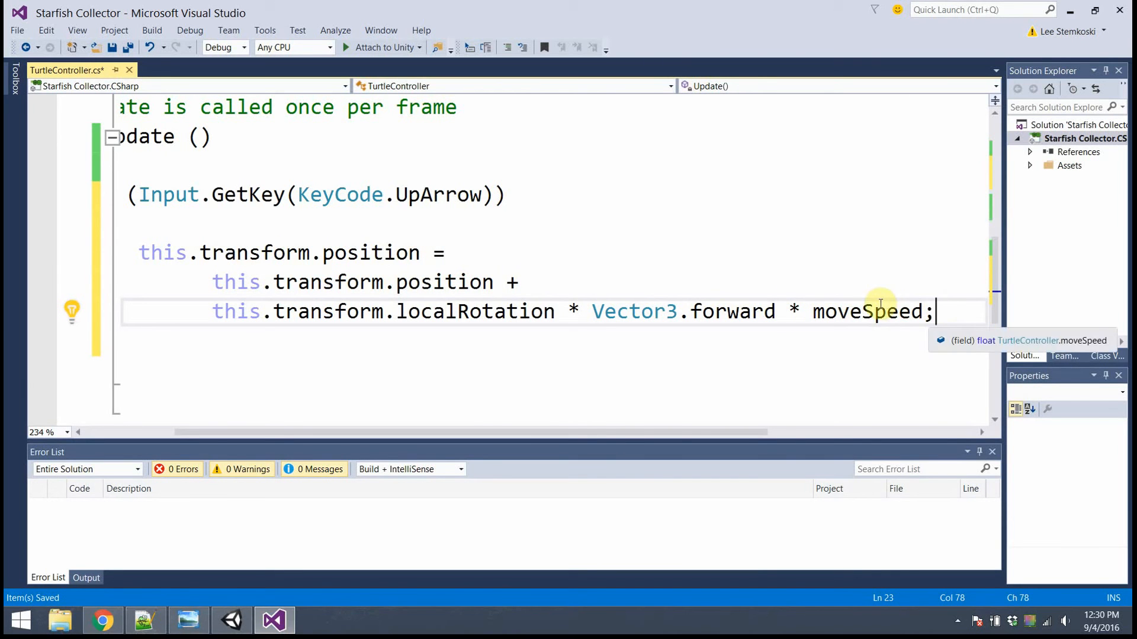
{"action": "mouse_move", "coordinate": [340, 149]}
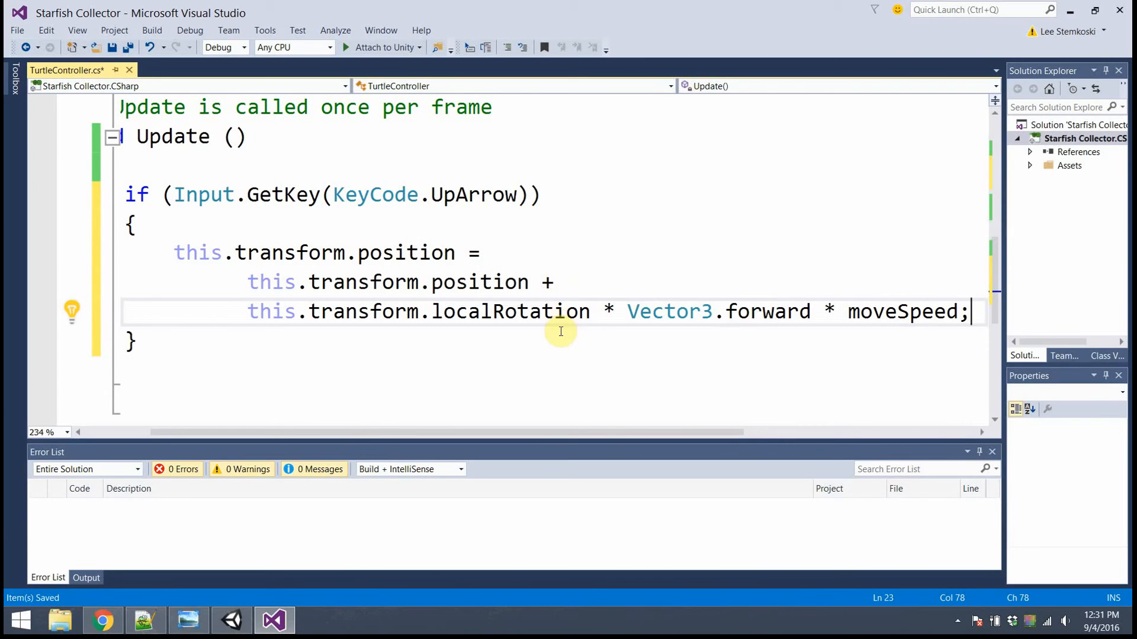
{"action": "mouse_move", "coordinate": [797, 312]}
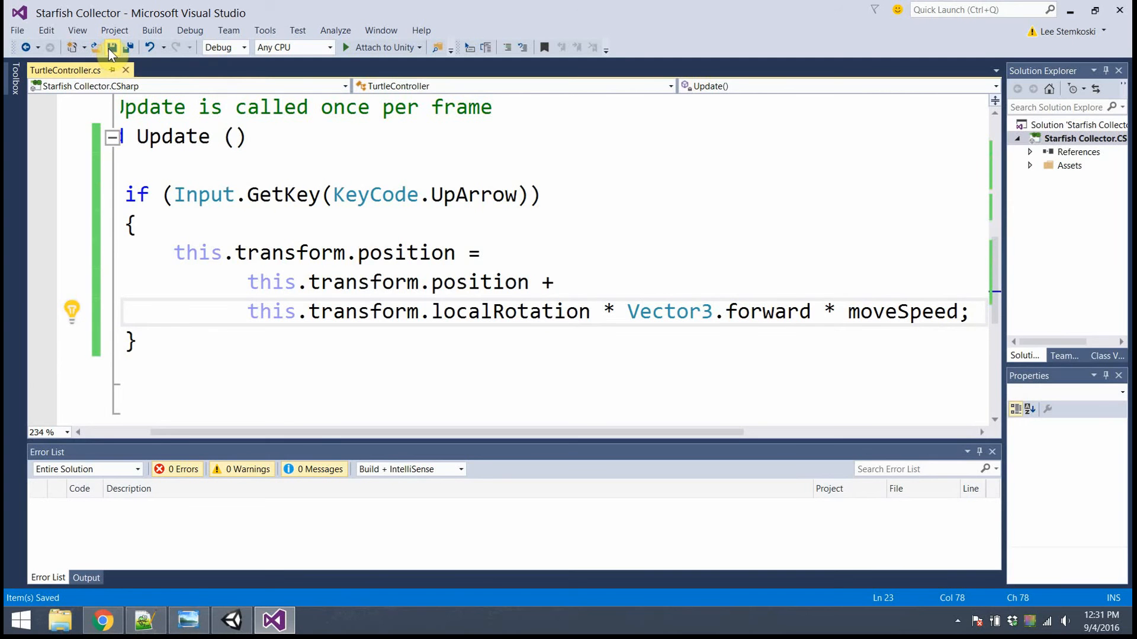
{"action": "left_click", "coordinate": [230, 620]}
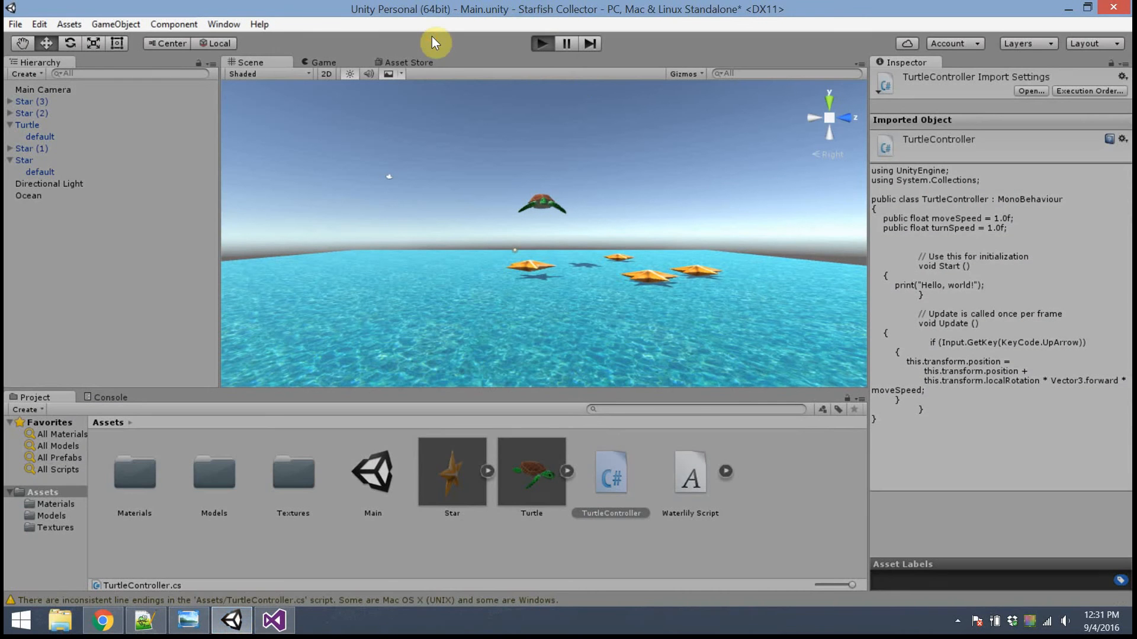
Play the game, set the Turtle's Move Speed to 0.1 in the Inspector, then stop playing.
{"action": "left_click", "coordinate": [541, 44]}
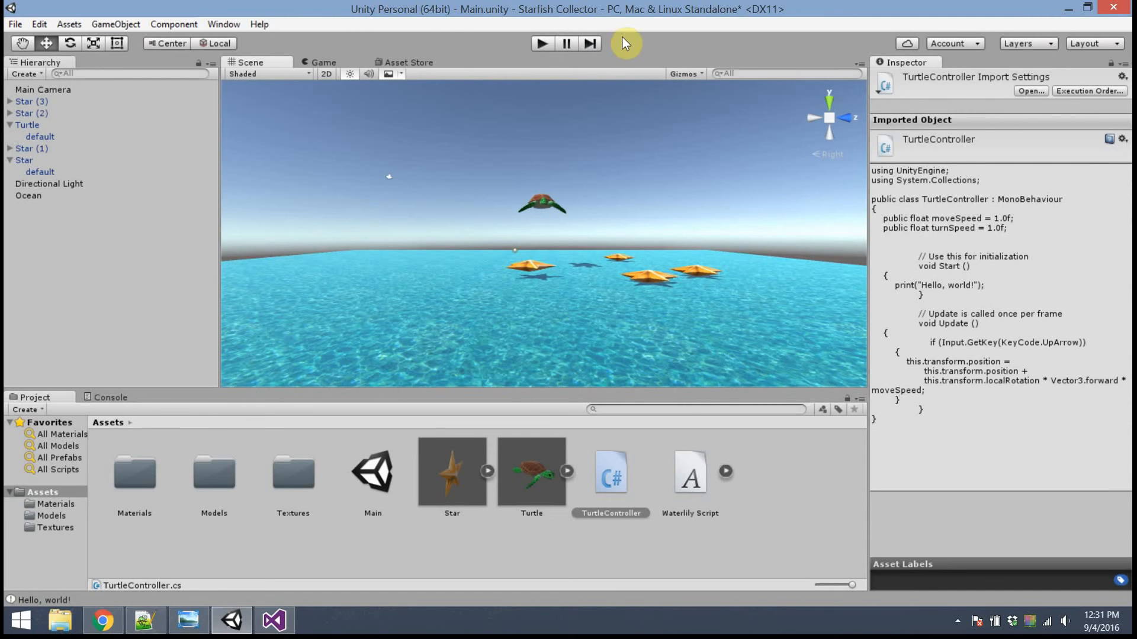
{"action": "mouse_move", "coordinate": [72, 143]}
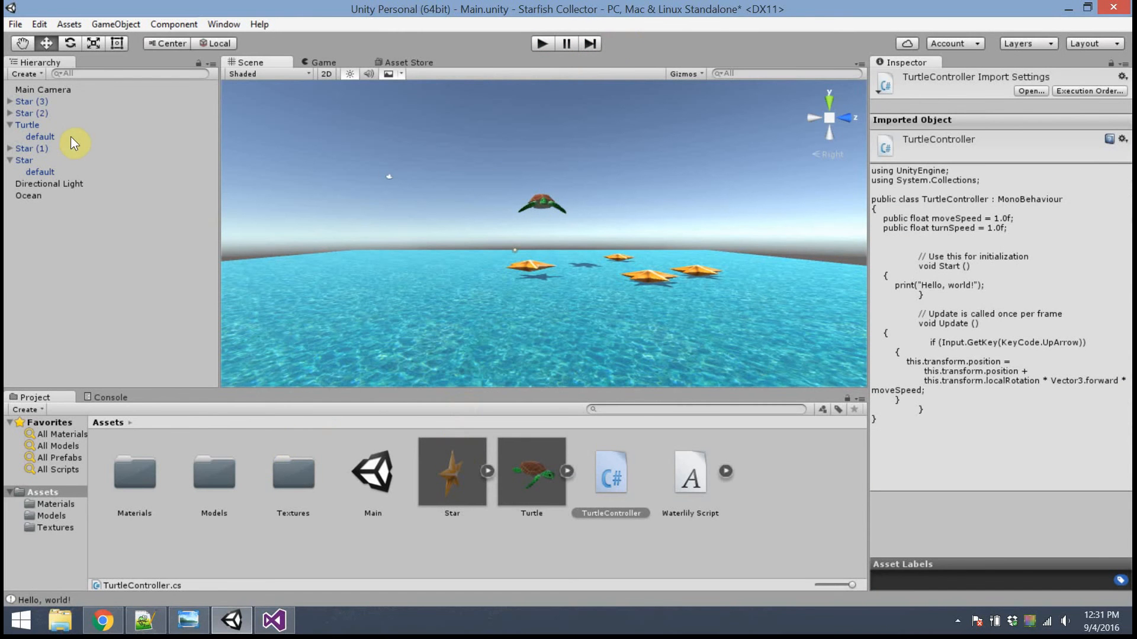
{"action": "left_click", "coordinate": [27, 125]}
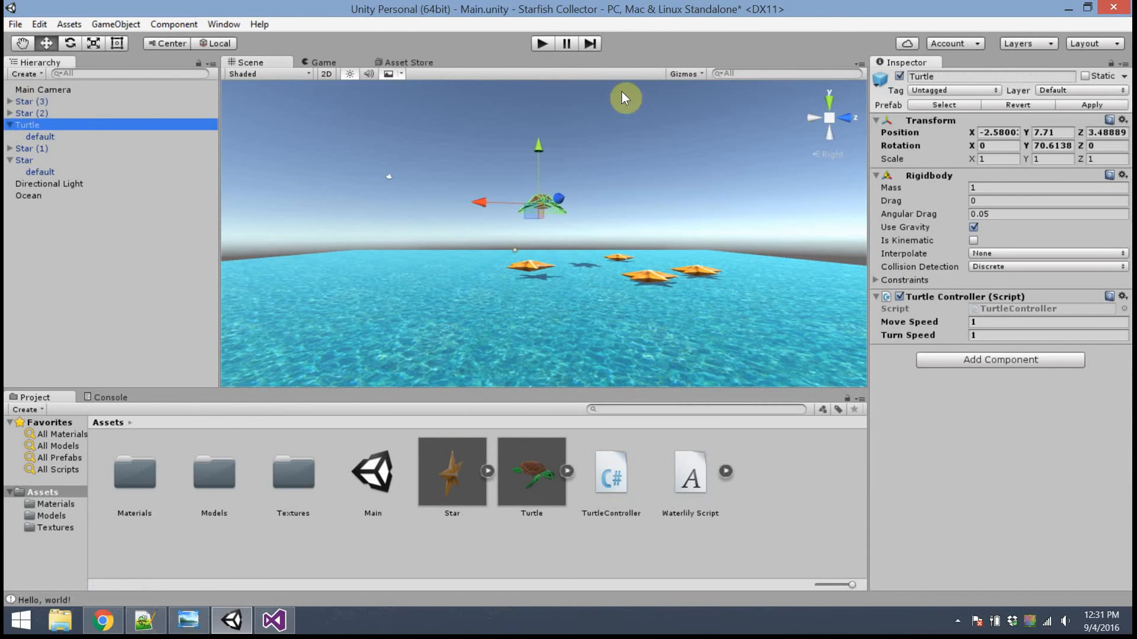
{"action": "mouse_move", "coordinate": [960, 292]}
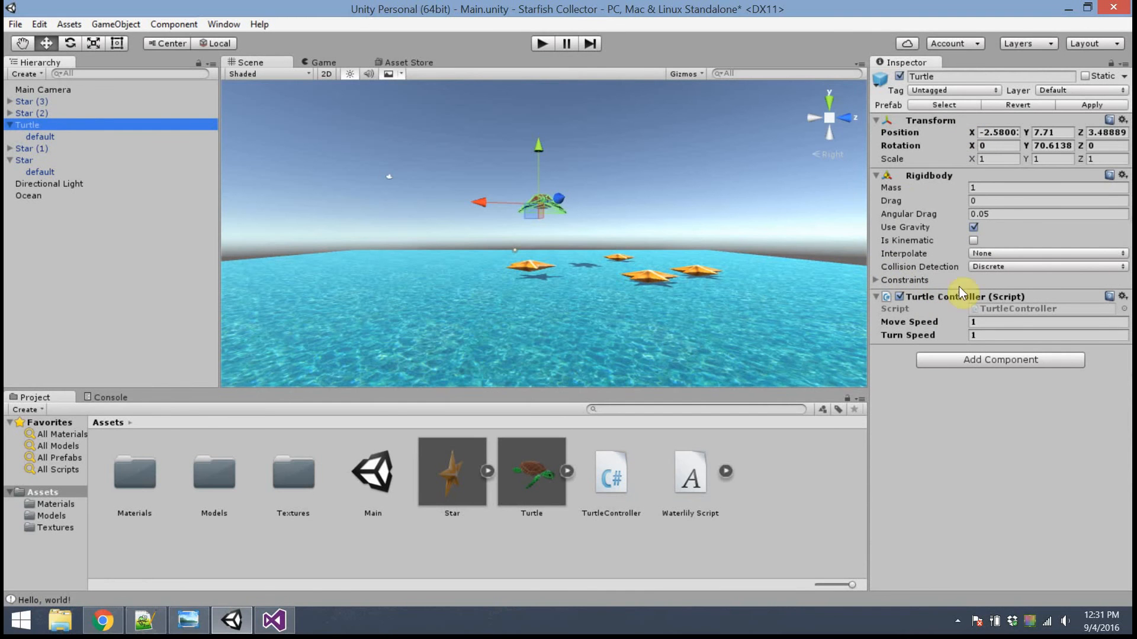
{"action": "mouse_move", "coordinate": [1025, 302]}
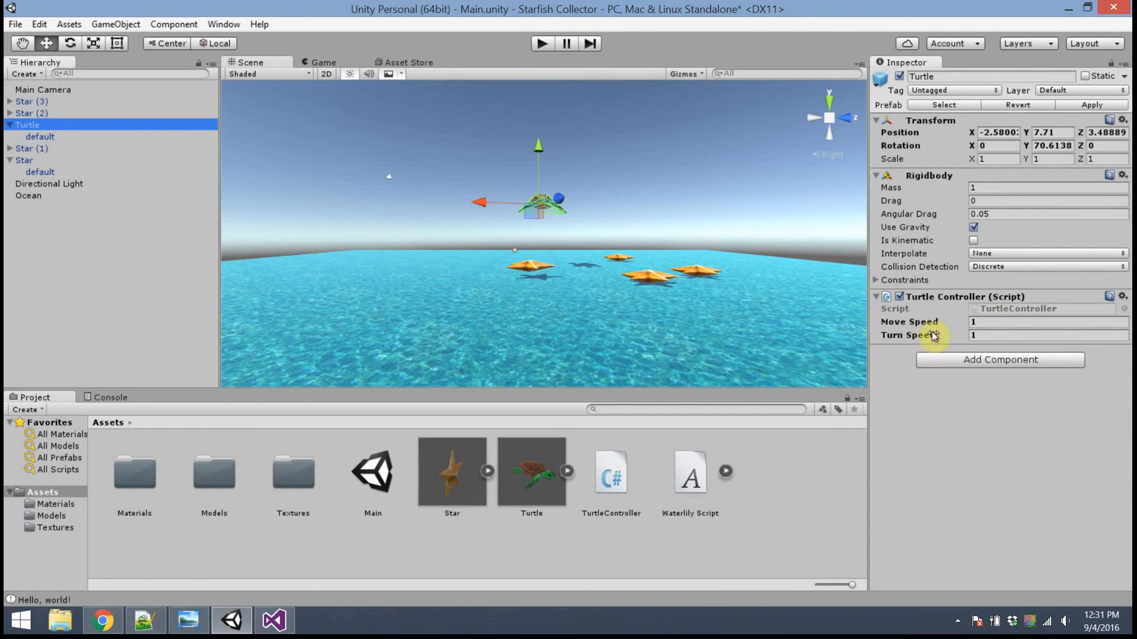
{"action": "left_click", "coordinate": [1044, 322]}
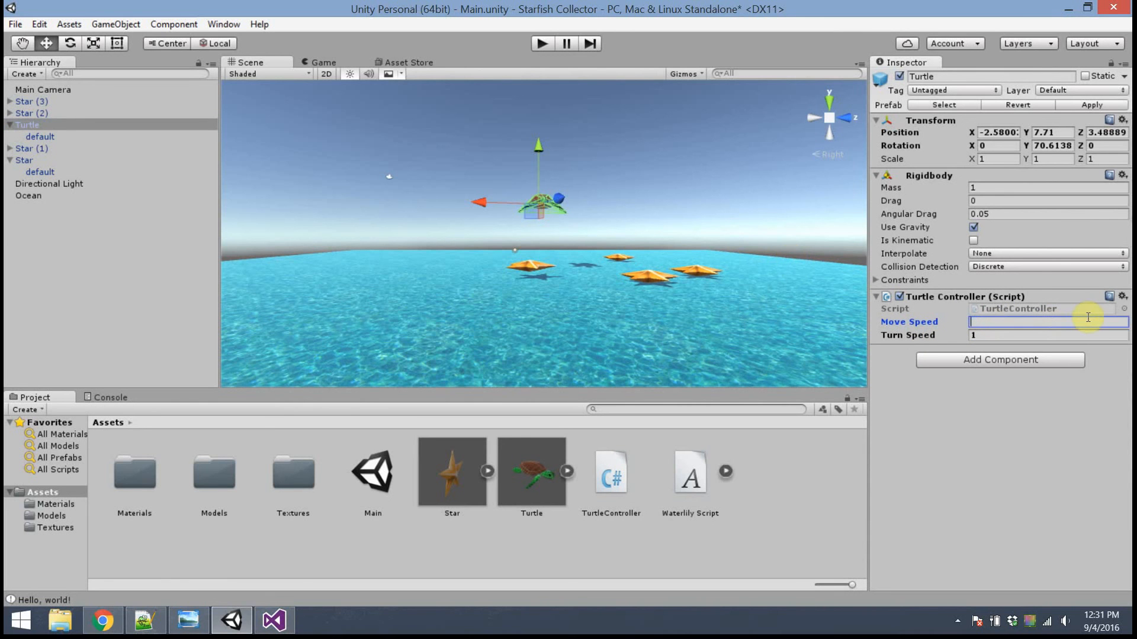
{"action": "type", "text": "0.1"}
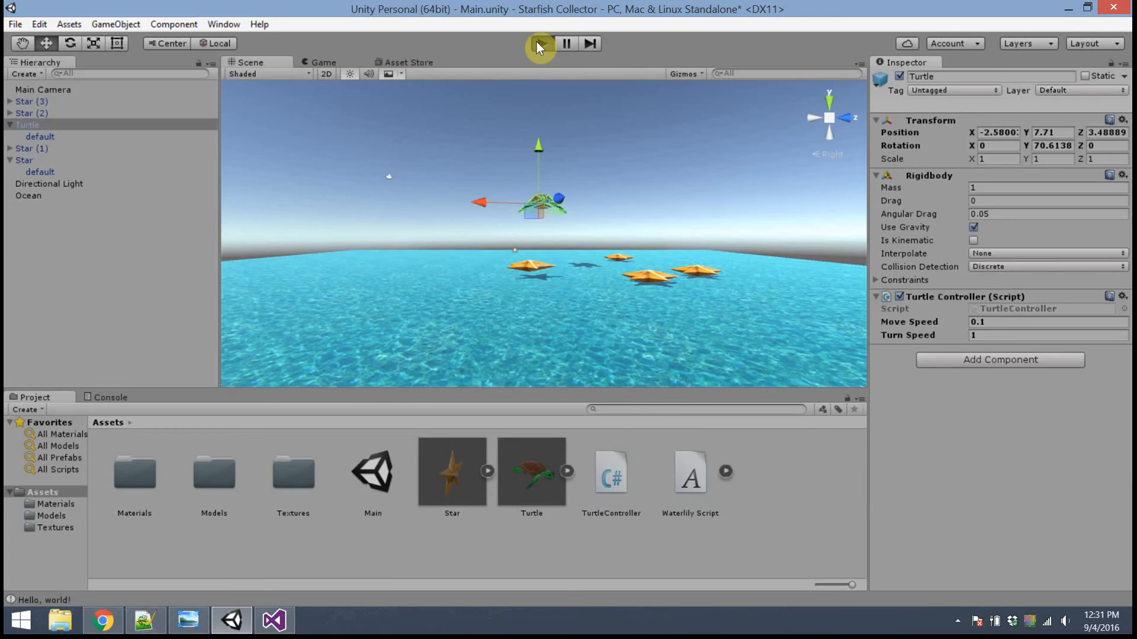
{"action": "left_click", "coordinate": [540, 43]}
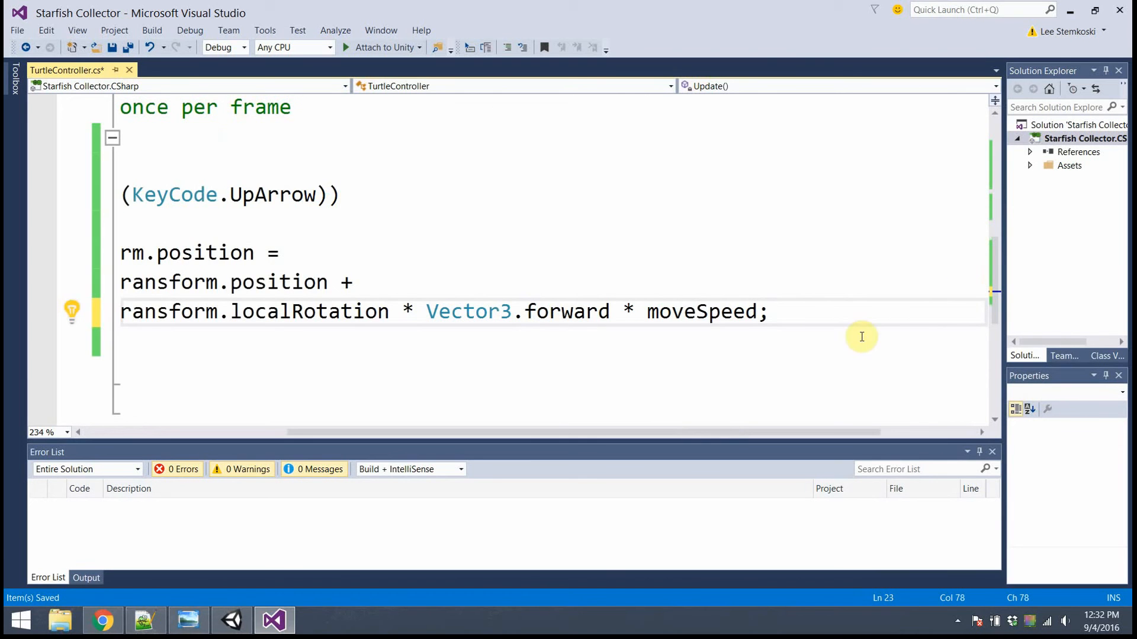
Add an empty if (Input.GetKey(KeyCode.LeftArrow)) block below the UpArrow block in Update.
{"action": "left_click_drag", "start_coordinate": [566, 434], "coordinate": [402, 434]}
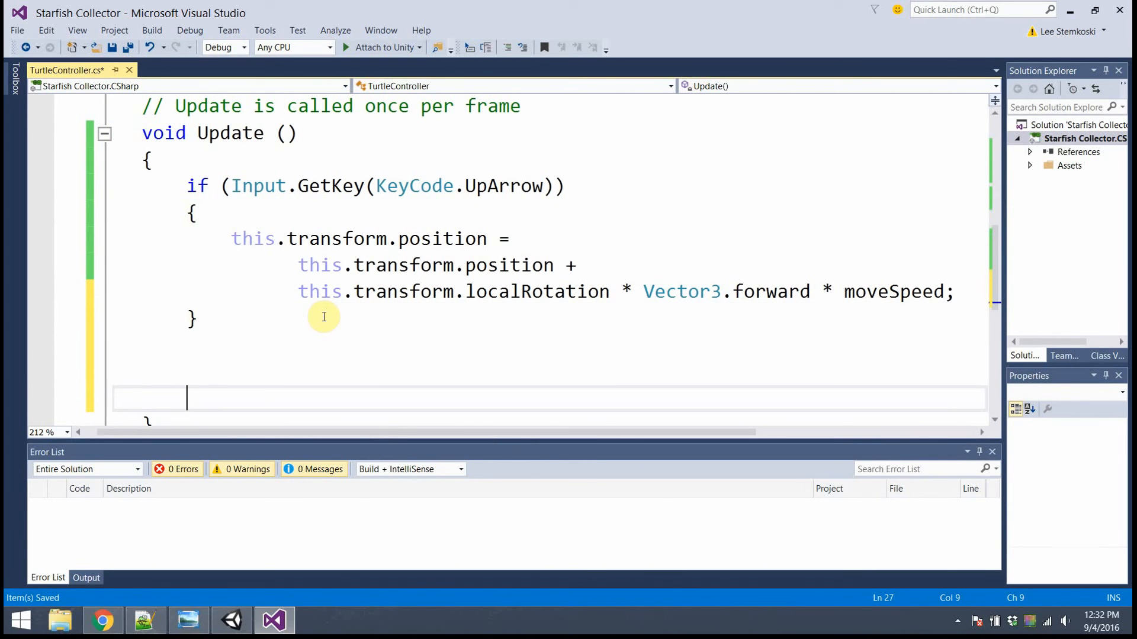
{"action": "type", "text": "if (I"}
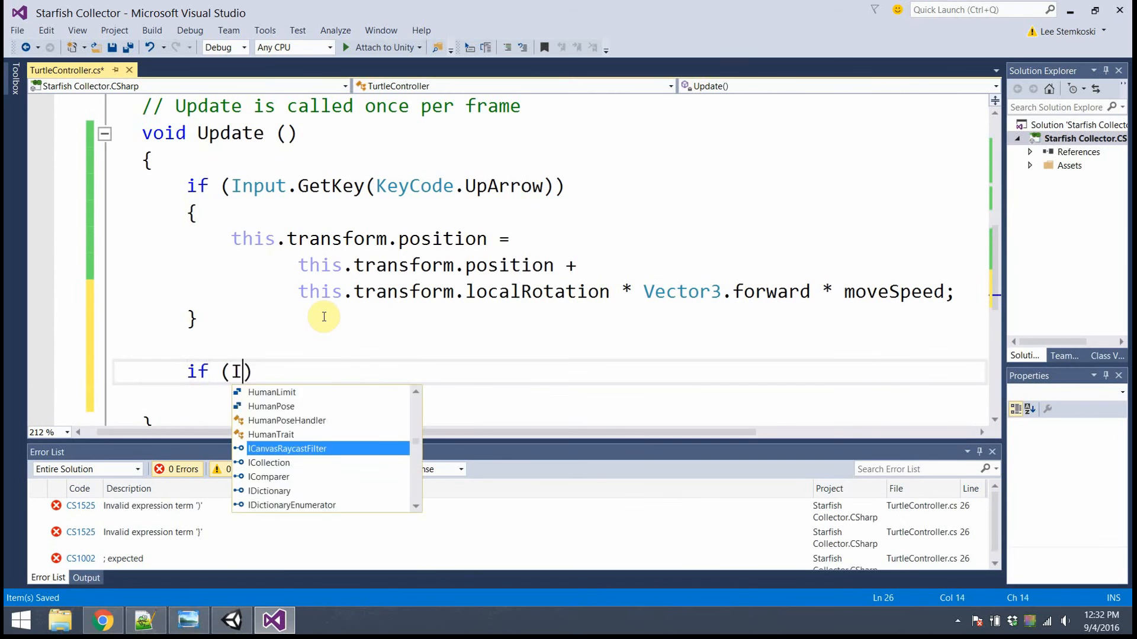
{"action": "type", "text": "nput.GetKey(KeyCode."}
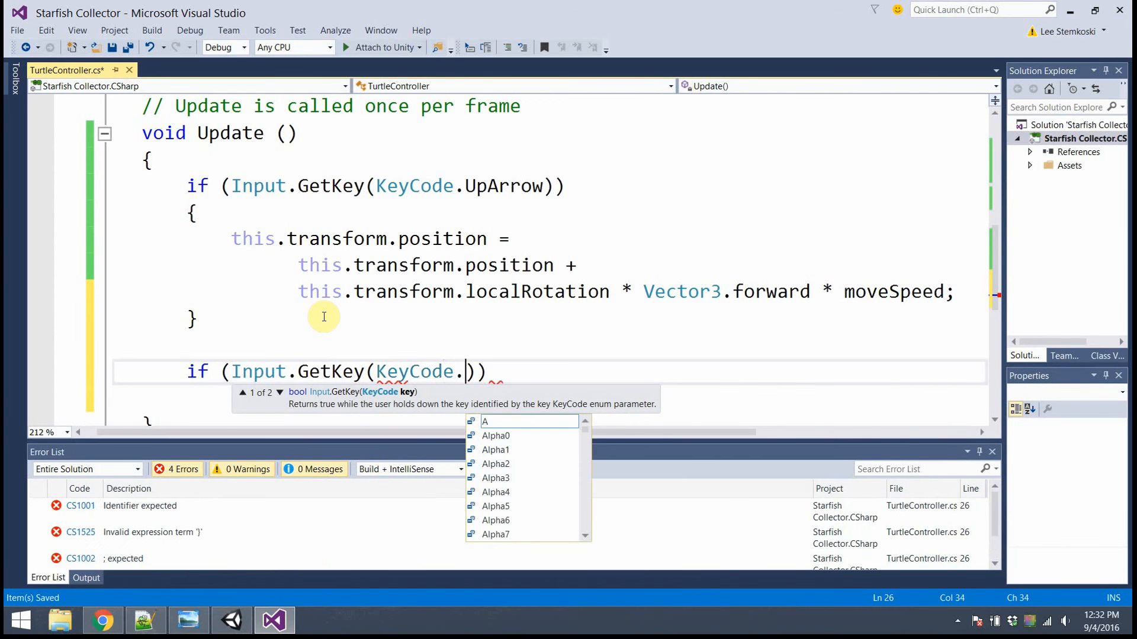
{"action": "type", "text": "LeftArrow"}
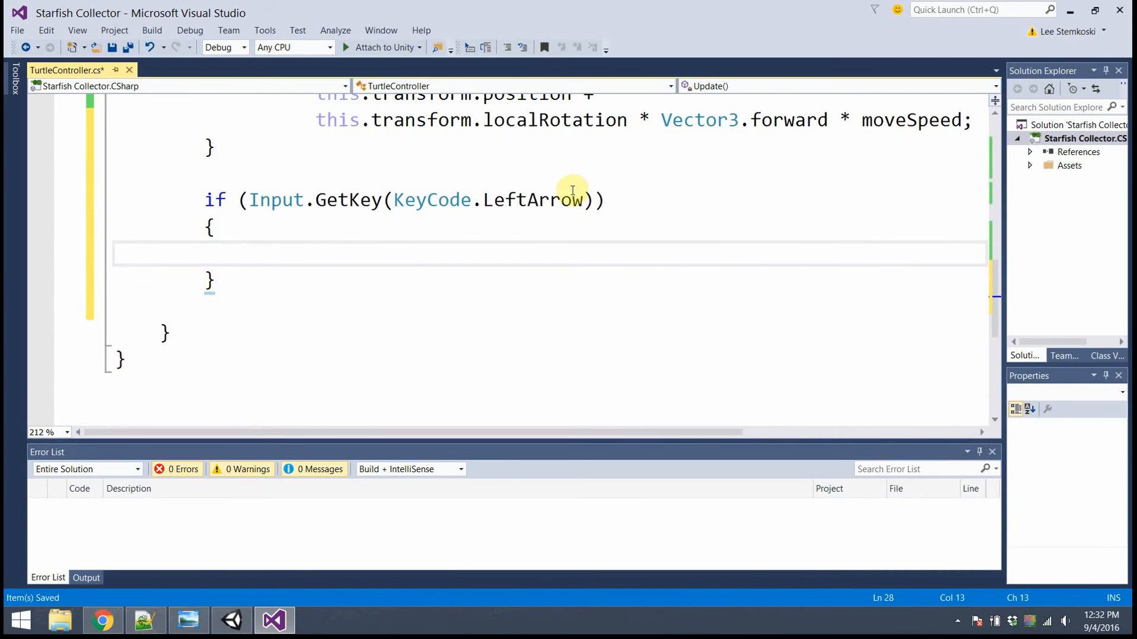
{"action": "mouse_move", "coordinate": [521, 249]}
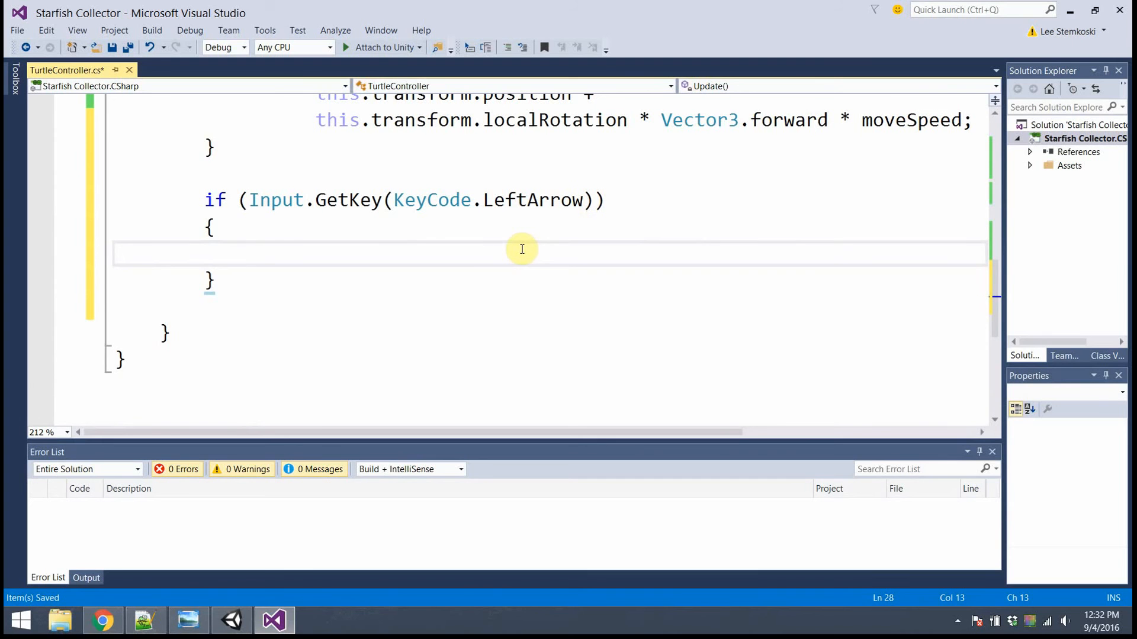
Write this.transform.localRotation = Quaternion.Euler(0, -turnSpeed, 0) inside the LeftArrow block.
{"action": "type", "text": "this."}
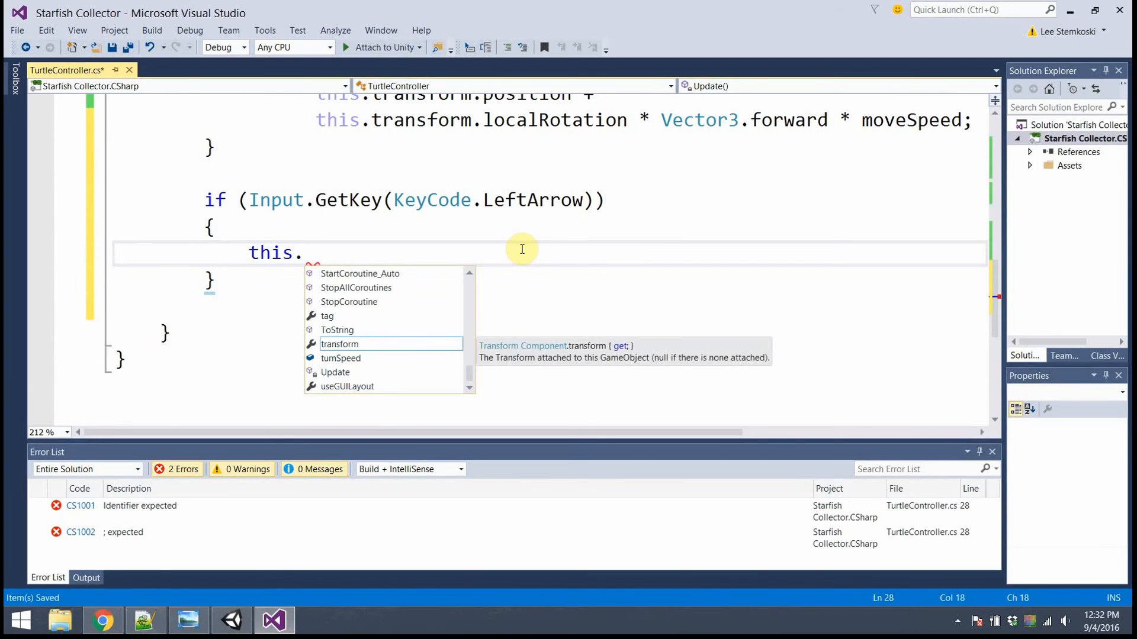
{"action": "type", "text": "transform"}
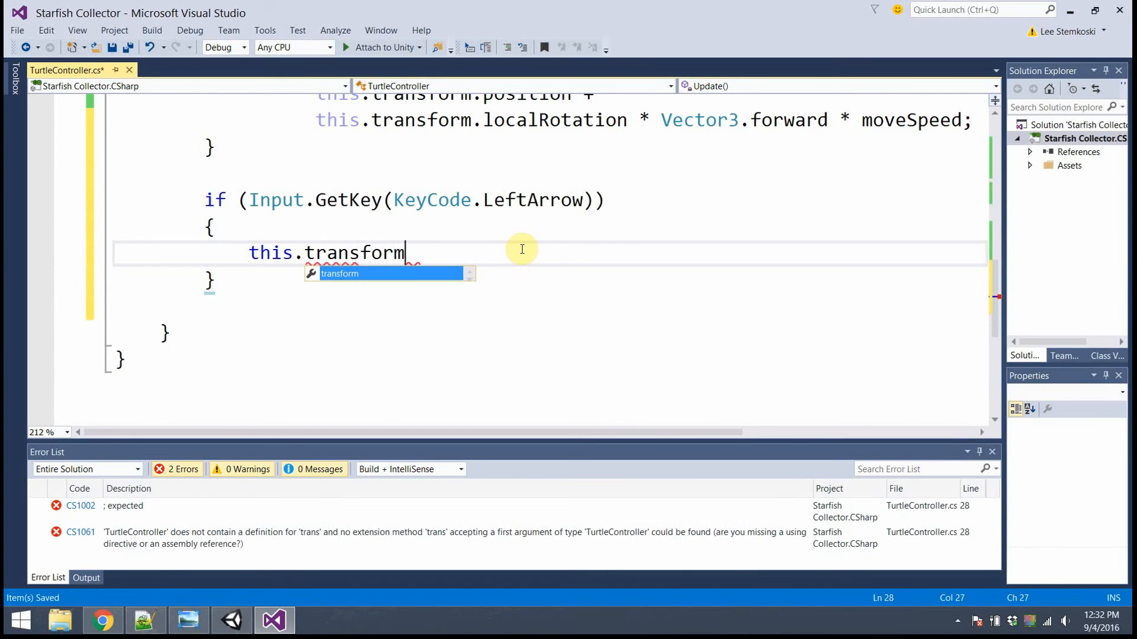
{"action": "type", "text": ".localR"}
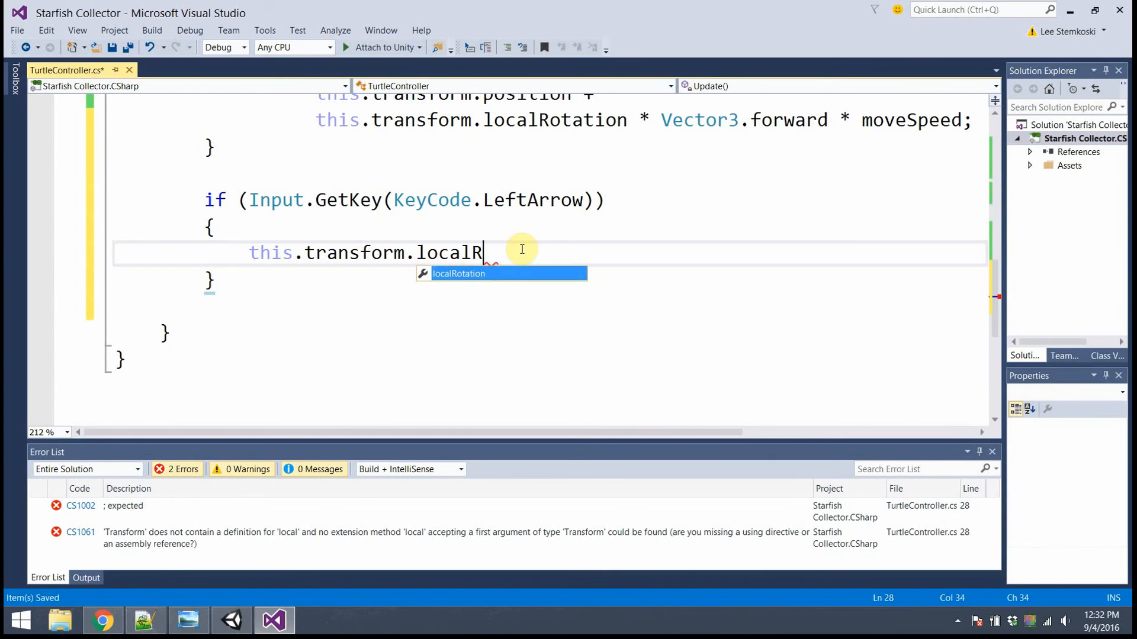
{"action": "key", "text": "Tab"}
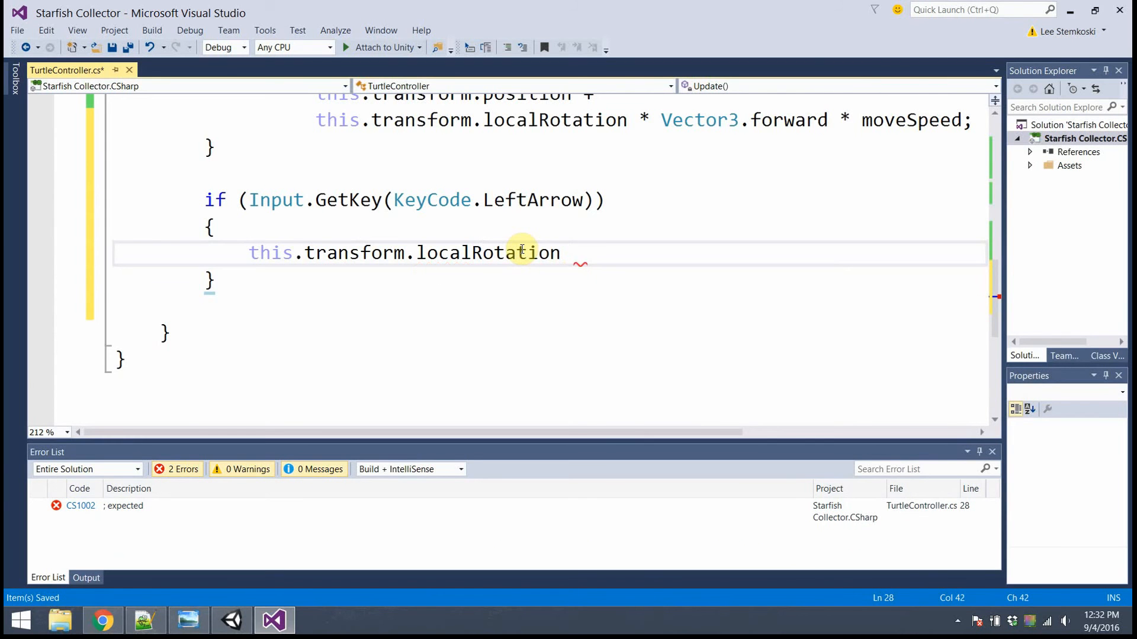
{"action": "type", "text": "="}
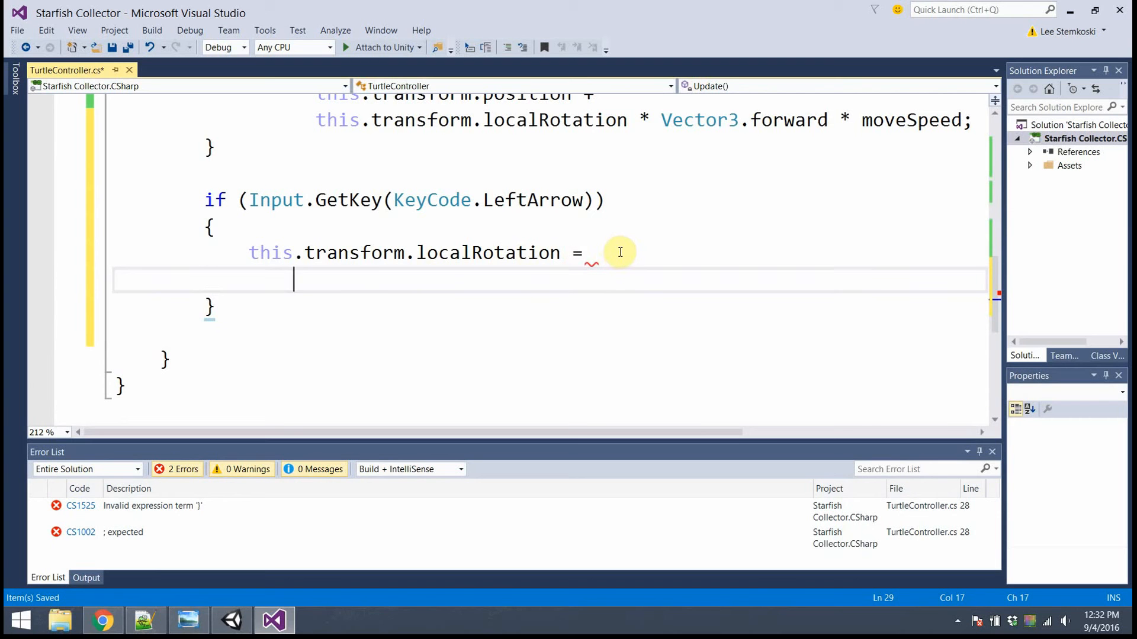
{"action": "type", "text": "Qu"}
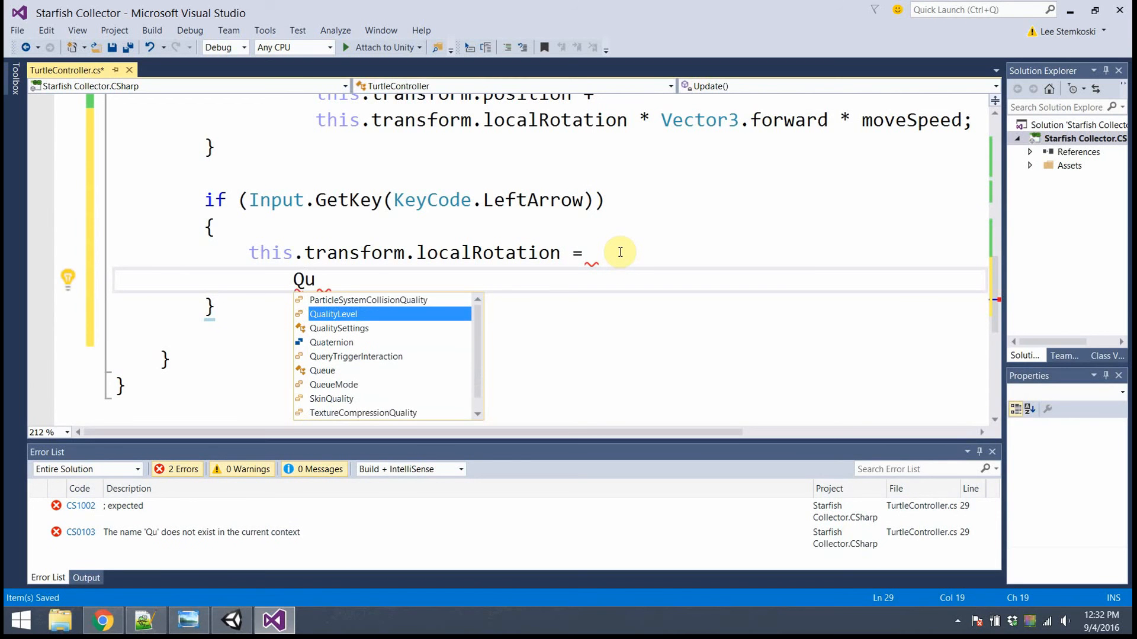
{"action": "type", "text": "at"}
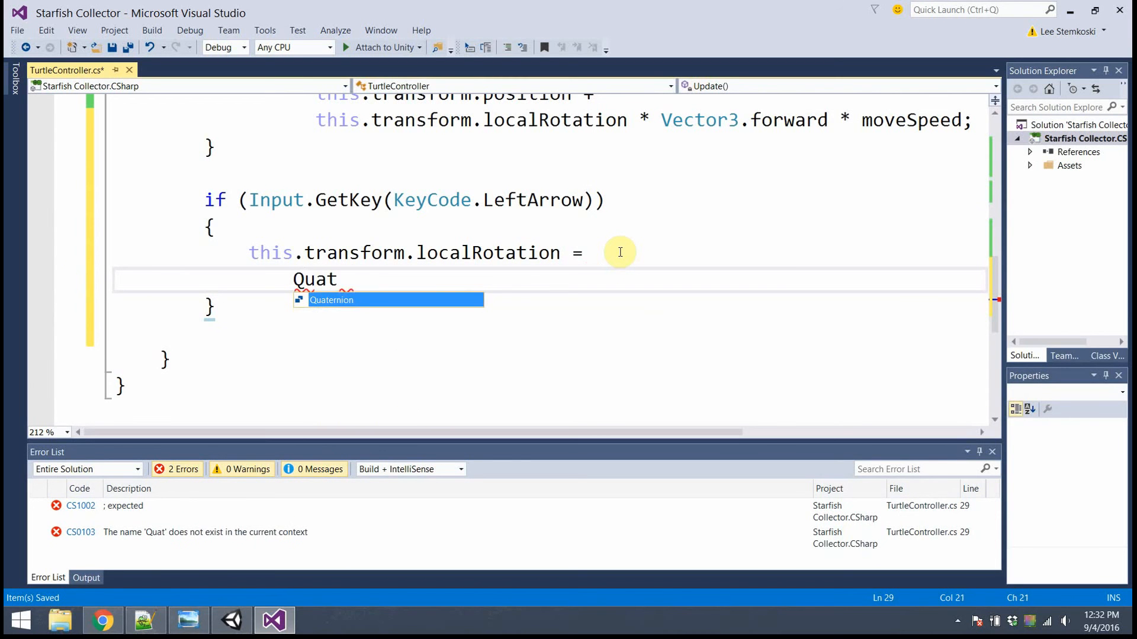
{"action": "type", "text": "ernion"}
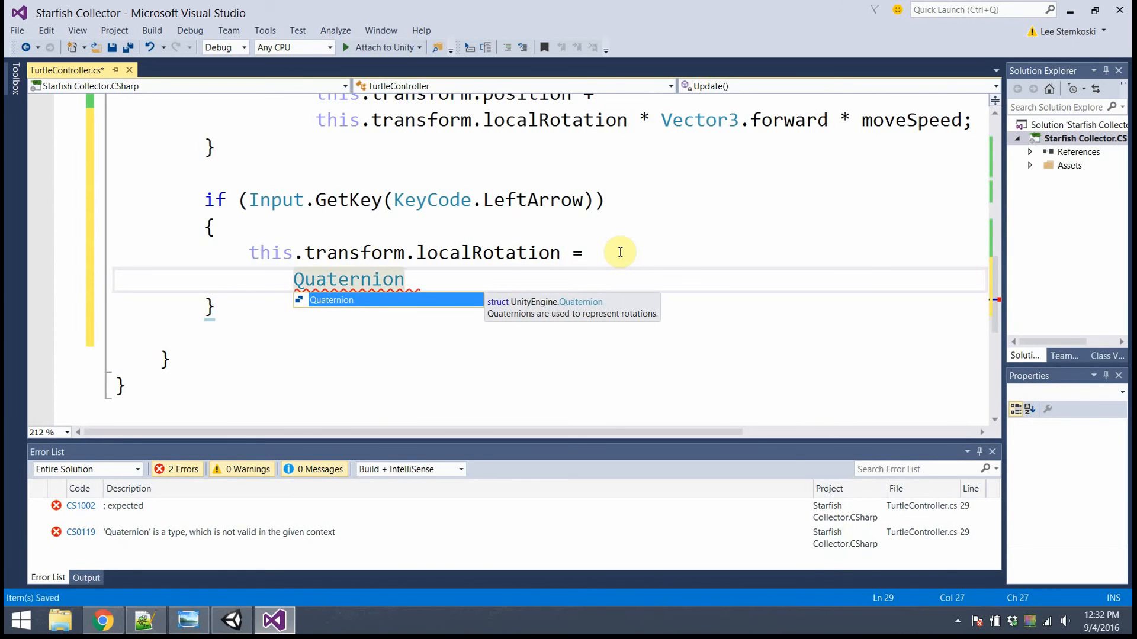
{"action": "type", "text": "."}
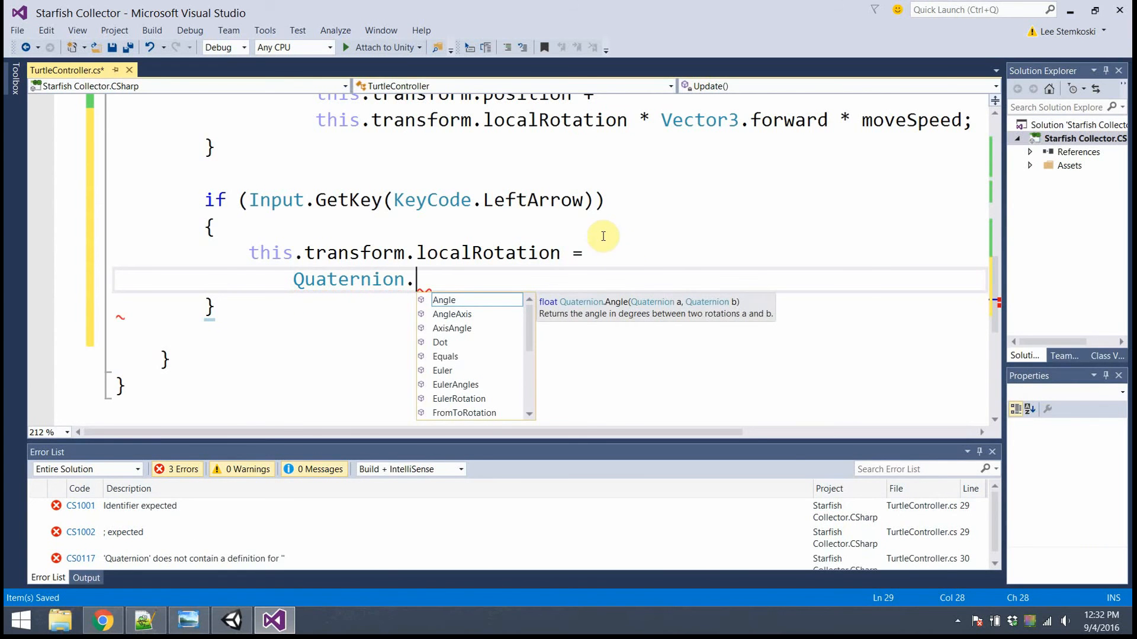
{"action": "type", "text": "E"}
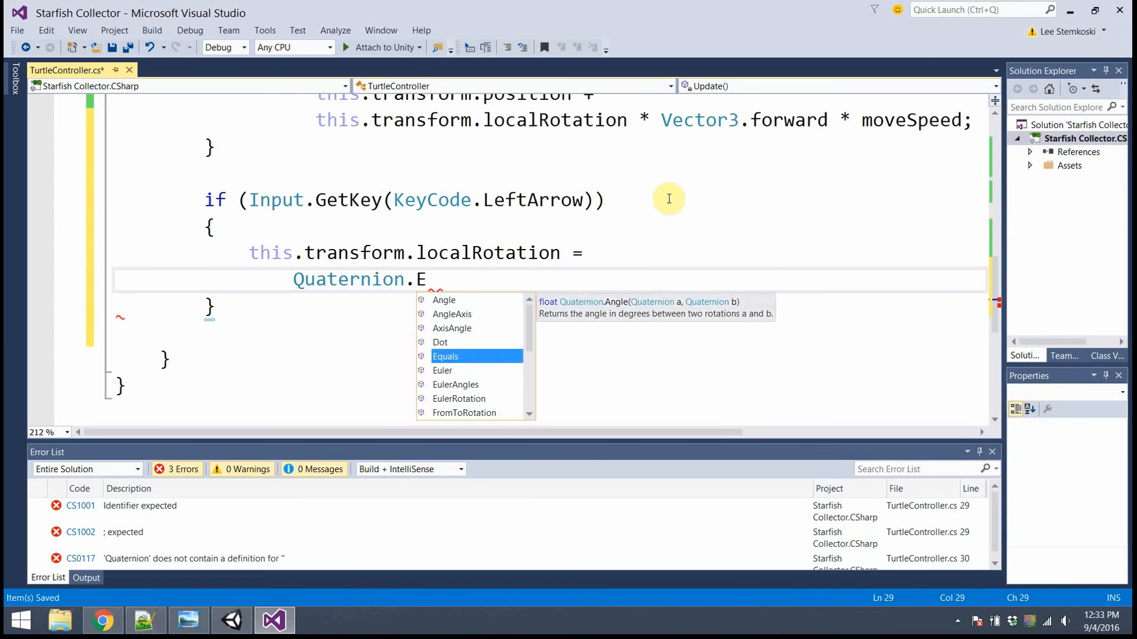
{"action": "type", "text": "uler("}
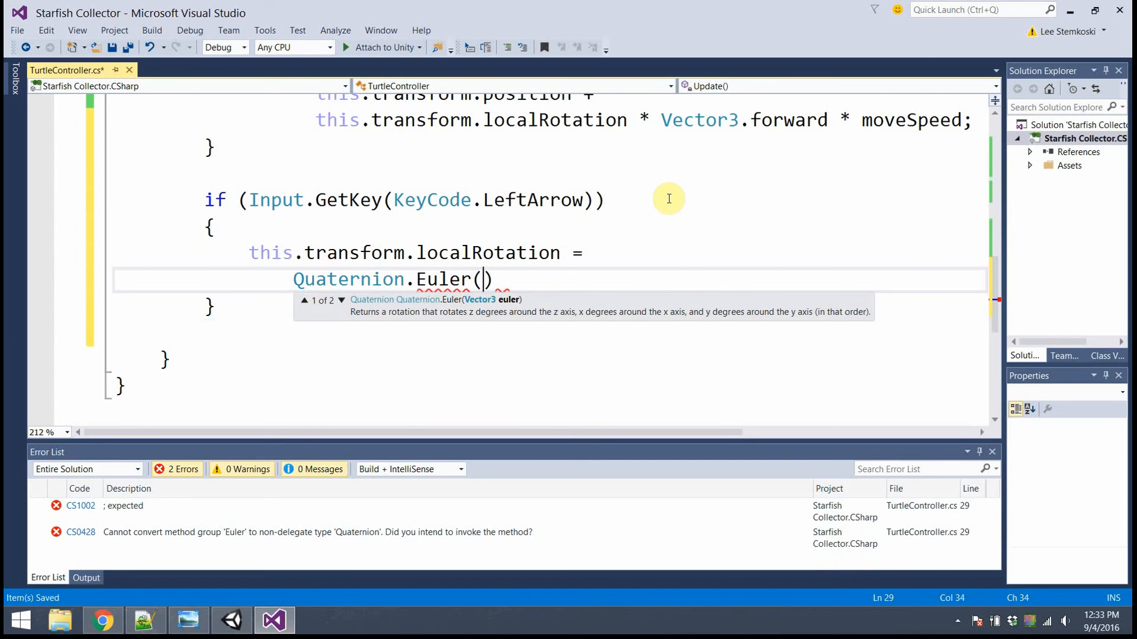
{"action": "type", "text": "0,"}
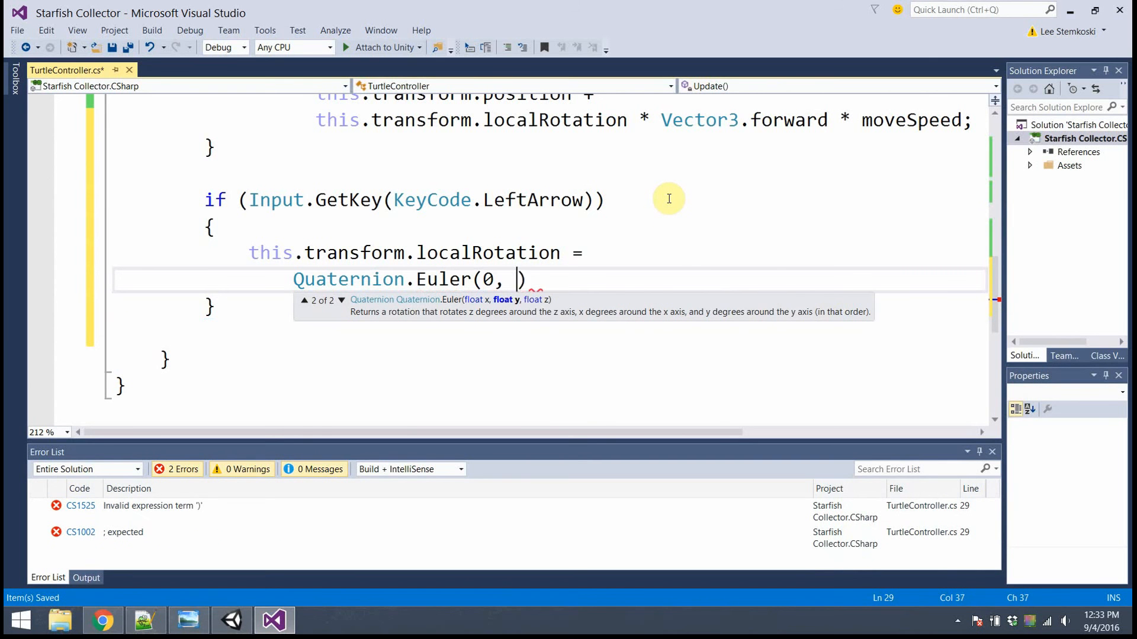
{"action": "type", "text": "-turnSpeed"}
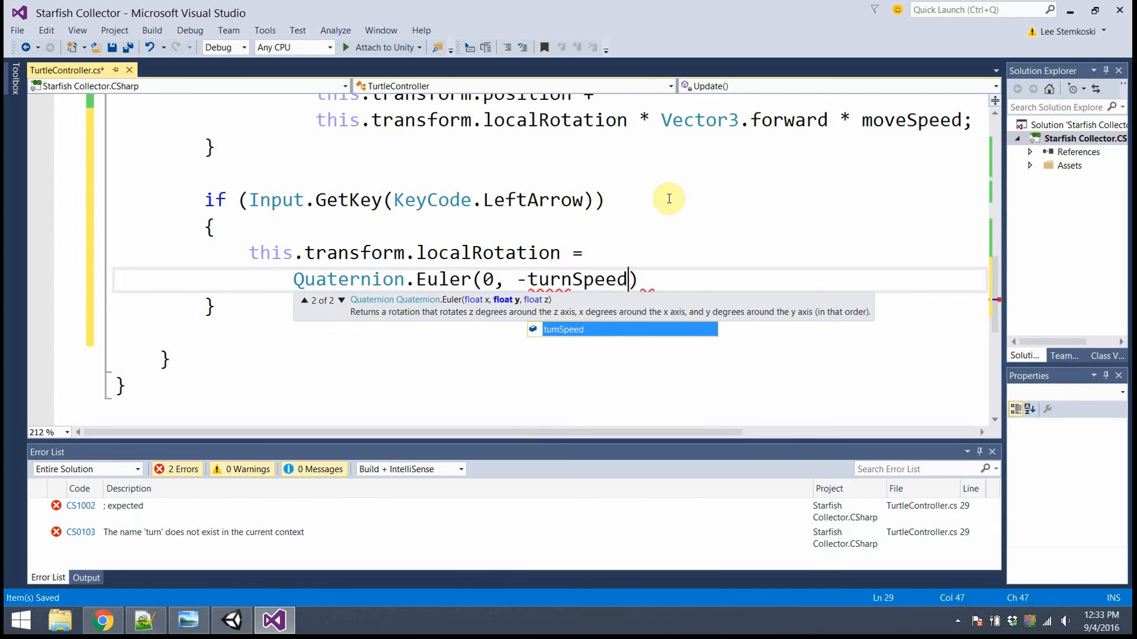
{"action": "type", "text": ", 0)"}
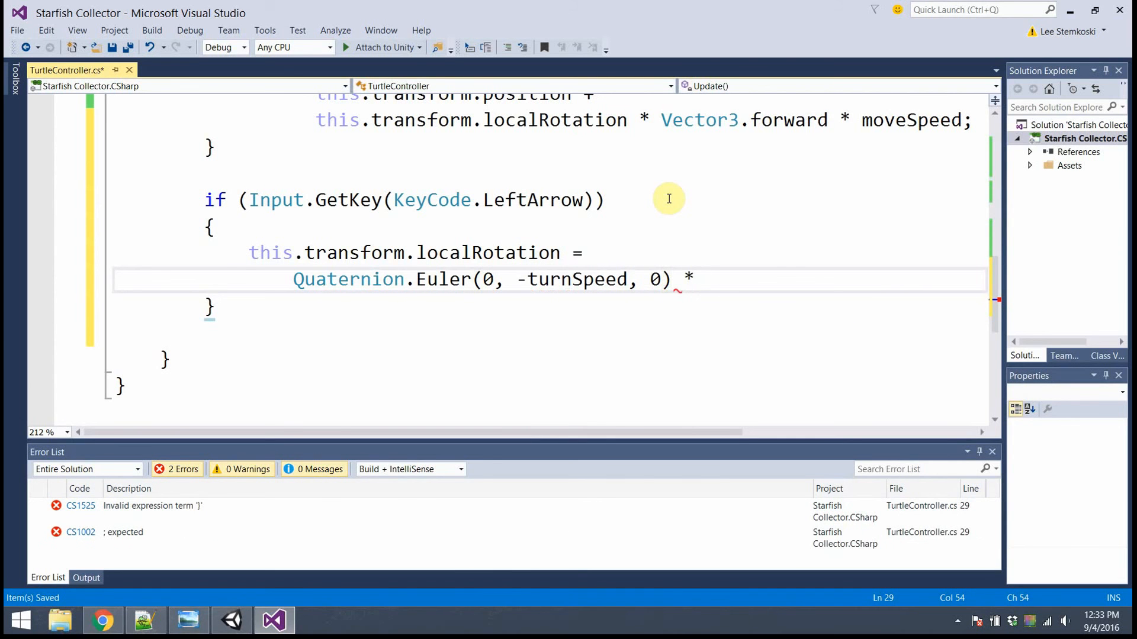
{"action": "mouse_move", "coordinate": [518, 279]}
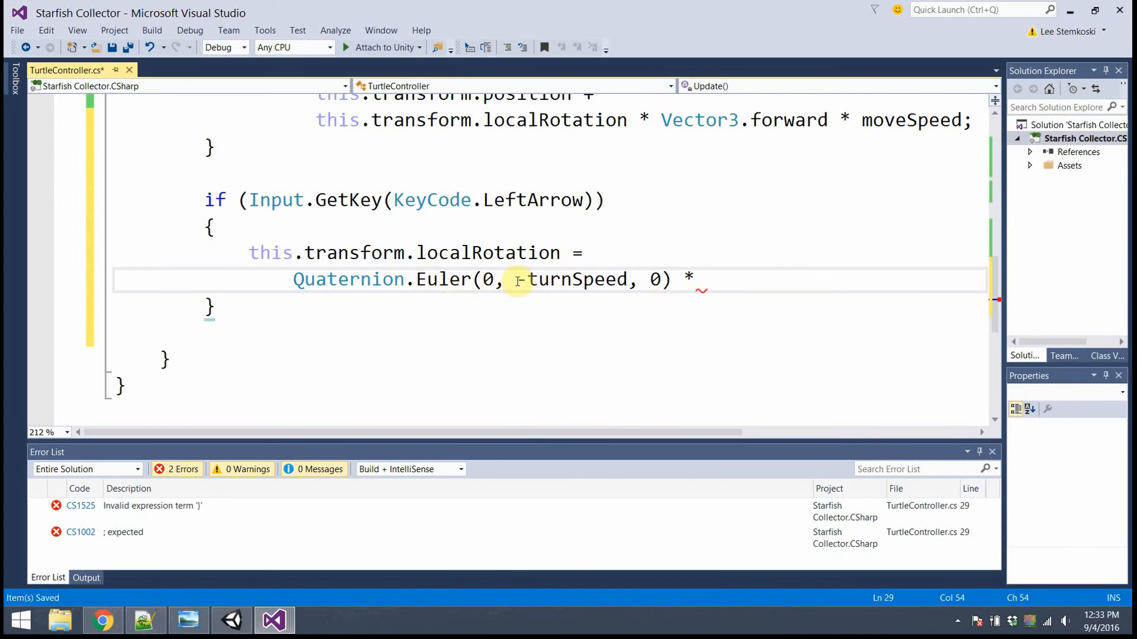
Complete the expression by multiplying with this.transform.localRotation on a new line.
{"action": "double_click", "coordinate": [577, 280]}
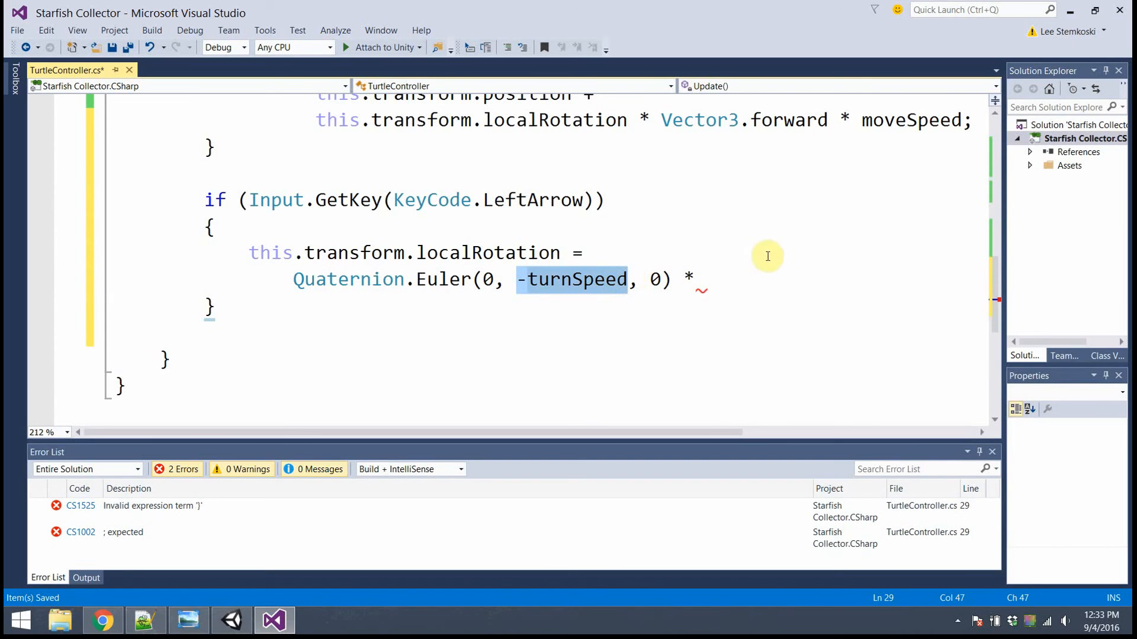
{"action": "mouse_move", "coordinate": [726, 277]}
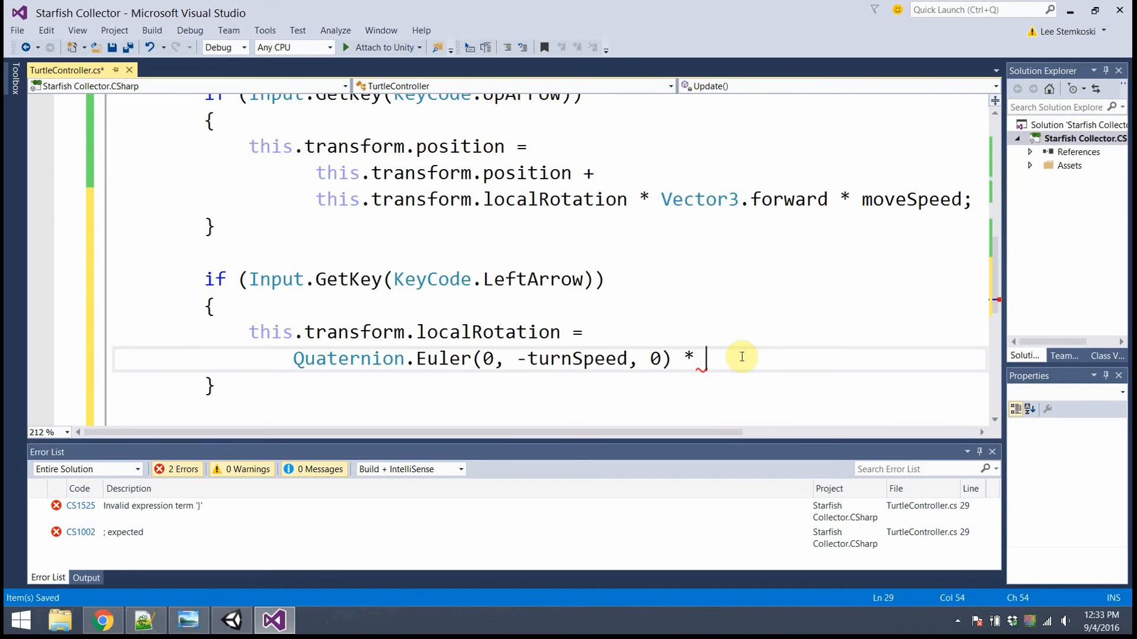
{"action": "key", "text": "enter"}
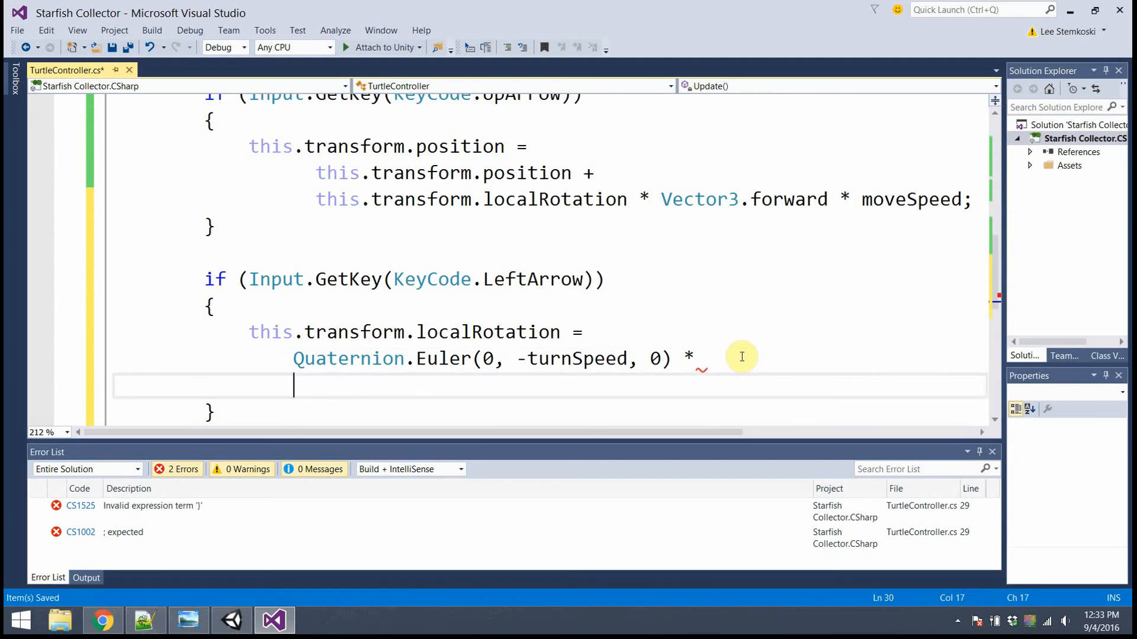
{"action": "type", "text": "this"}
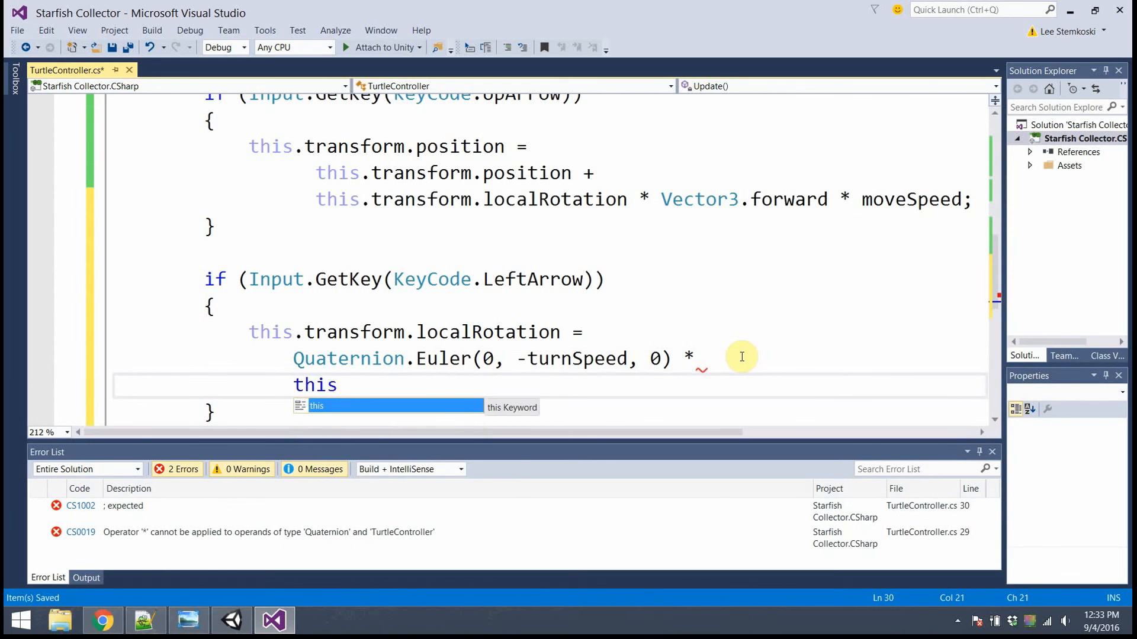
{"action": "type", "text": ".transform.localRotation;"}
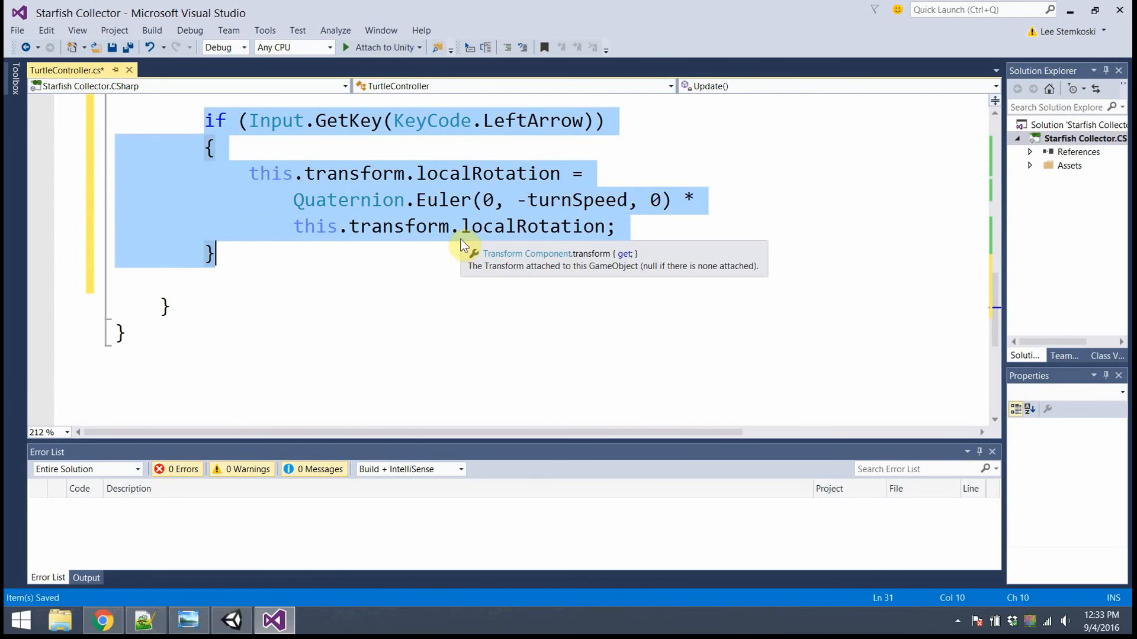
Paste the turn block, change it to RightArrow with positive turnSpeed, and save the script.
{"action": "left_click", "coordinate": [411, 253]}
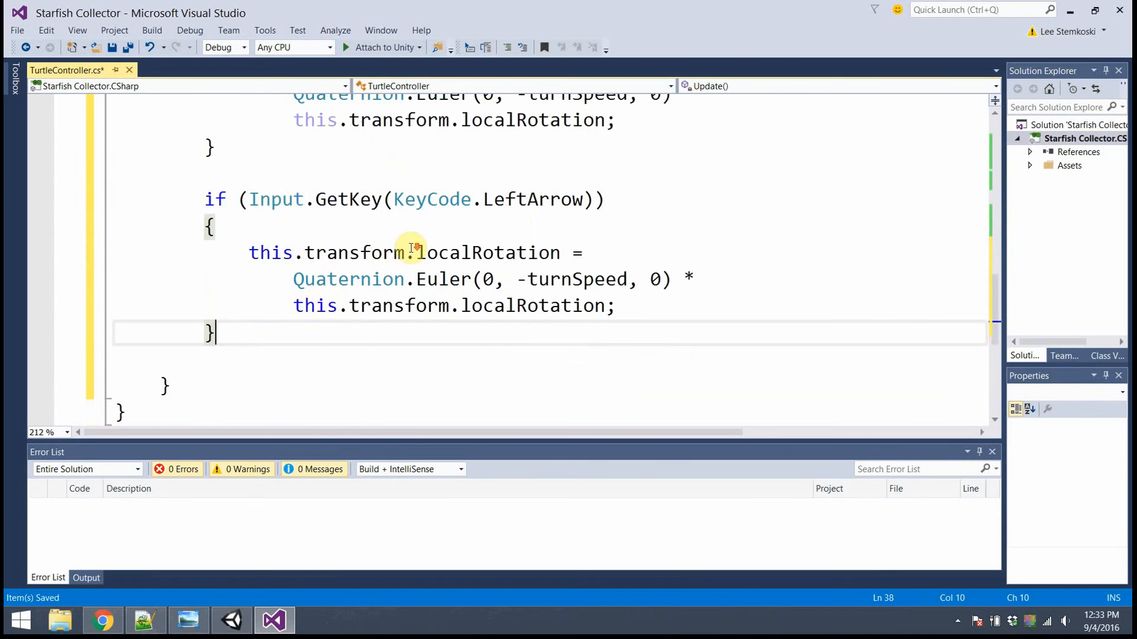
{"action": "double_click", "coordinate": [533, 199]}
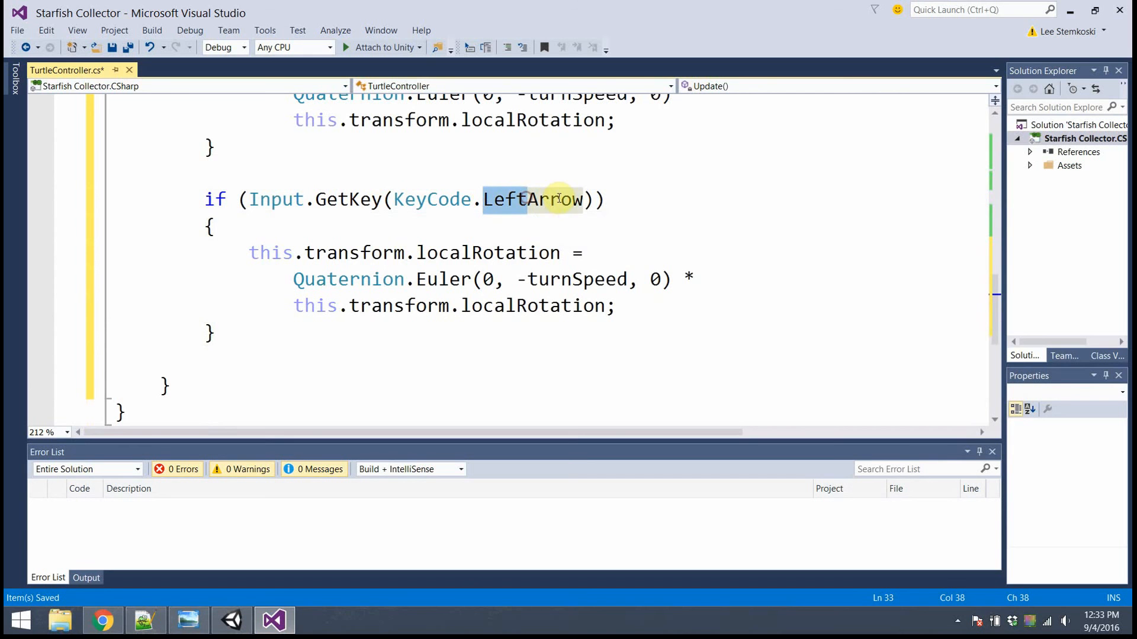
{"action": "type", "text": "RightArrow"}
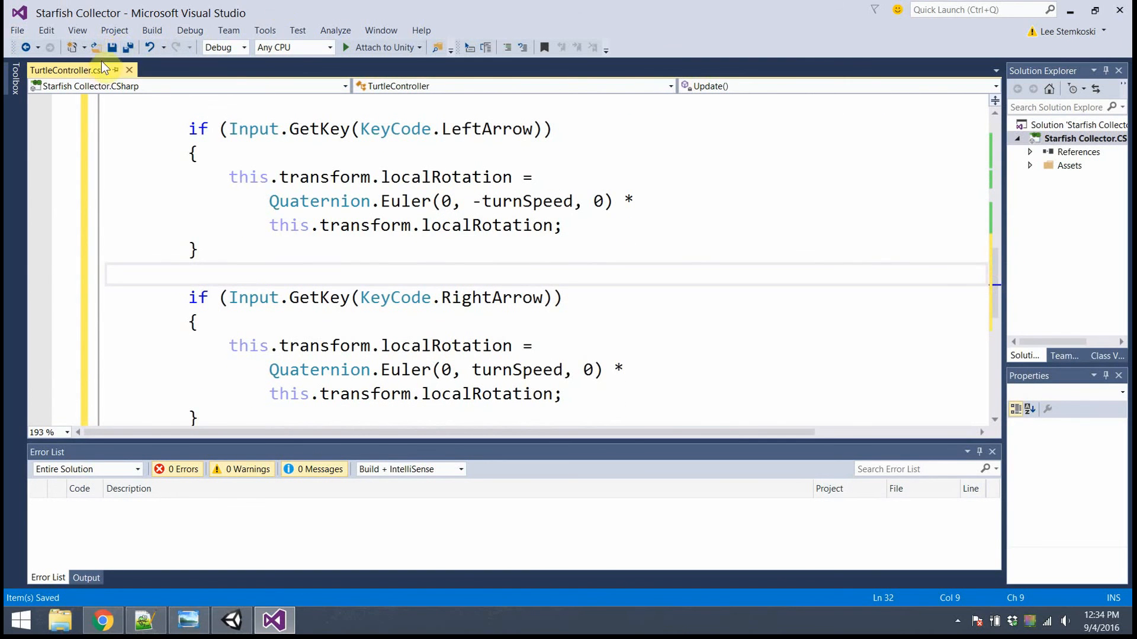
{"action": "mouse_move", "coordinate": [113, 47]}
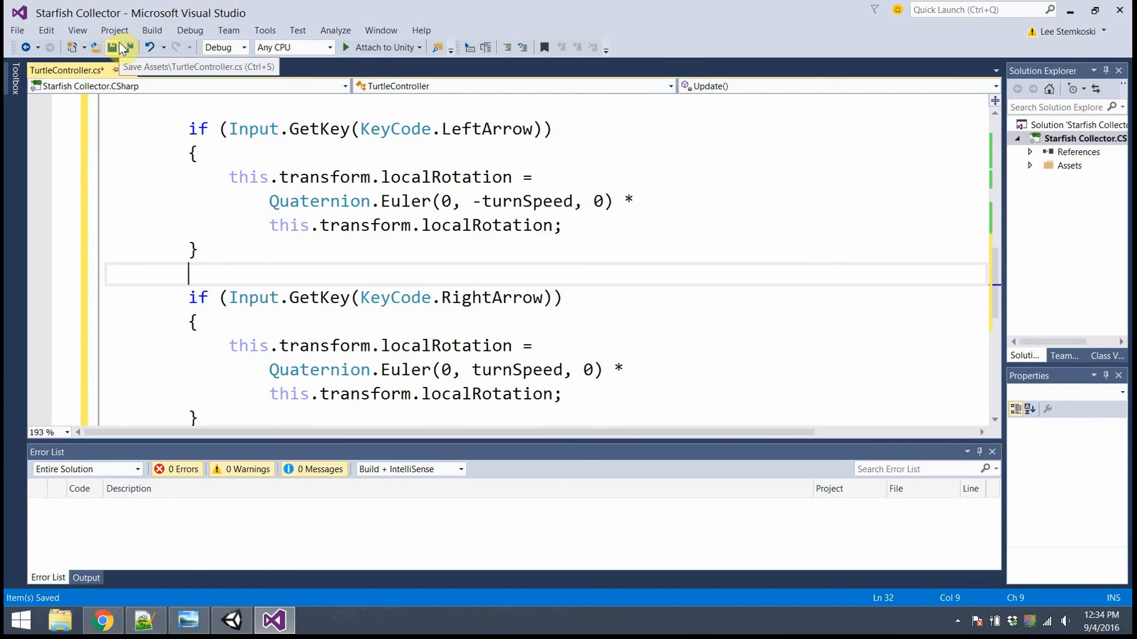
{"action": "left_click", "coordinate": [113, 46]}
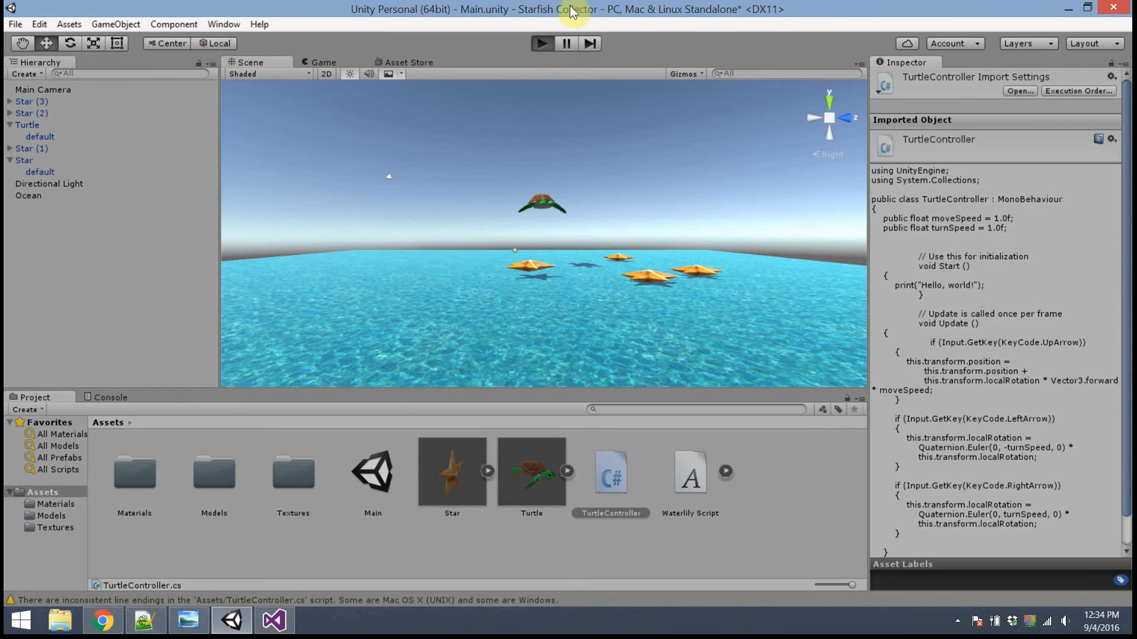
Return to Unity and run the game with the updated TurtleController.
{"action": "left_click", "coordinate": [541, 44]}
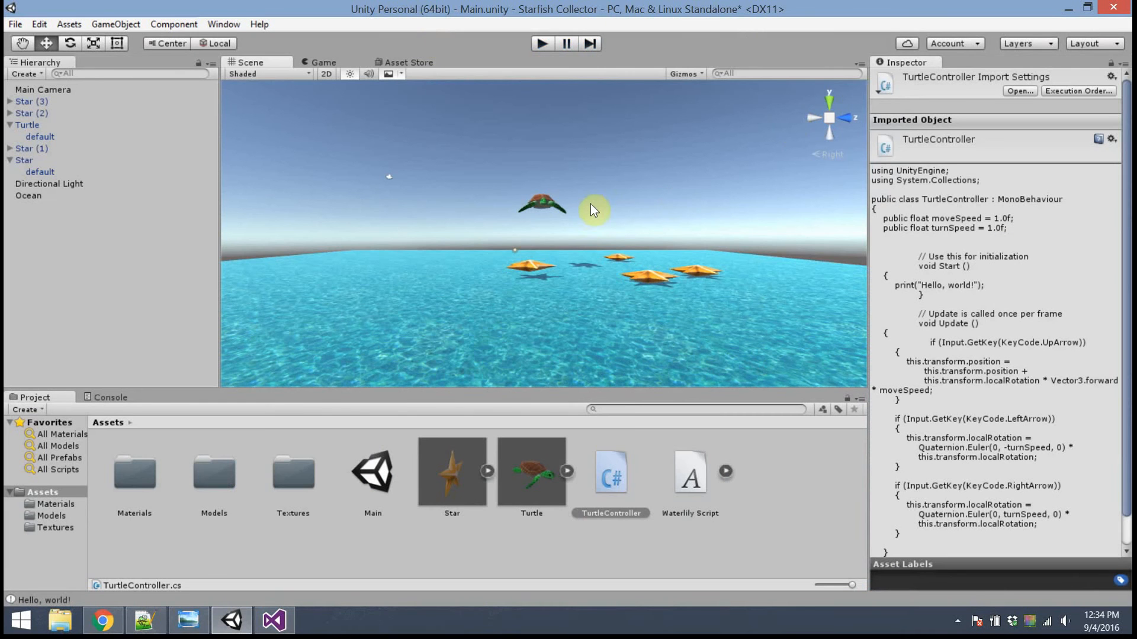
{"action": "mouse_move", "coordinate": [577, 211]}
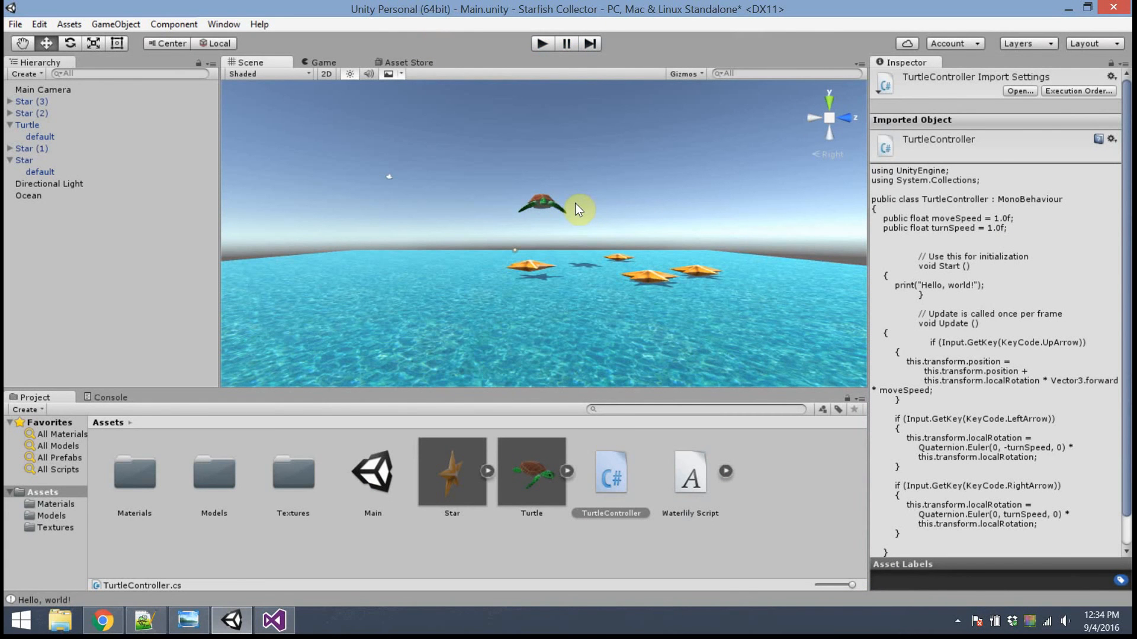
{"action": "mouse_move", "coordinate": [577, 197]}
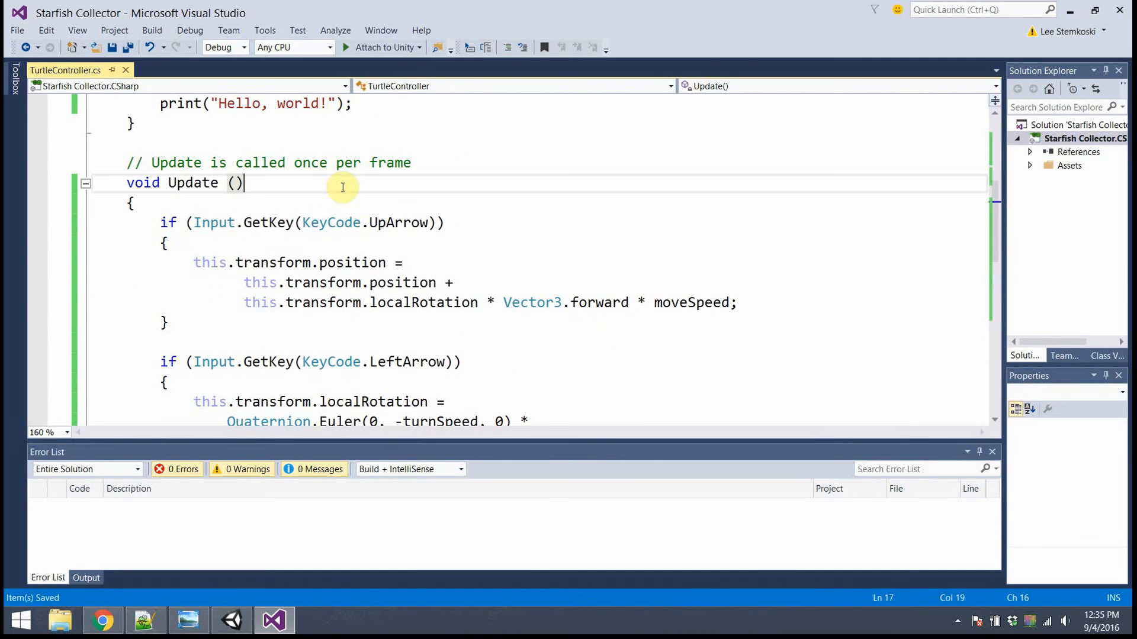
{"action": "mouse_move", "coordinate": [433, 157]}
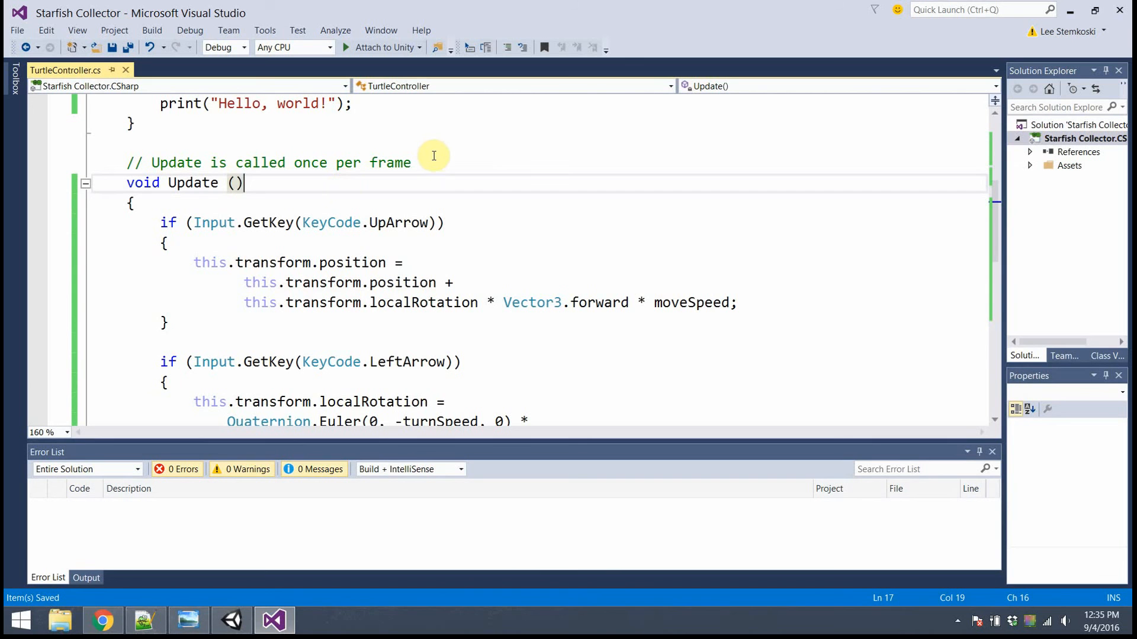
{"action": "mouse_move", "coordinate": [443, 160]}
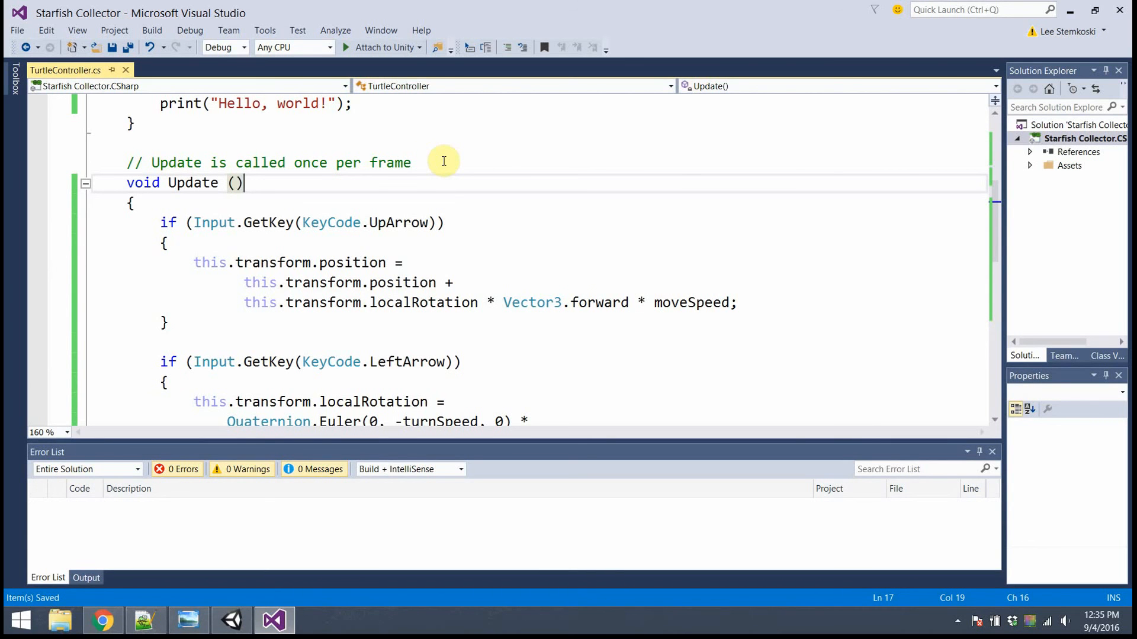
Add an empty void OnCollisionEnter(Collision col) method below Update.
{"action": "scroll", "scroll_direction": "down", "scroll_amount": 3}
{"action": "type", "text": "void"}
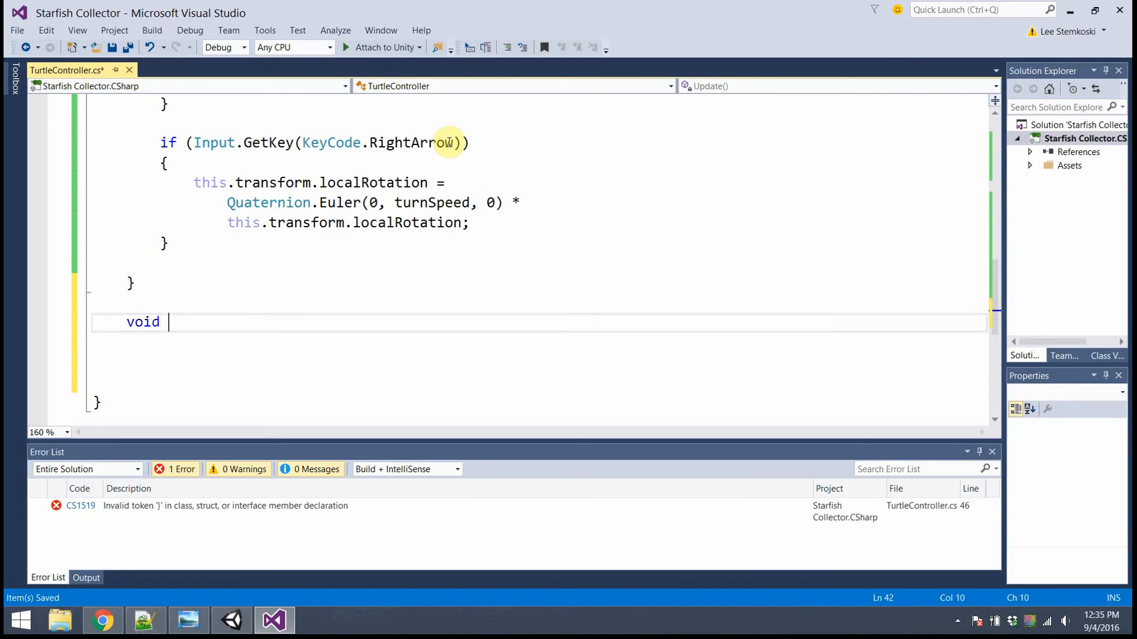
{"action": "type", "text": "O"}
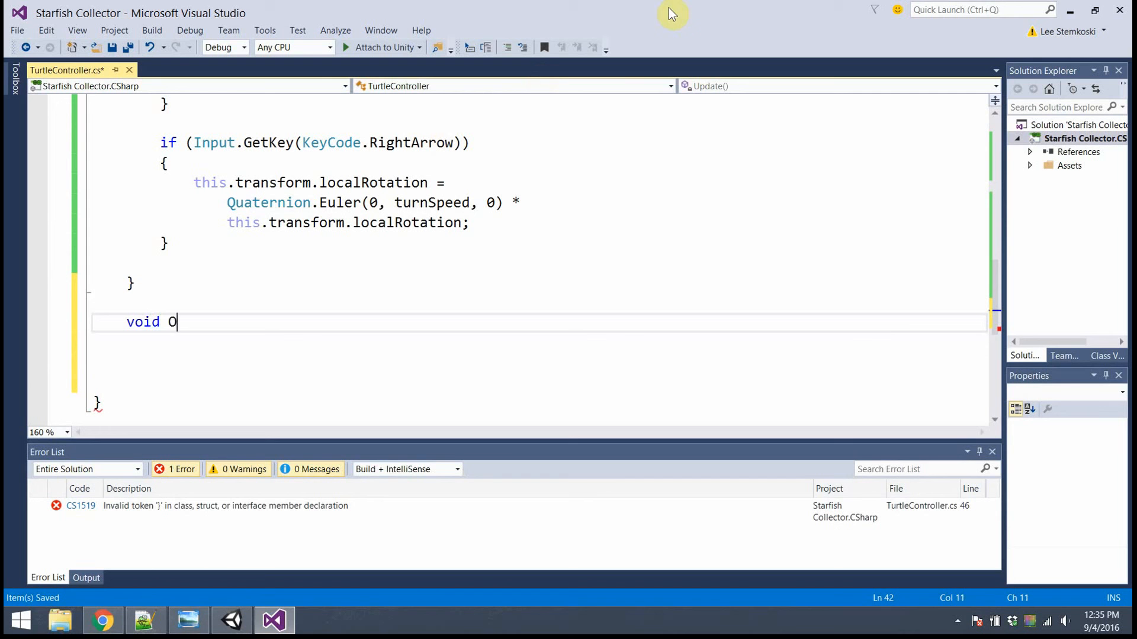
{"action": "type", "text": "nCollision"}
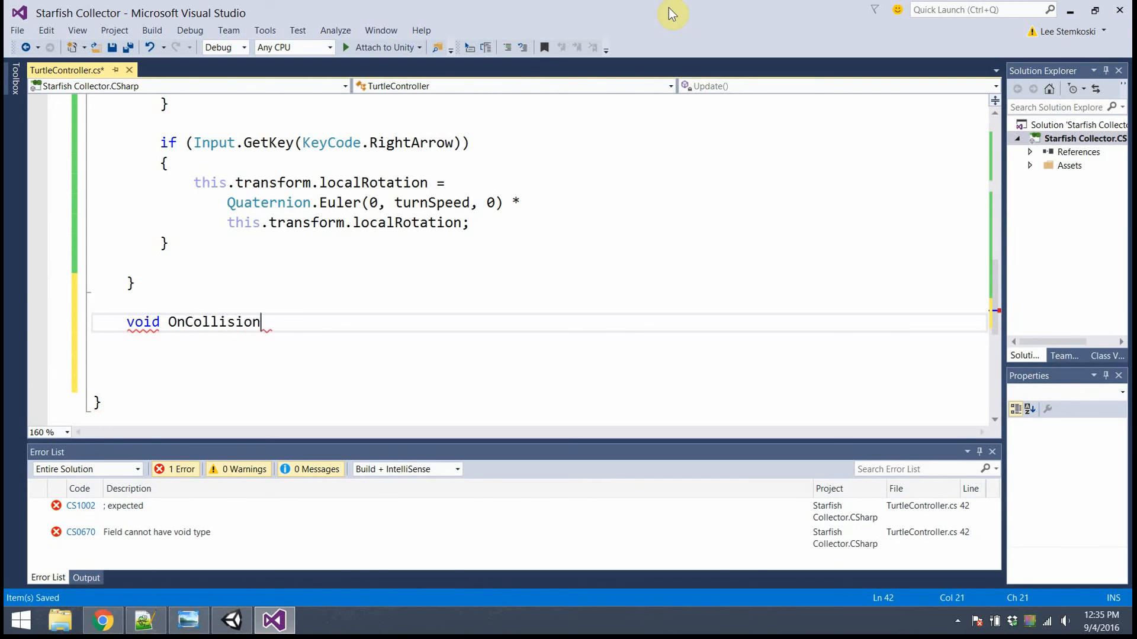
{"action": "type", "text": "Enter()"}
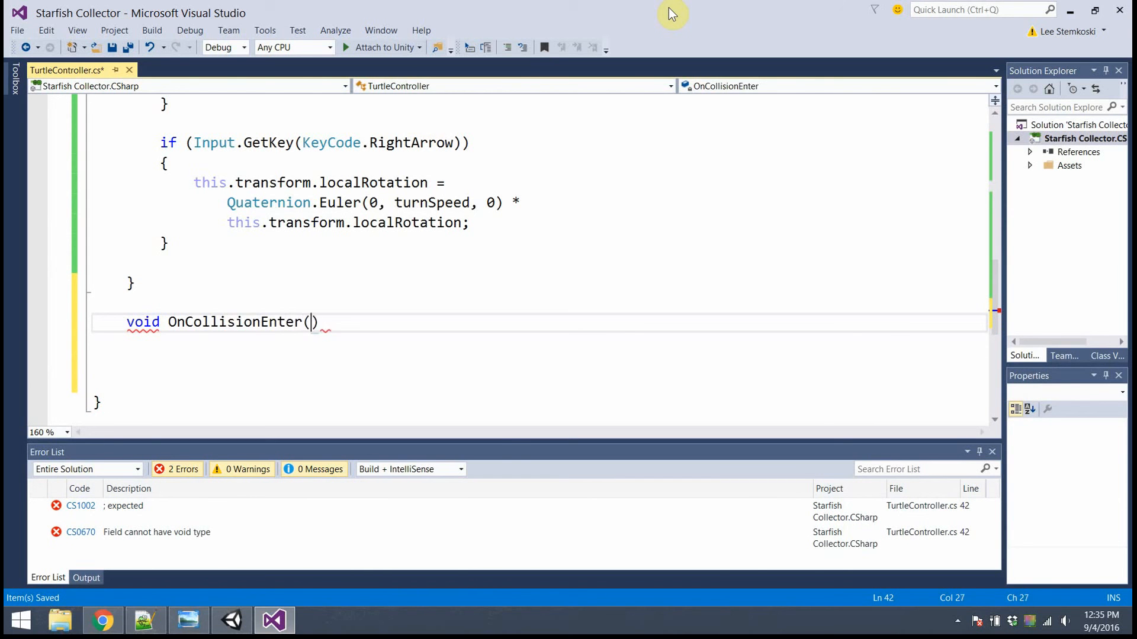
{"action": "type", "text": "Collision col"}
{"action": "type", "text": "{"}
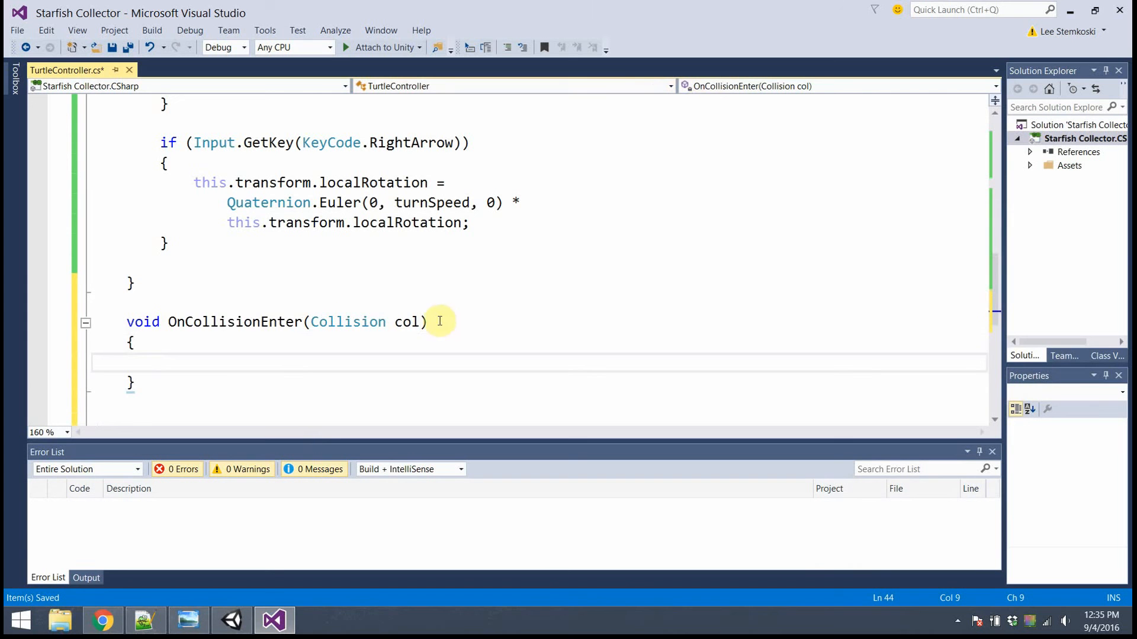
{"action": "double_click", "coordinate": [232, 323]}
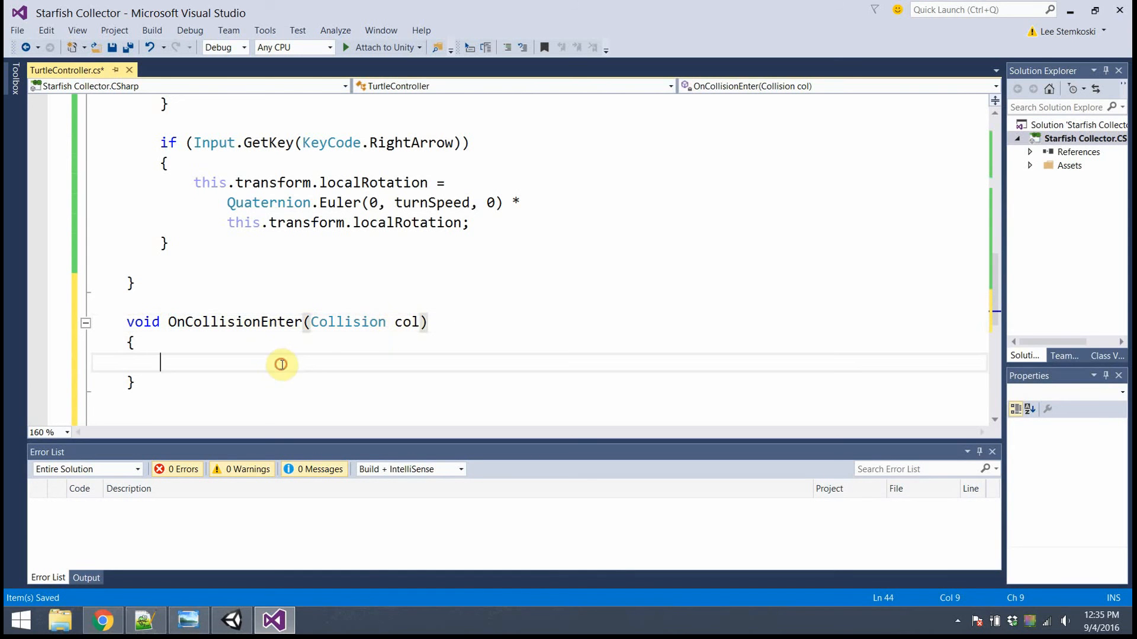
{"action": "double_click", "coordinate": [407, 322]}
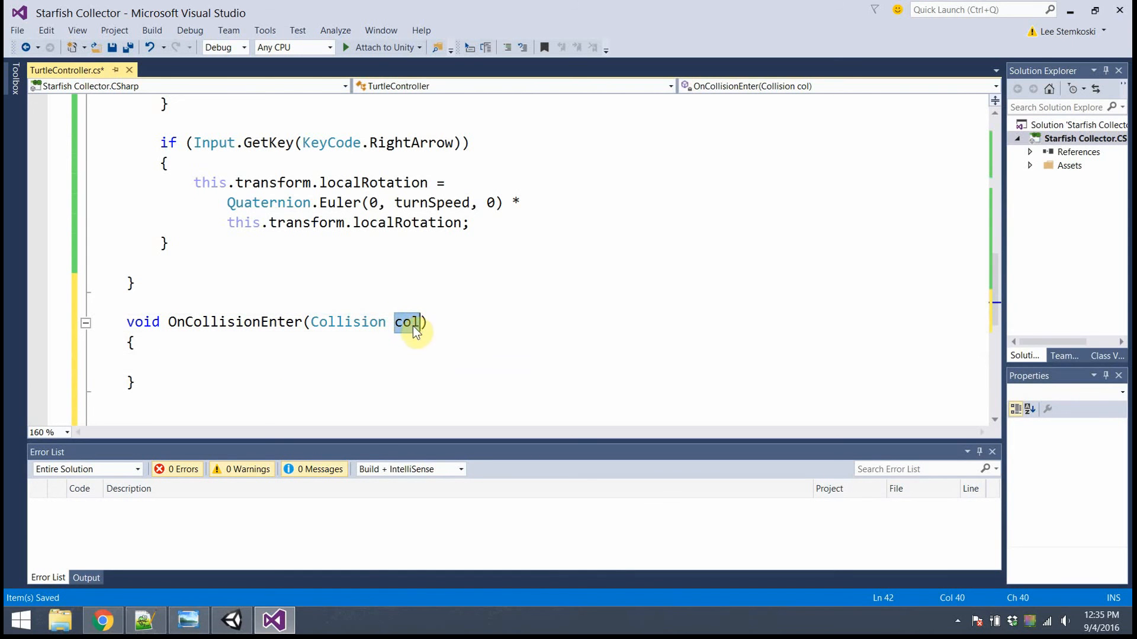
{"action": "double_click", "coordinate": [235, 322]}
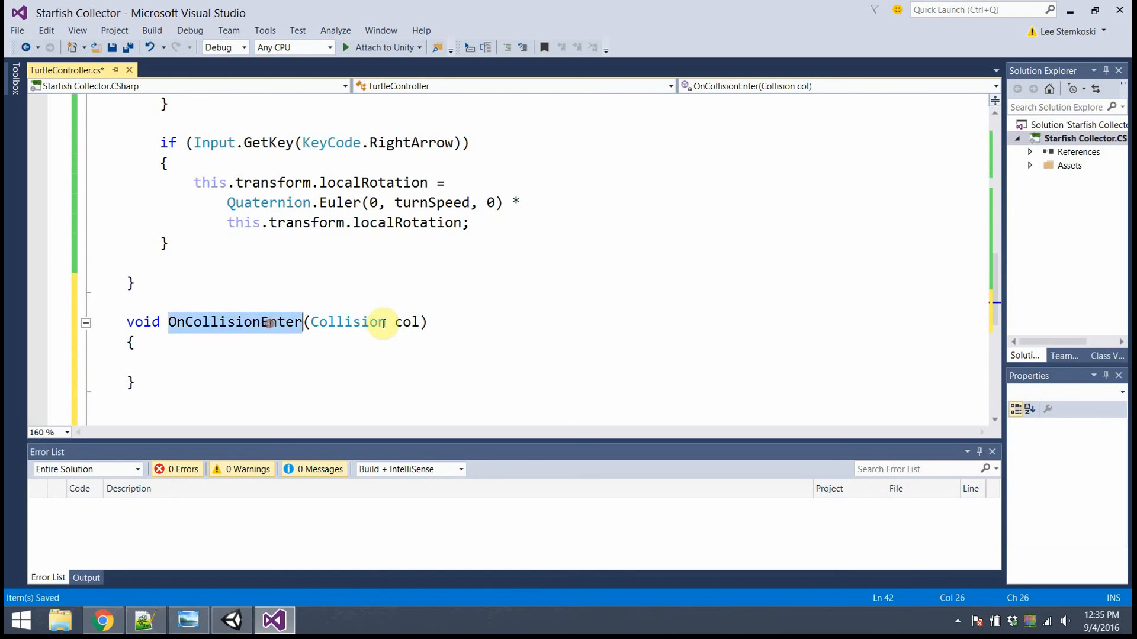
{"action": "double_click", "coordinate": [347, 322]}
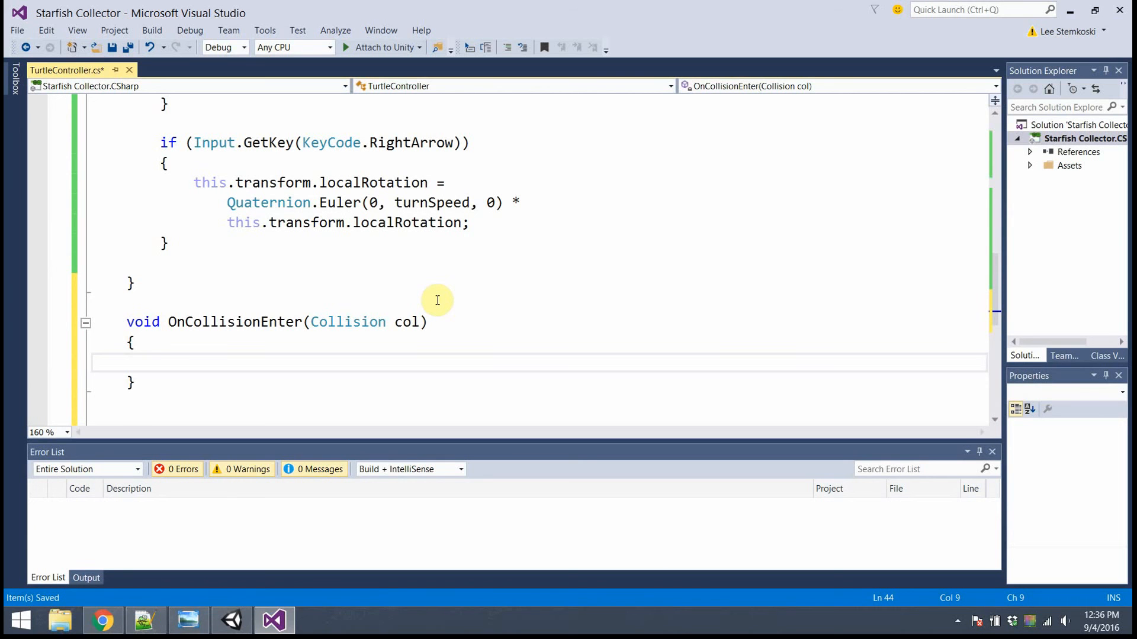
Write the condition if (col.gameObject.tag == "Star") with an opening brace in OnCollisionEnter.
{"action": "type", "text": "if"}
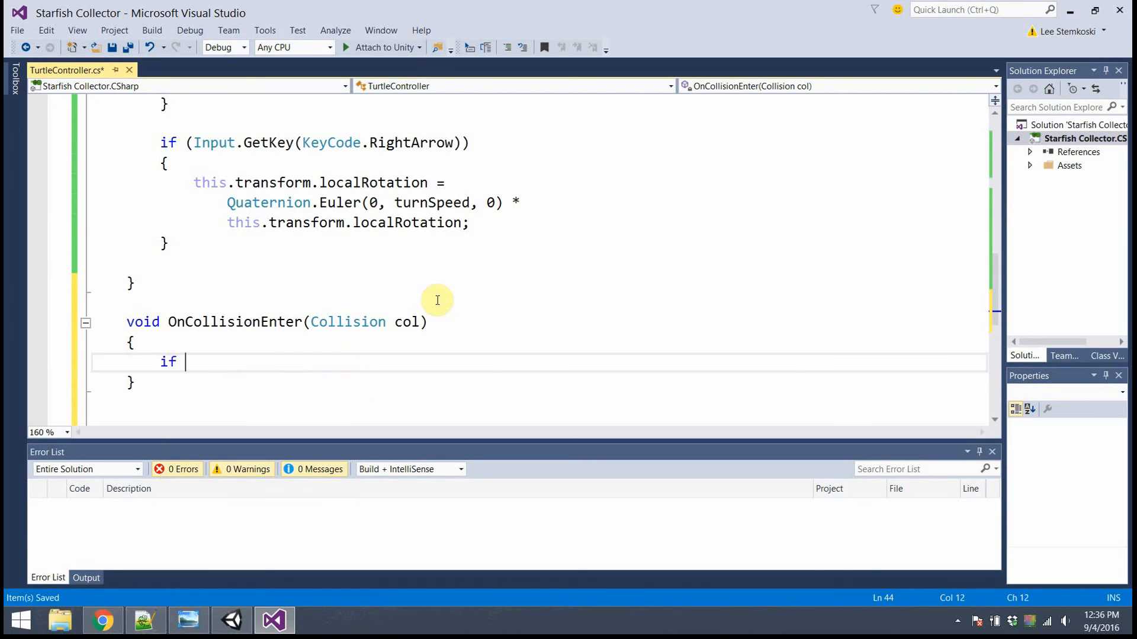
{"action": "type", "text": "()"}
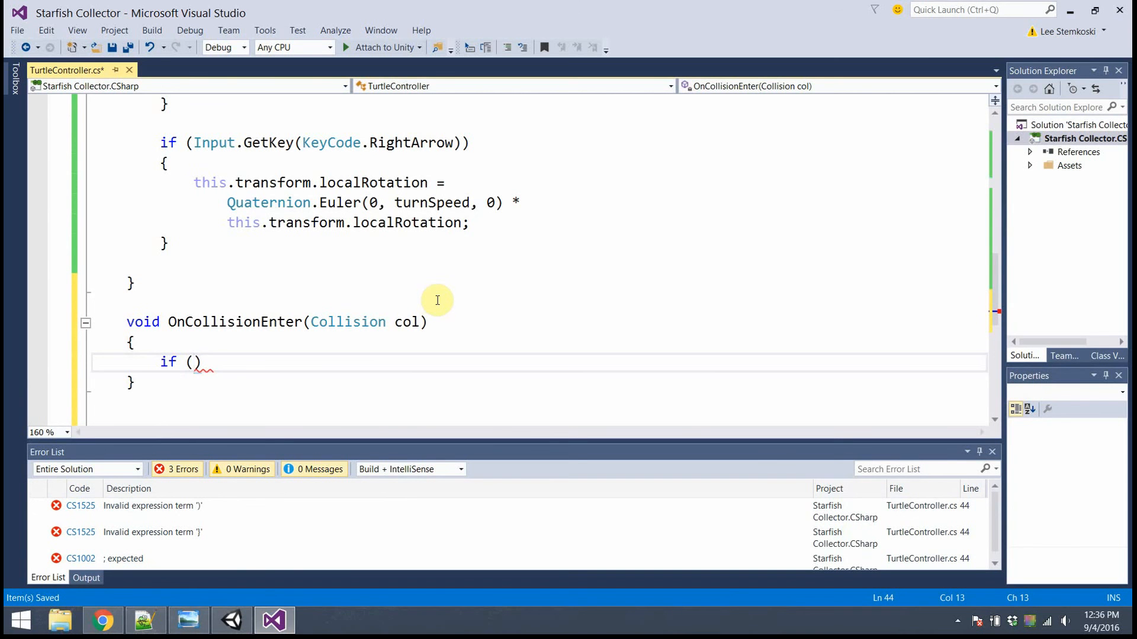
{"action": "mouse_move", "coordinate": [167, 322]}
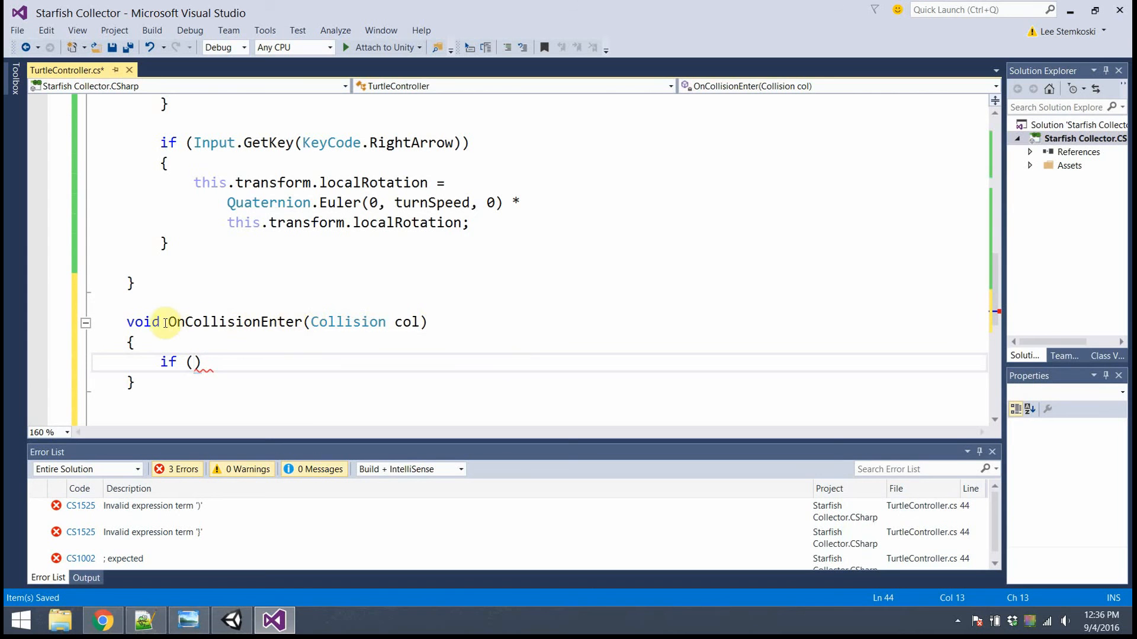
{"action": "mouse_move", "coordinate": [572, 347]}
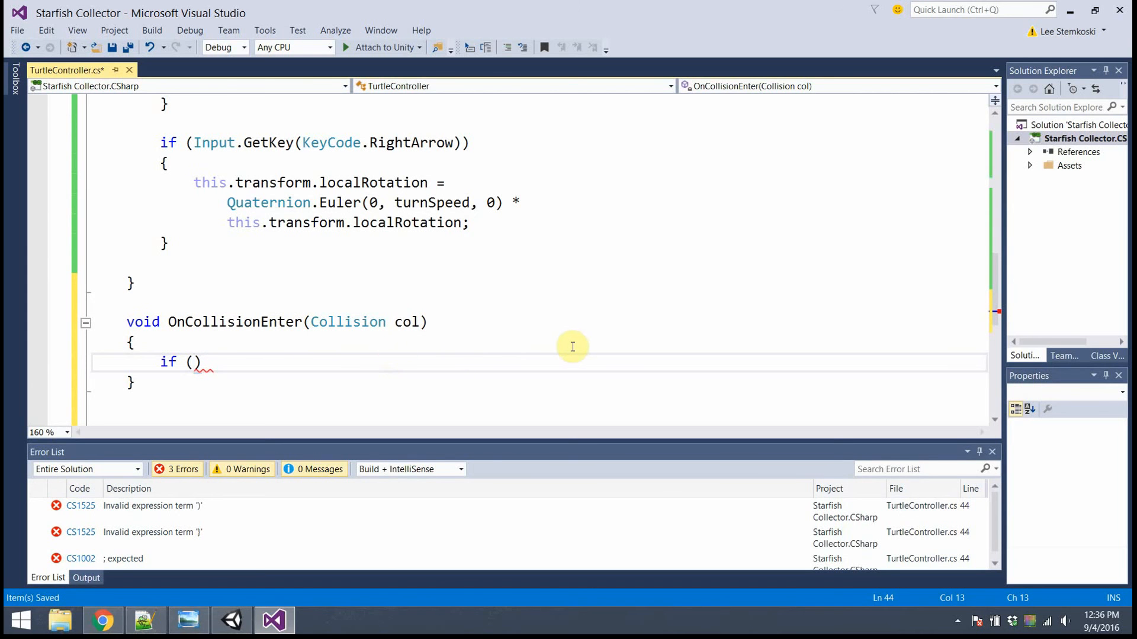
{"action": "type", "text": "col"}
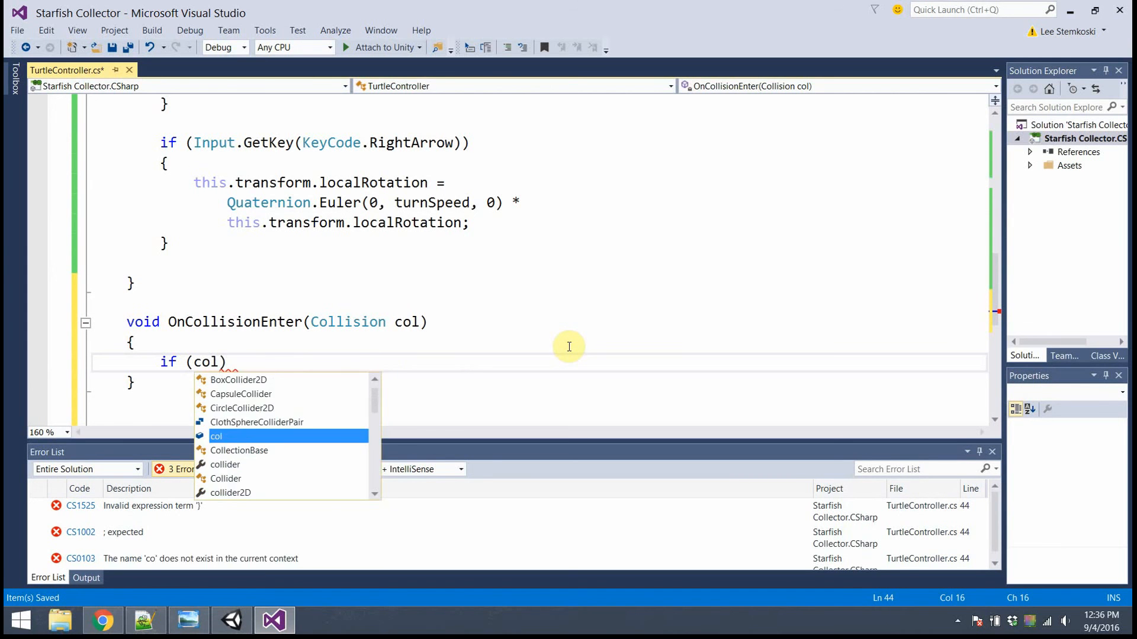
{"action": "type", "text": "."}
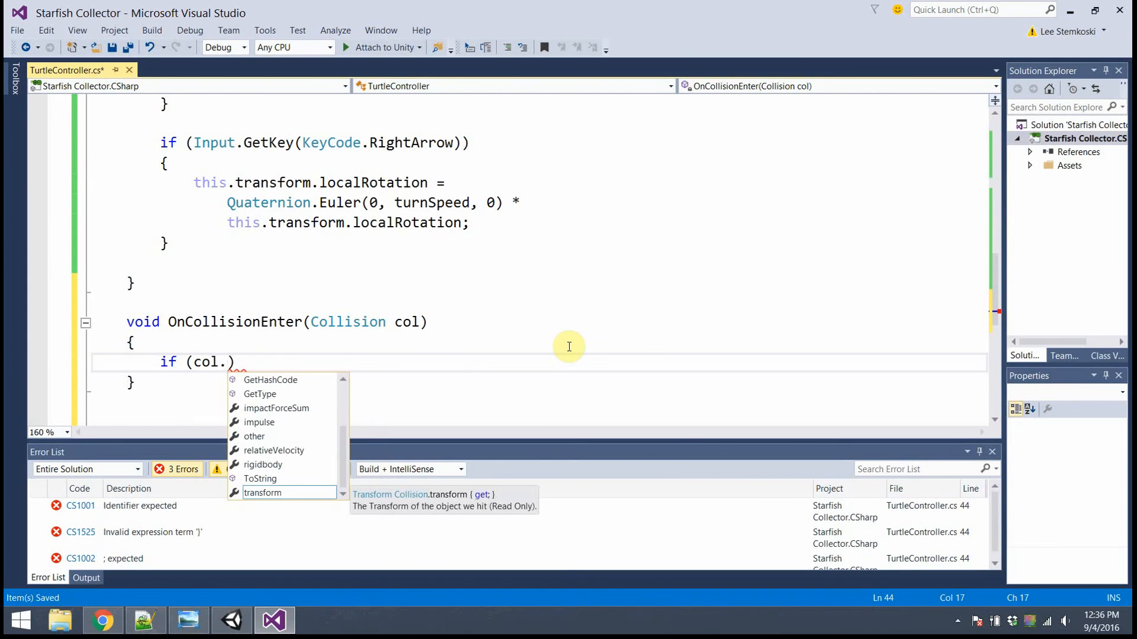
{"action": "type", "text": "game"}
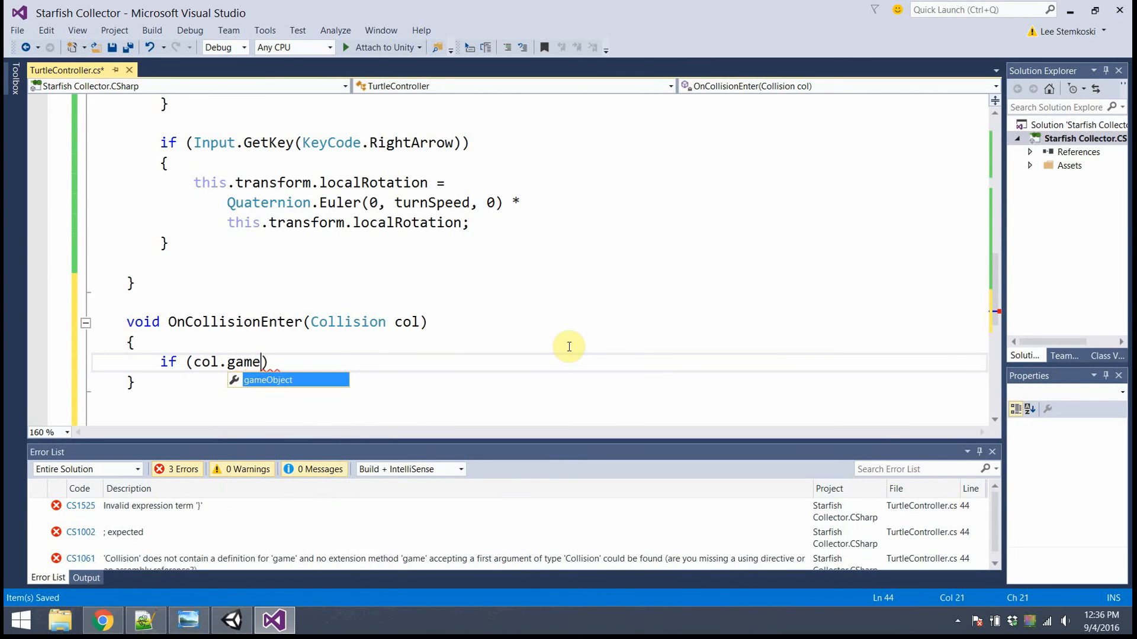
{"action": "key", "text": "Tab"}
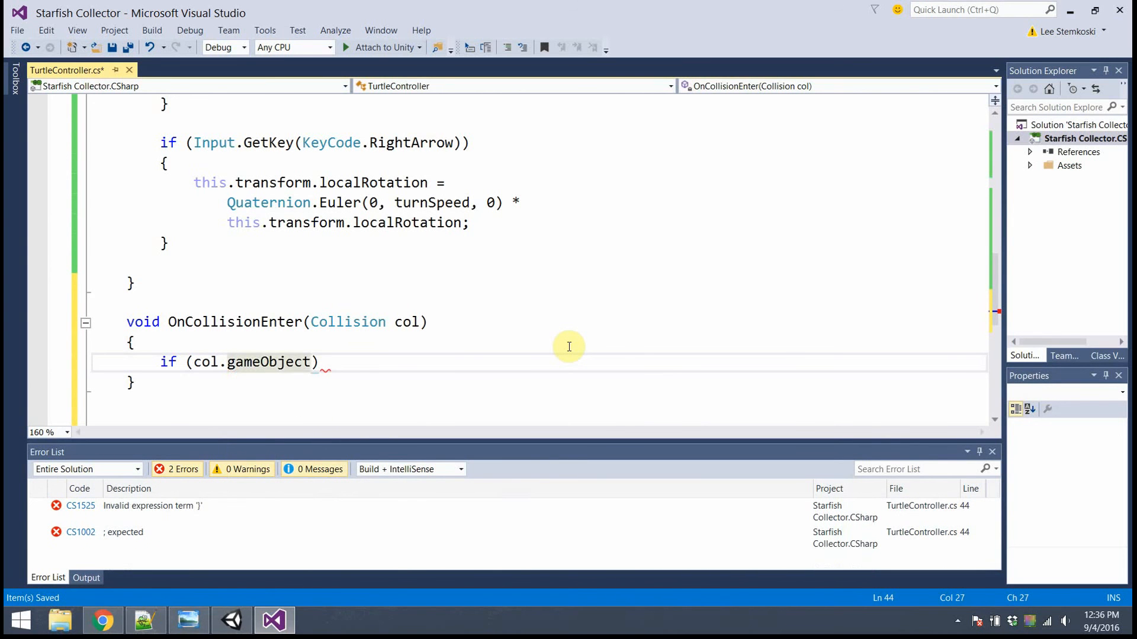
{"action": "type", "text": "."}
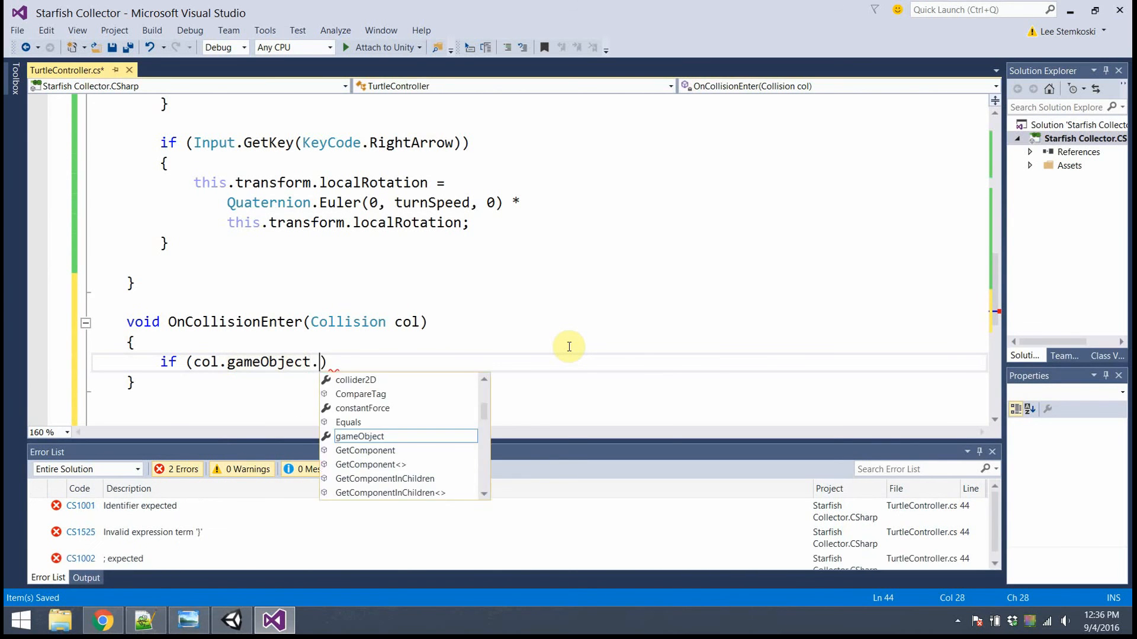
{"action": "type", "text": "tag =="}
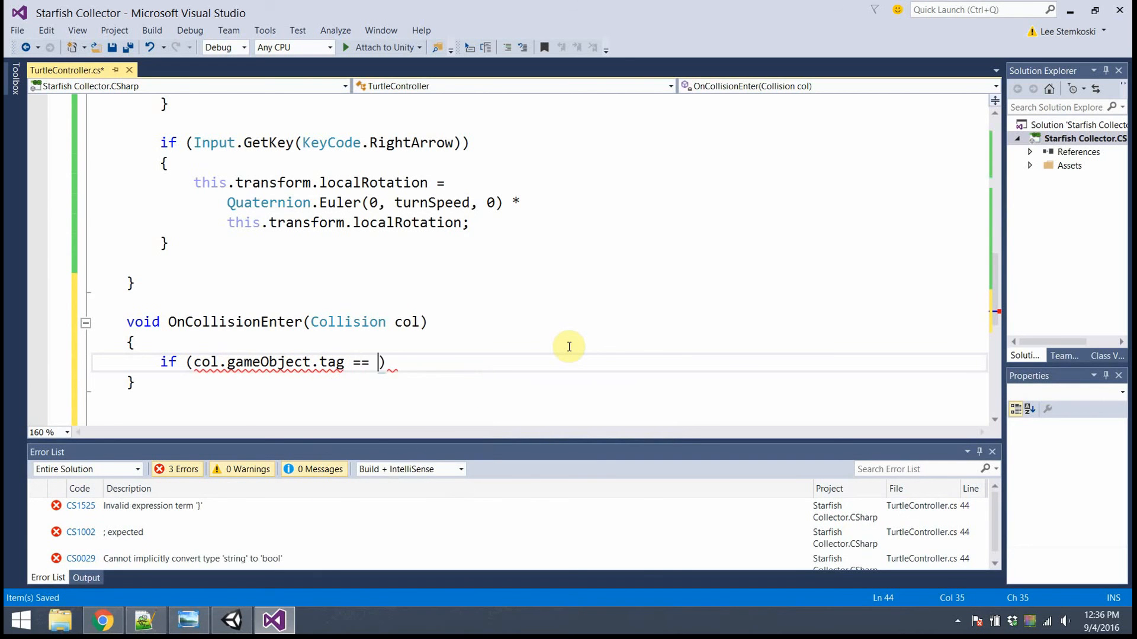
{"action": "type", "text": "\"Star\""}
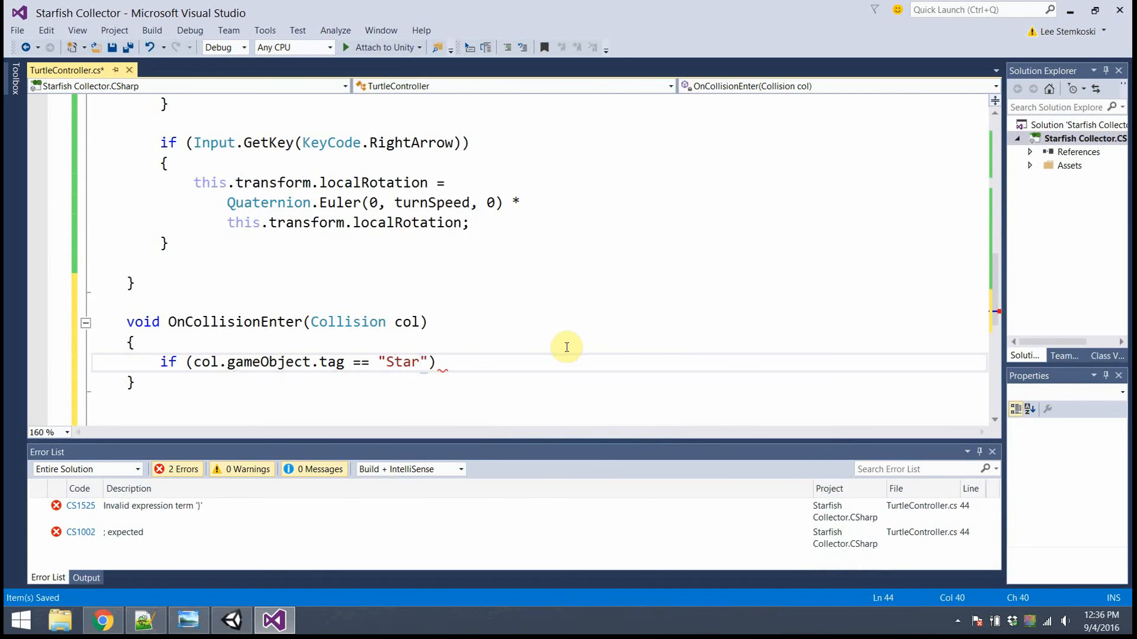
{"action": "type", "text": "{"}
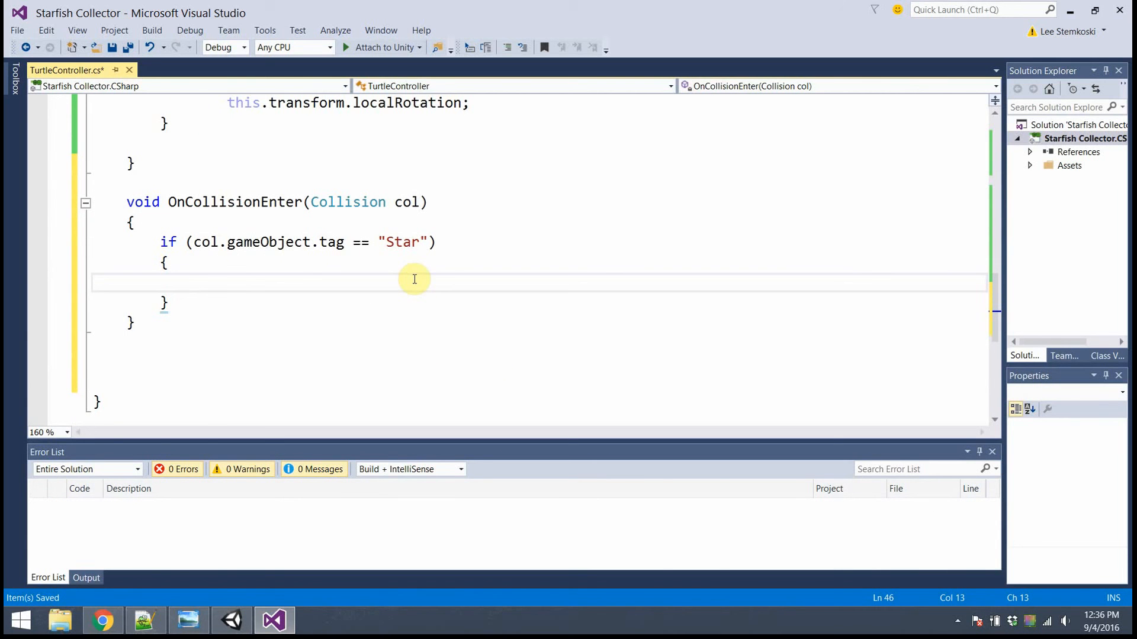
Inside the block, call Destroy(col.gameObject); to remove the starfish.
{"action": "type", "text": "Desto"}
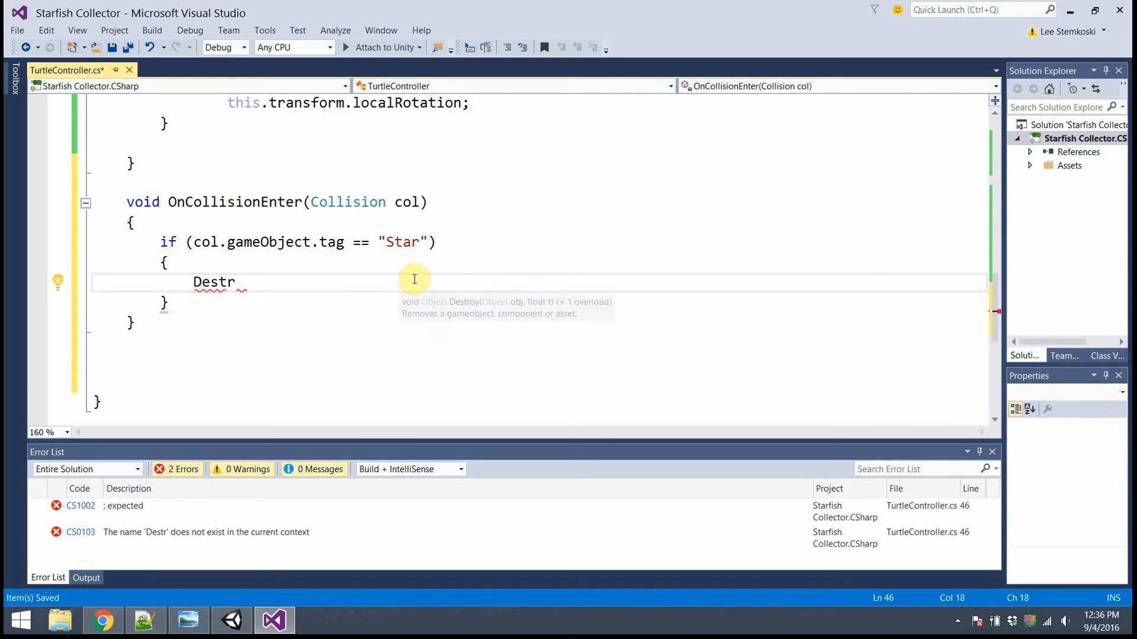
{"action": "type", "text": "oy( co"}
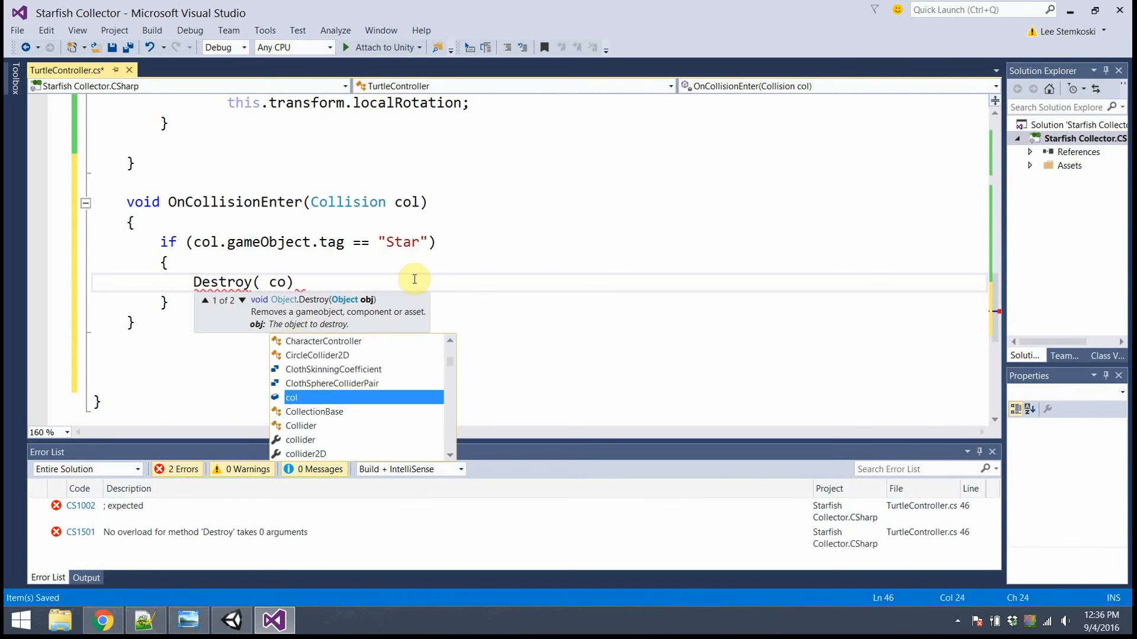
{"action": "type", "text": ".gam"}
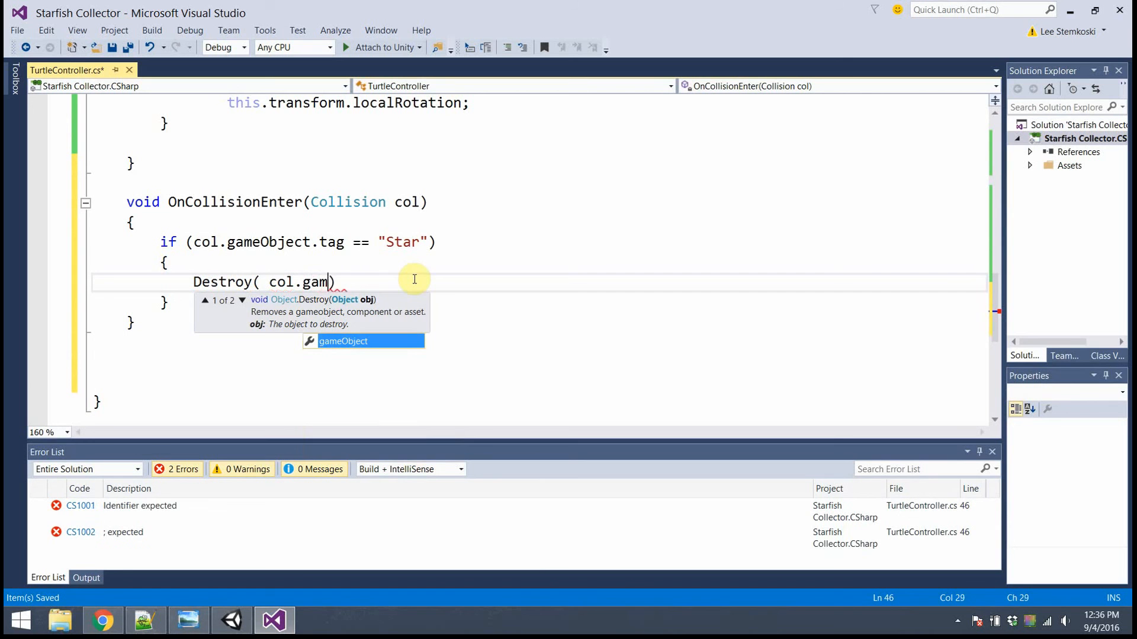
{"action": "type", "text": "eObject);"}
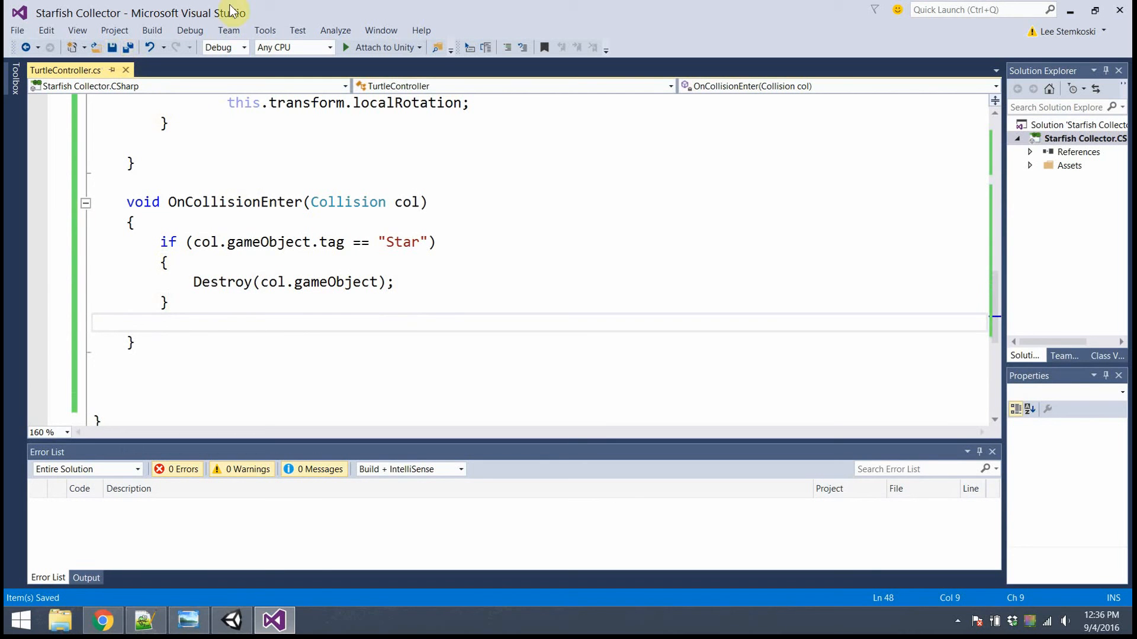
{"action": "mouse_move", "coordinate": [232, 621]}
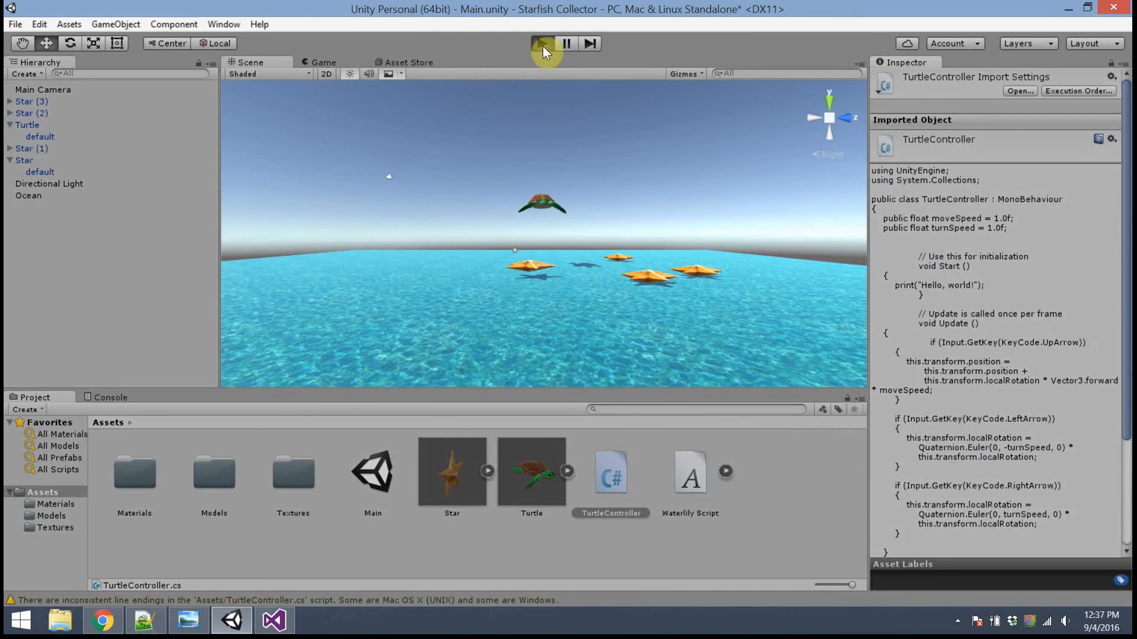
Start the game in Unity to test the turtle among the starfish.
{"action": "left_click", "coordinate": [542, 44]}
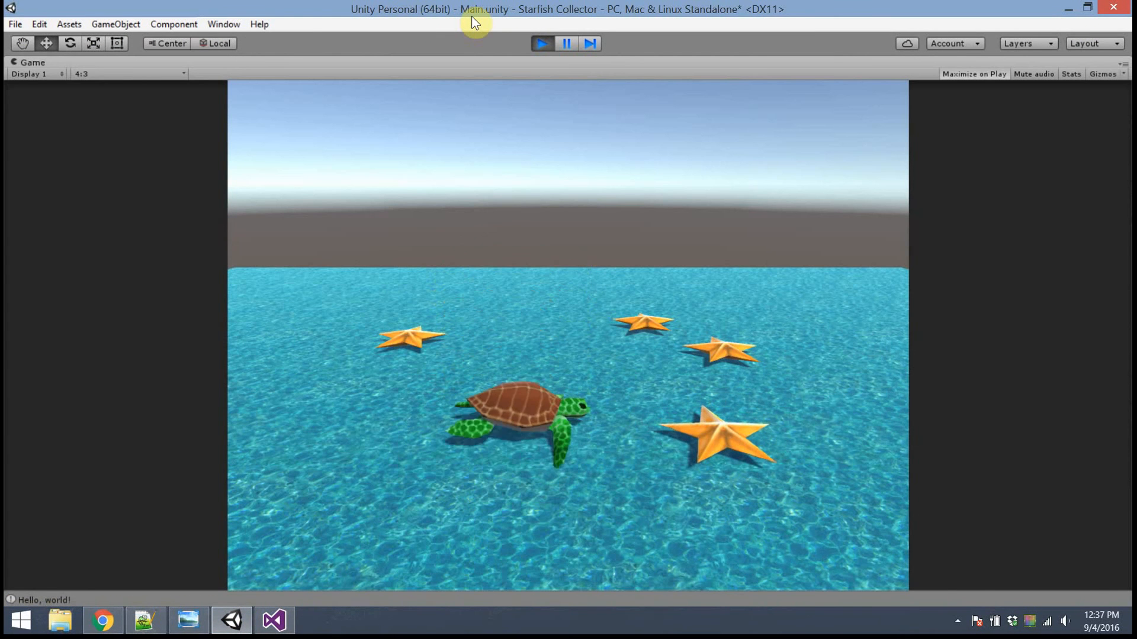